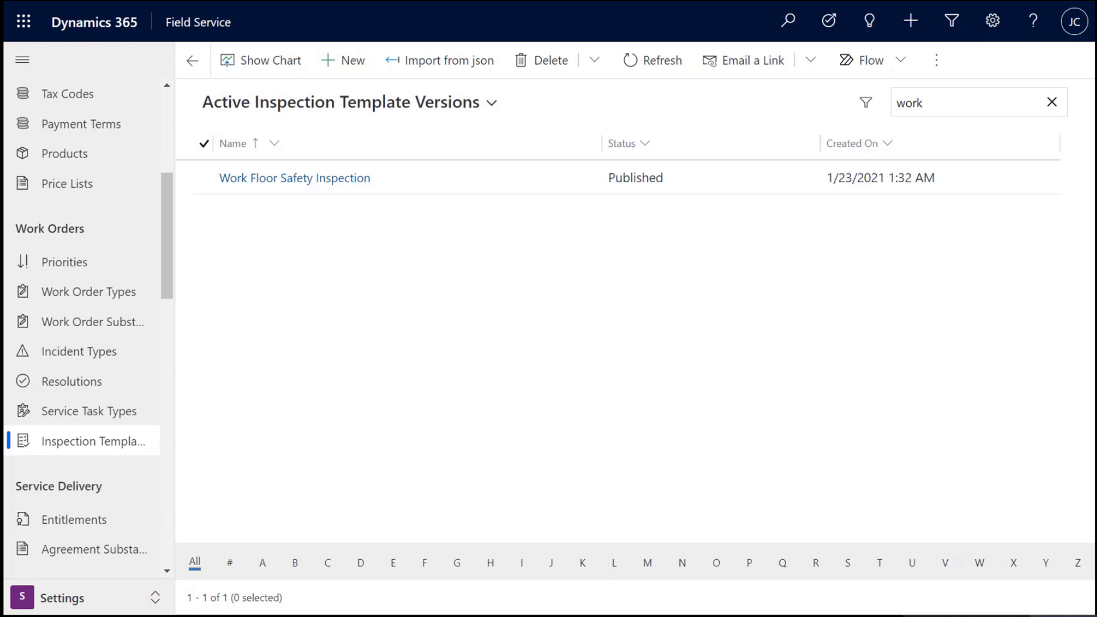
{"action": "mouse_move", "coordinate": [585, 395]}
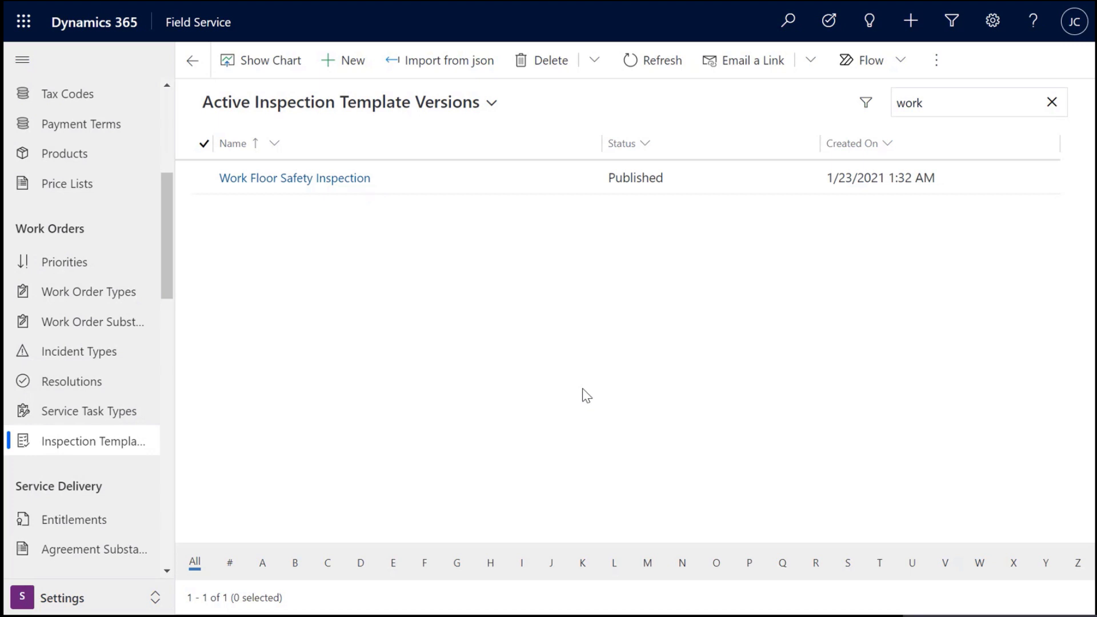
{"action": "mouse_move", "coordinate": [396, 271]}
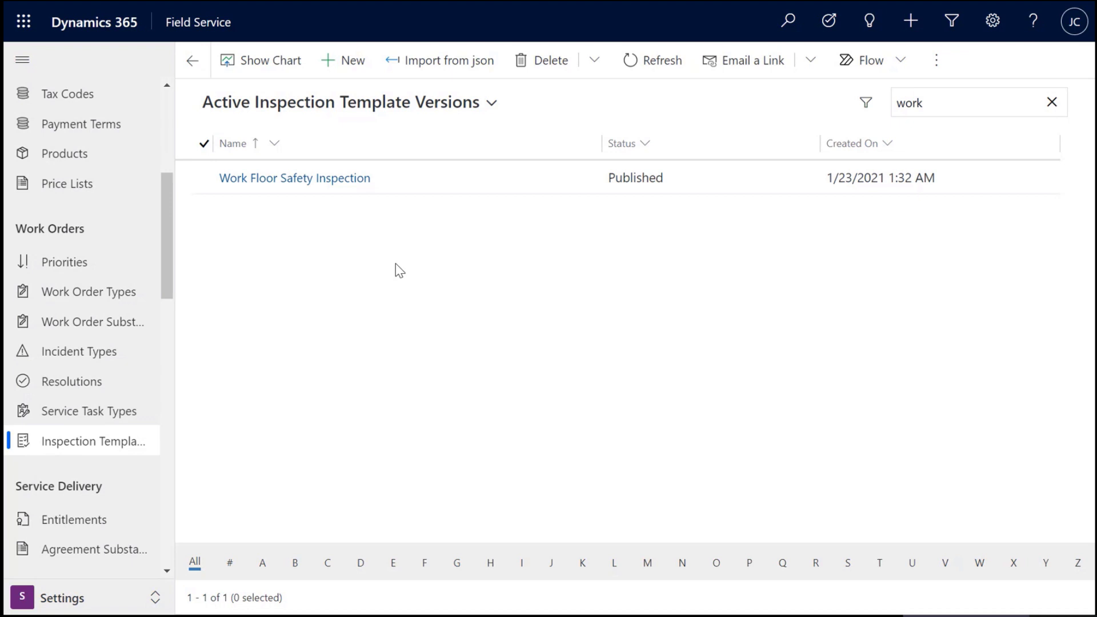
{"action": "mouse_move", "coordinate": [371, 129]}
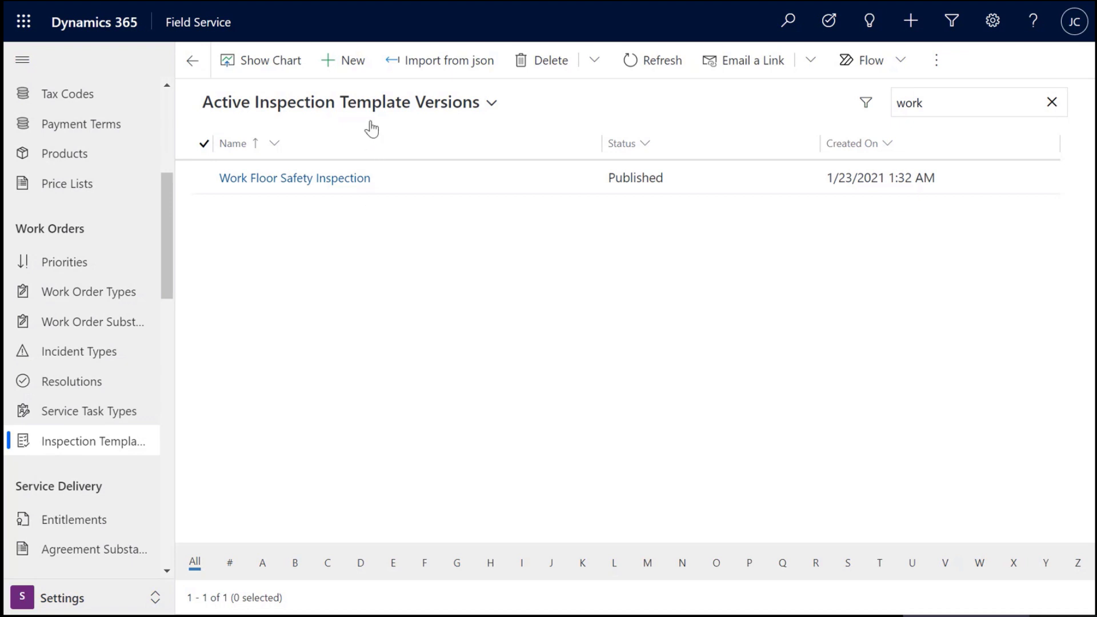
{"action": "mouse_move", "coordinate": [342, 59]}
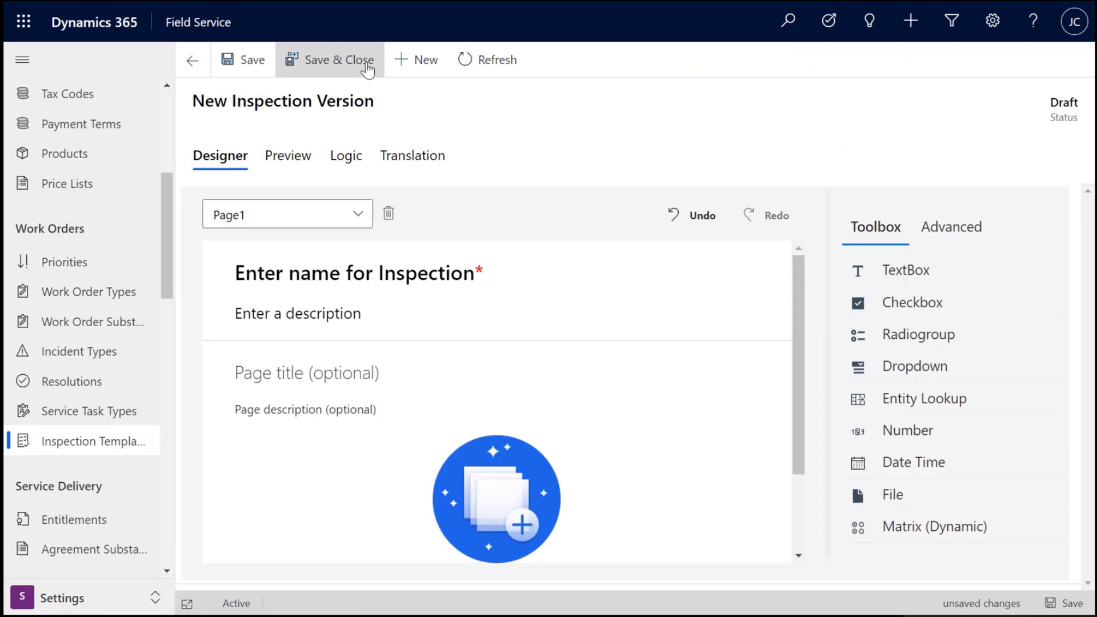
Step: Name the inspection 'Work Floor Safety Inspection 2'
{"action": "left_click", "coordinate": [349, 273]}
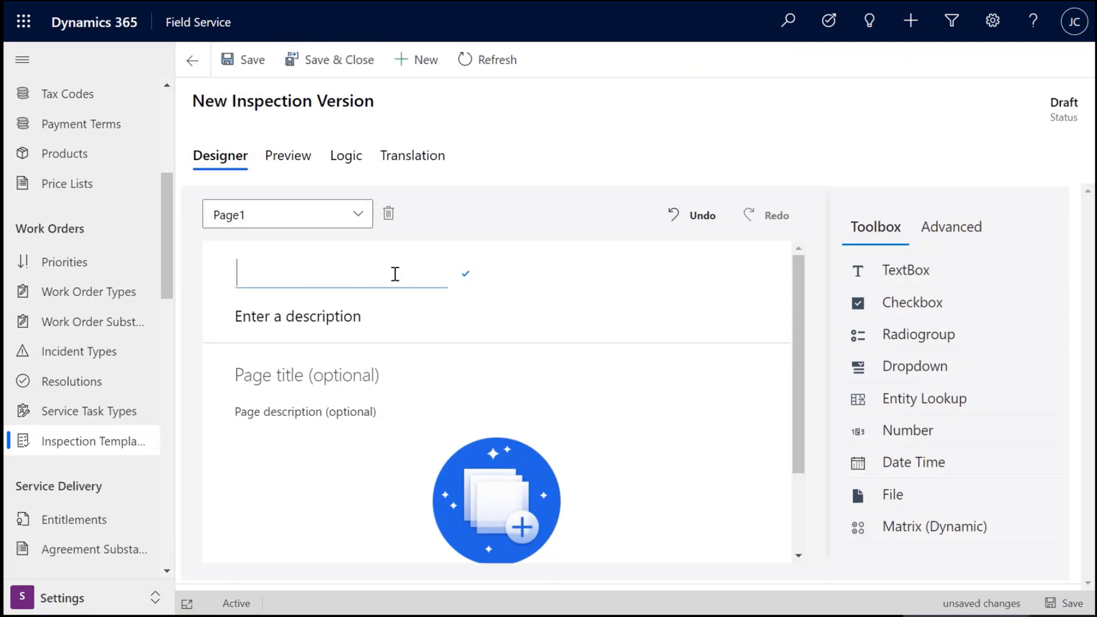
{"action": "type", "text": "Work Floor Safety Inspection 2"}
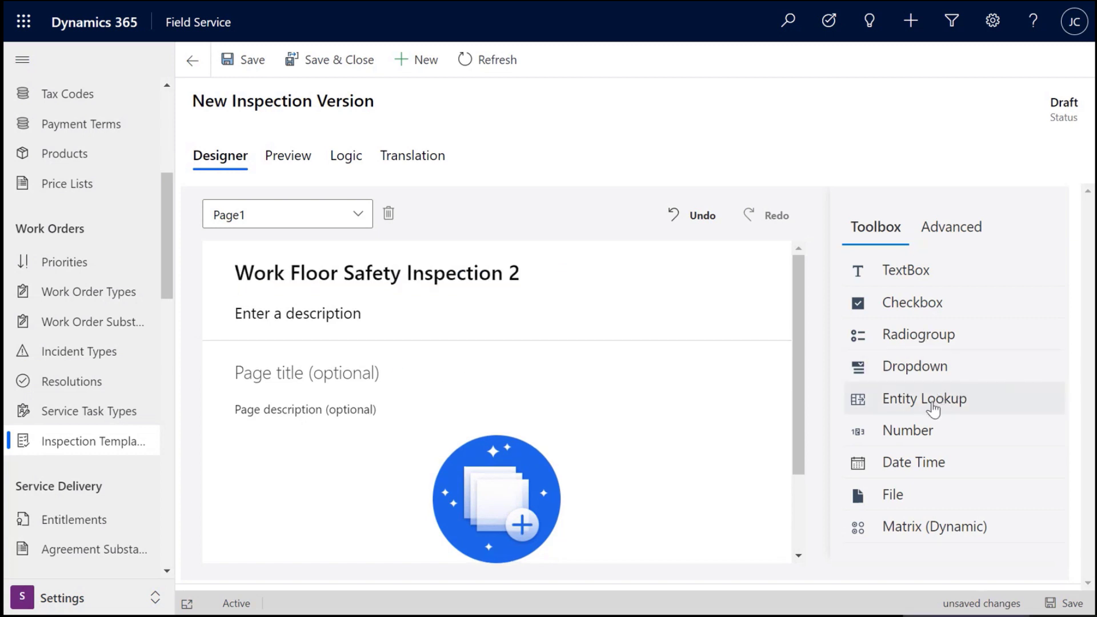
Step: Add an Entity Lookup question and retitle it 'Unit'
{"action": "left_click", "coordinate": [923, 397]}
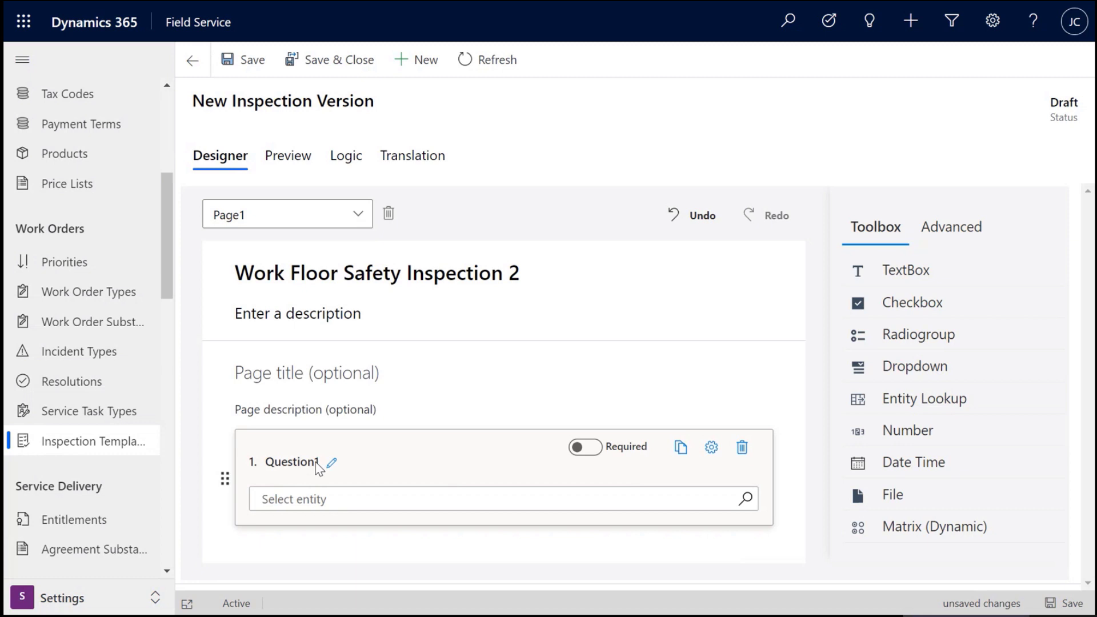
{"action": "mouse_move", "coordinate": [315, 468]}
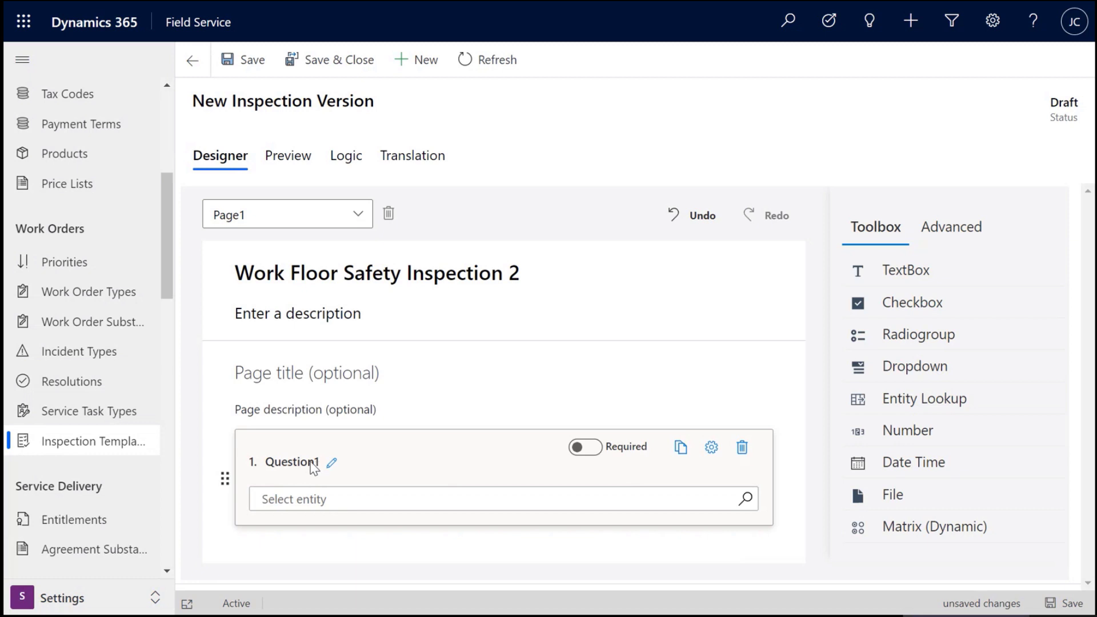
{"action": "left_click", "coordinate": [331, 464]}
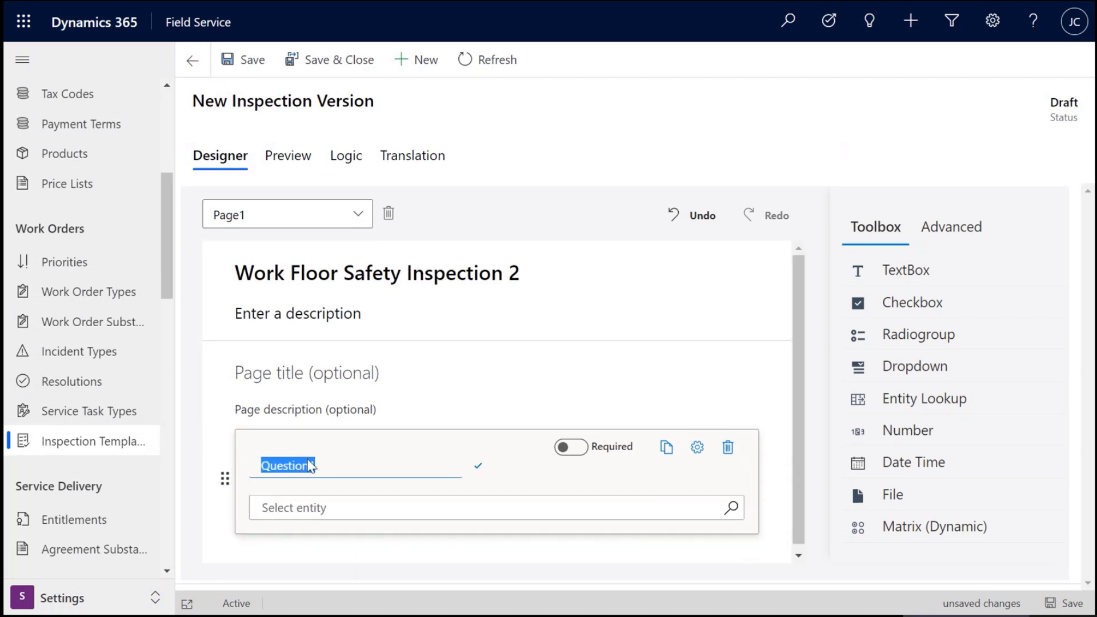
{"action": "type", "text": "Unit"}
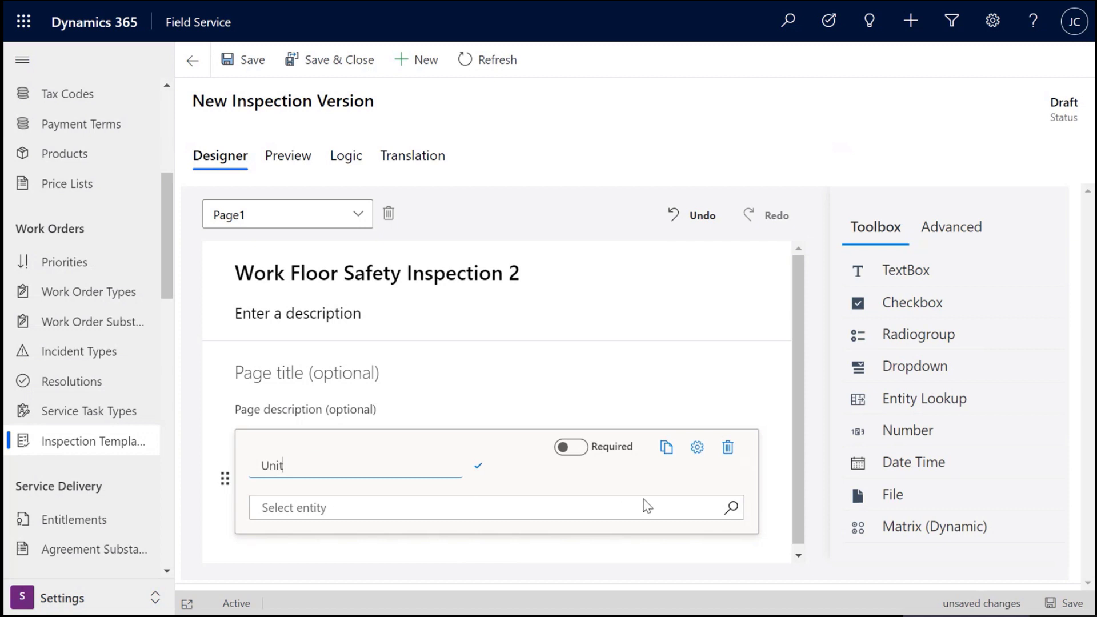
{"action": "mouse_move", "coordinate": [670, 490]}
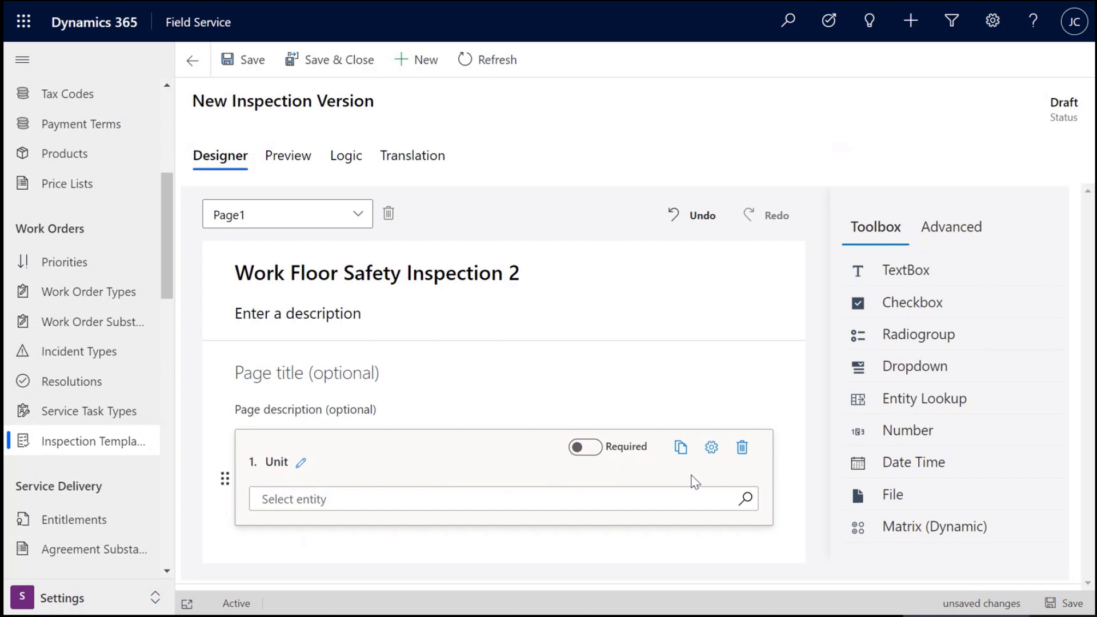
Step: Point the Unit lookup at Customer Asset records shown by Name
{"action": "left_click", "coordinate": [949, 226]}
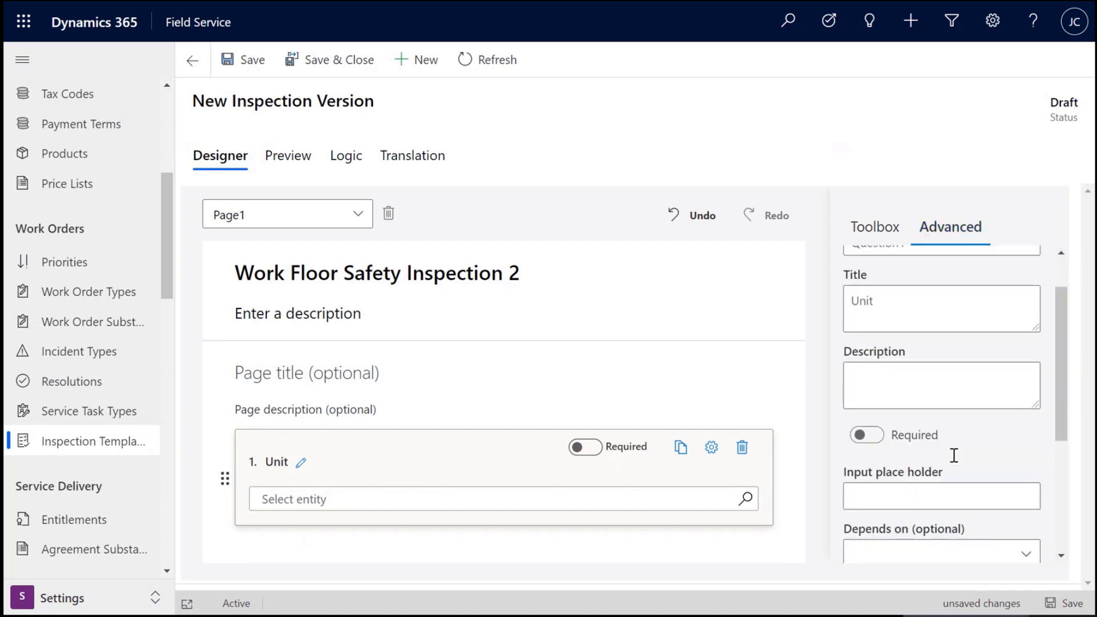
{"action": "scroll", "scroll_direction": "down", "scroll_amount": 3}
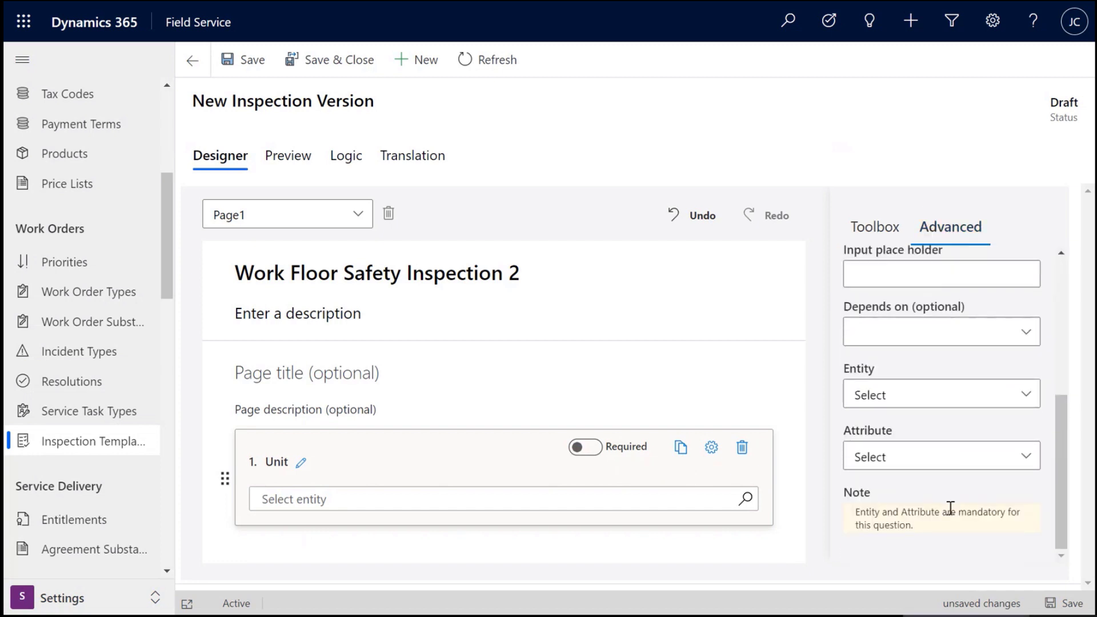
{"action": "mouse_move", "coordinate": [550, 348]}
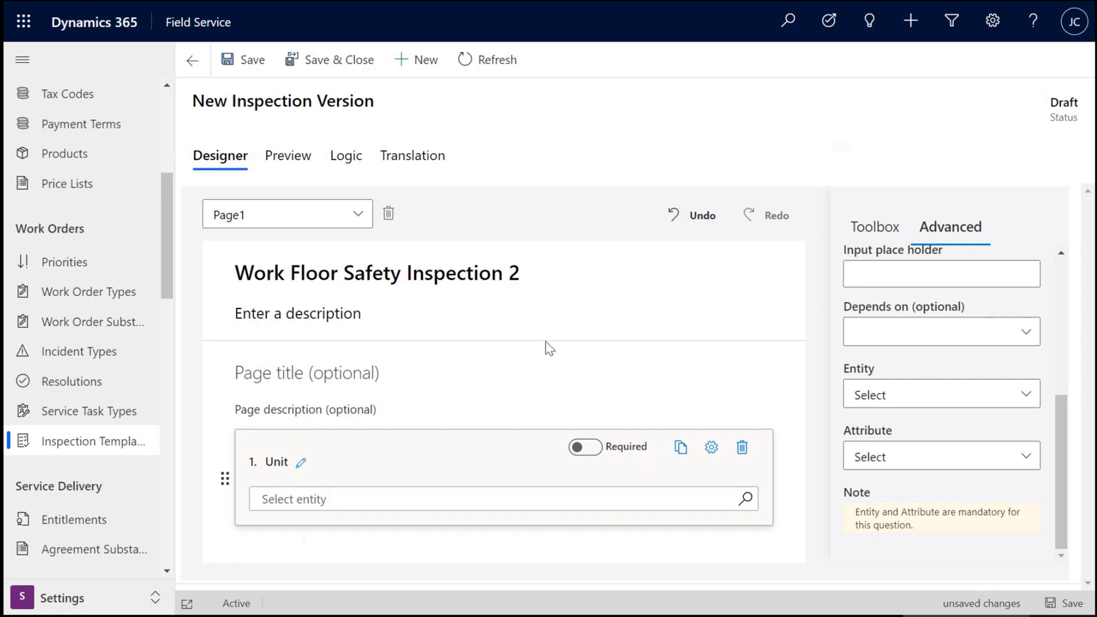
{"action": "mouse_move", "coordinate": [897, 408]}
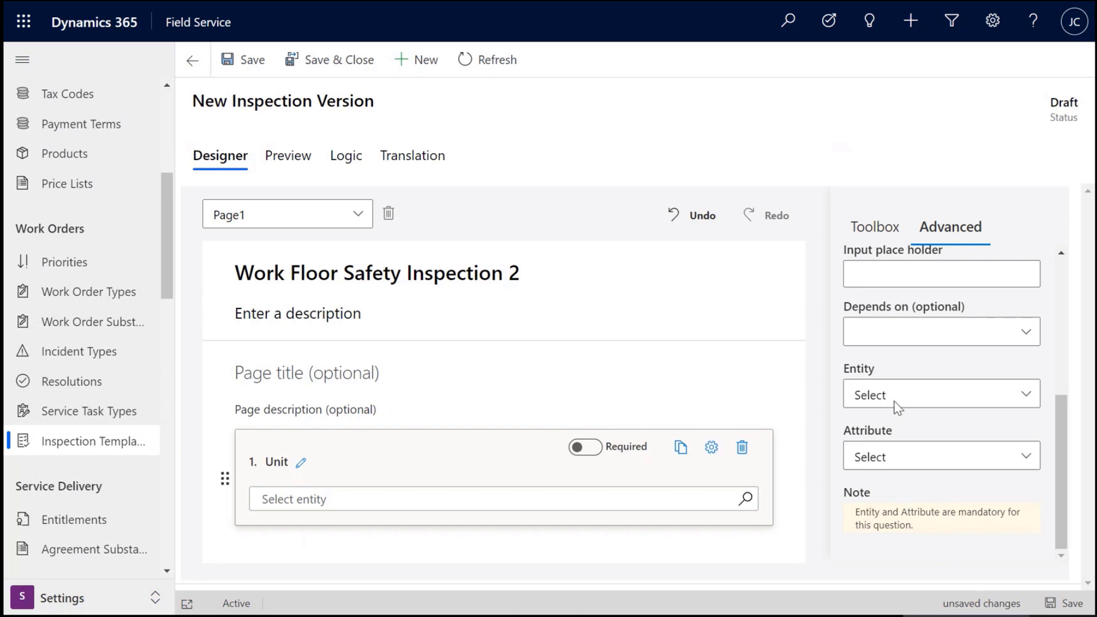
{"action": "left_click", "coordinate": [939, 394]}
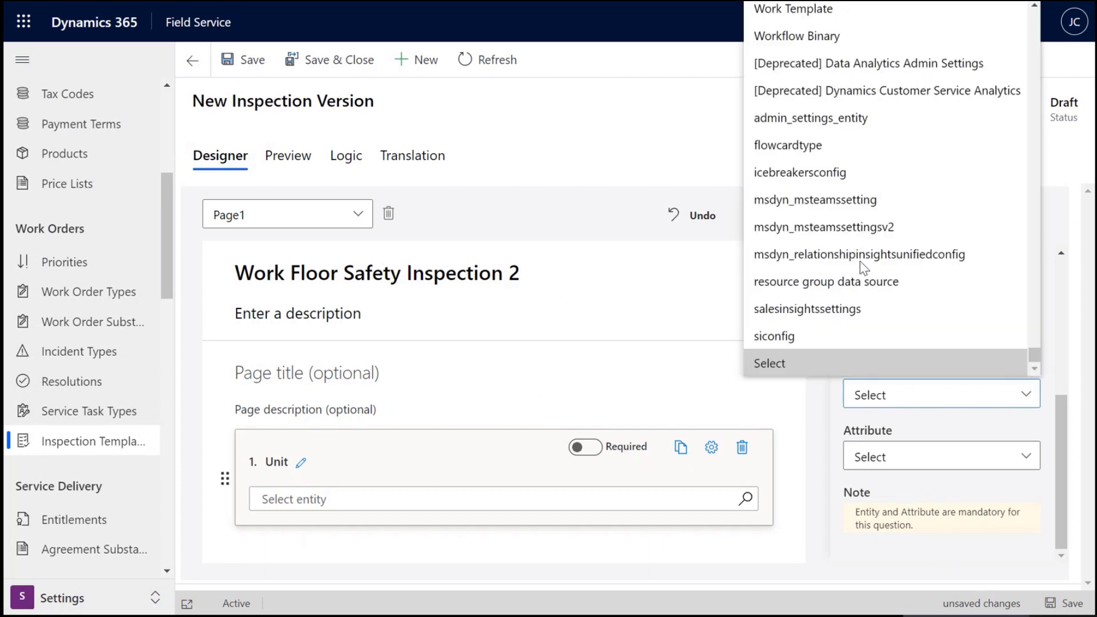
{"action": "left_click", "coordinate": [784, 362]}
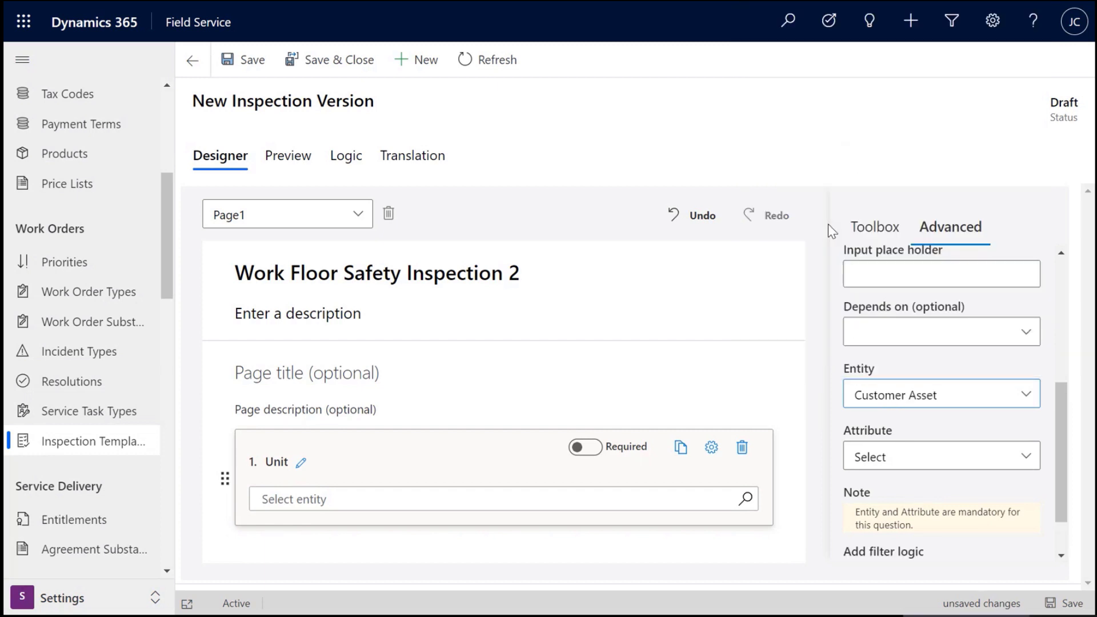
{"action": "left_click", "coordinate": [940, 456]}
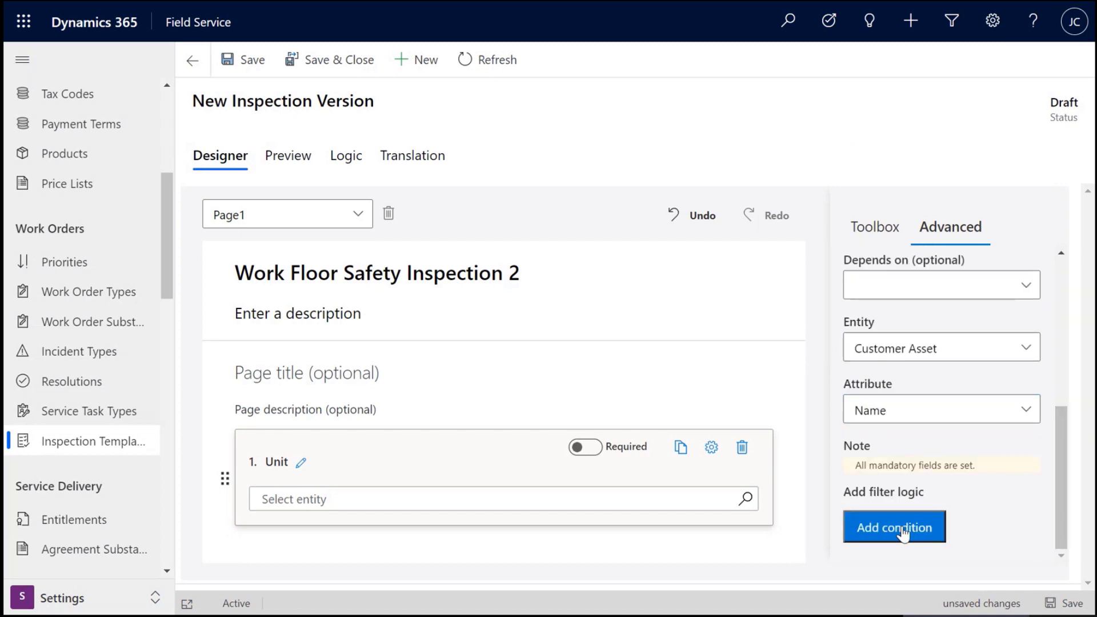
{"action": "mouse_move", "coordinate": [289, 161]}
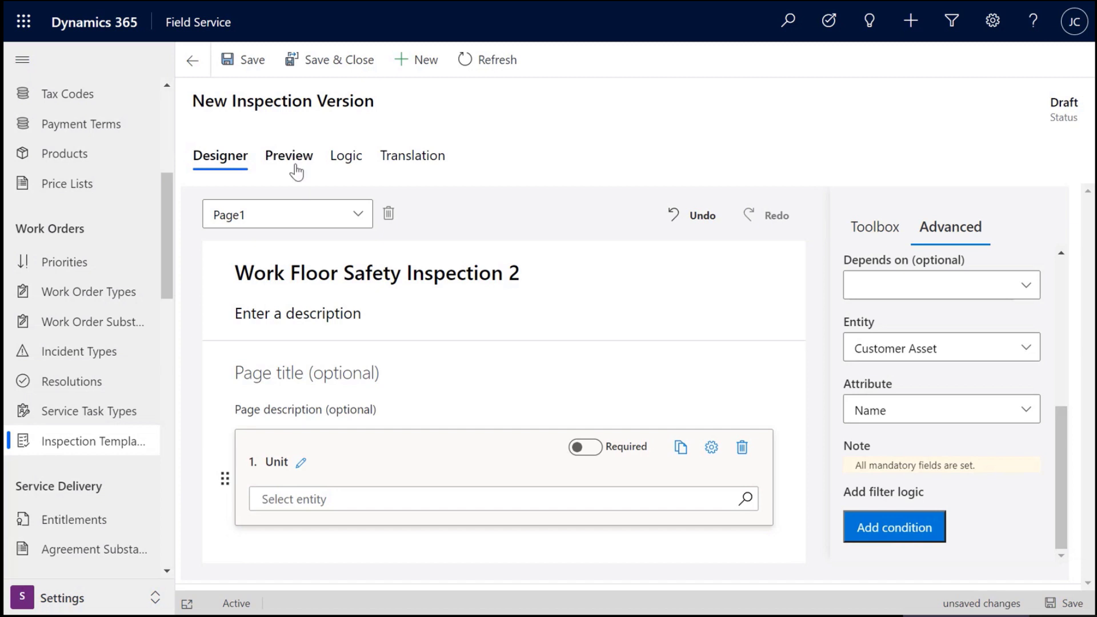
Step: Check the Unit lookup in Preview and return to the Designer
{"action": "left_click", "coordinate": [288, 155]}
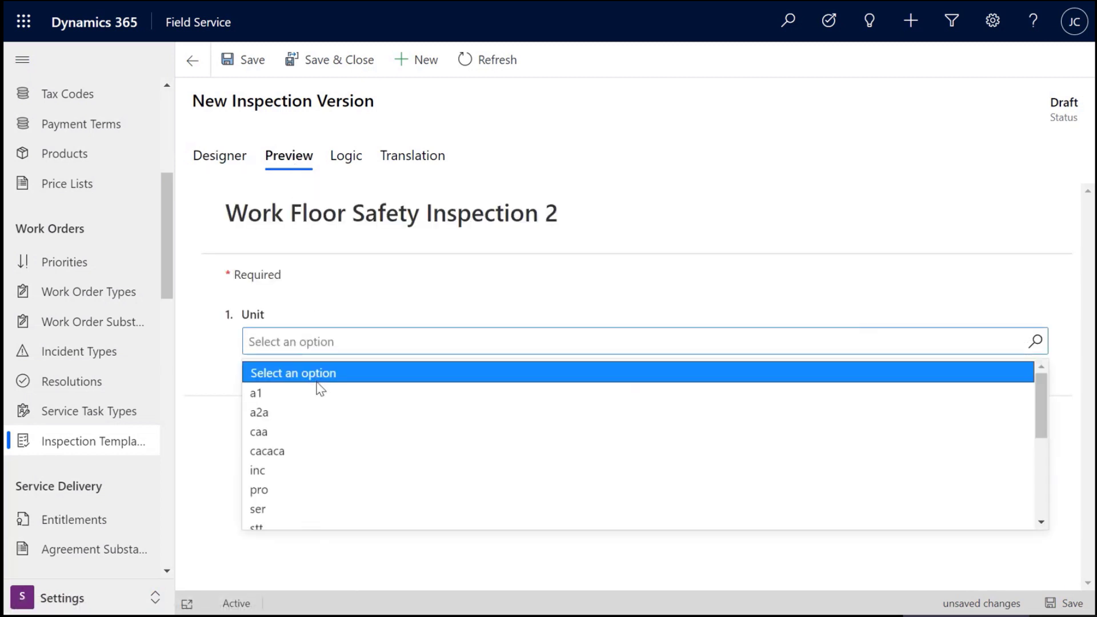
{"action": "left_click", "coordinate": [219, 155]}
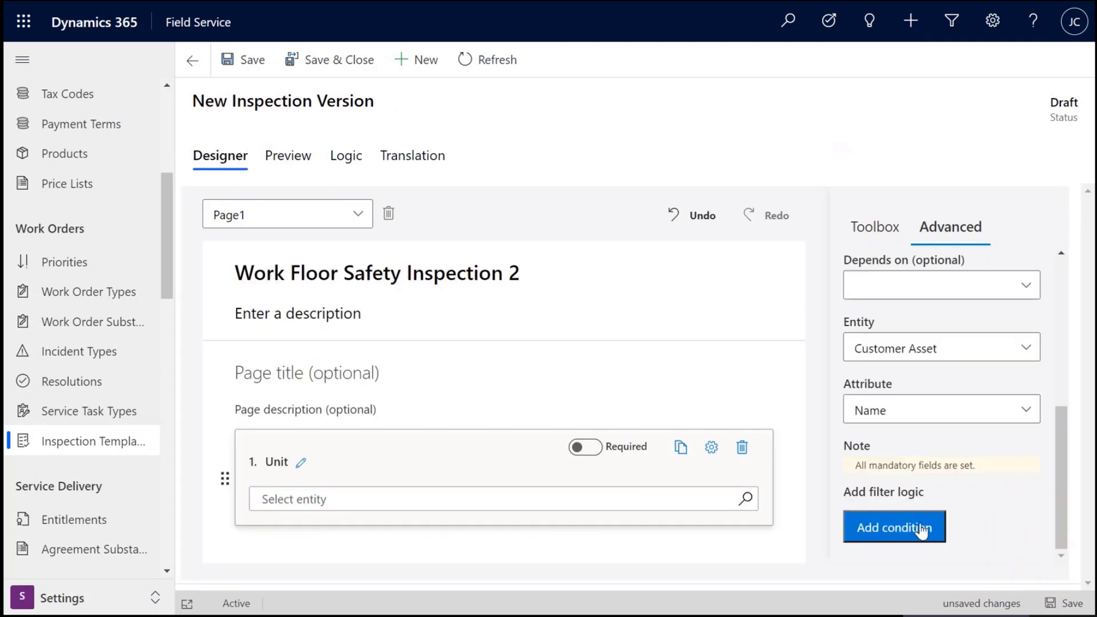
Step: Add a condition filtering Unit to Account equal to Fabrikam, Inc. (sample)
{"action": "left_click", "coordinate": [893, 526]}
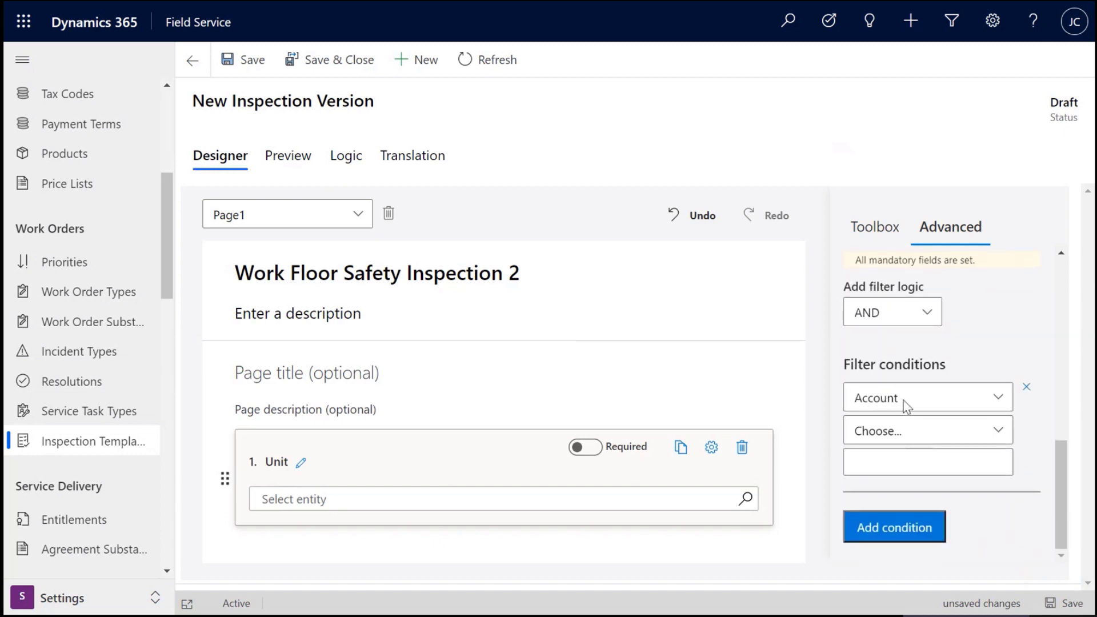
{"action": "left_click", "coordinate": [922, 398]}
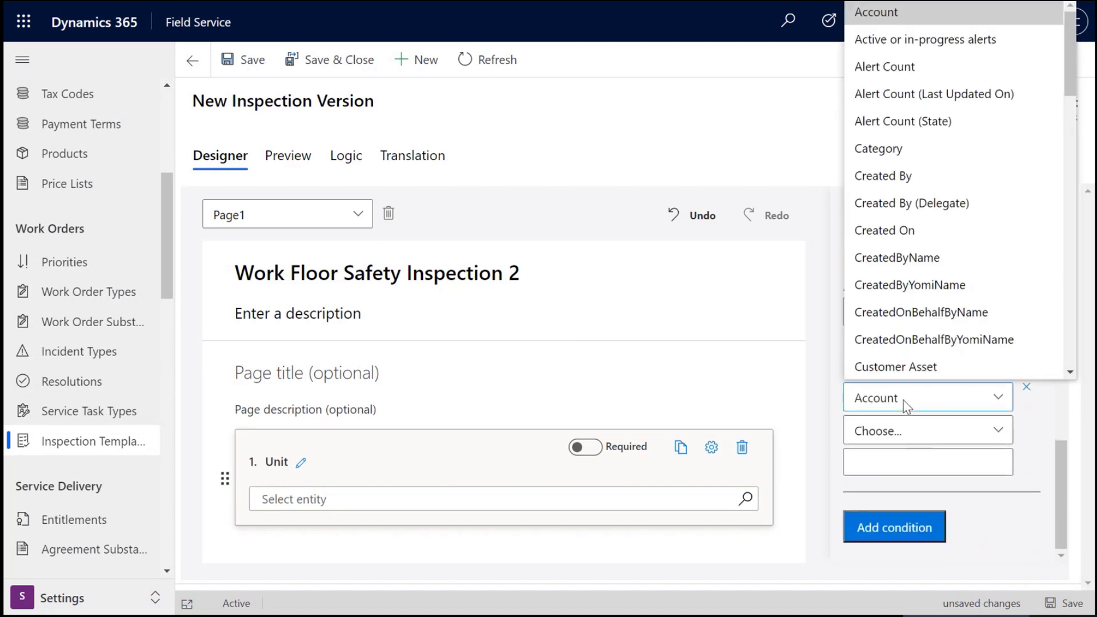
{"action": "left_click", "coordinate": [872, 397]}
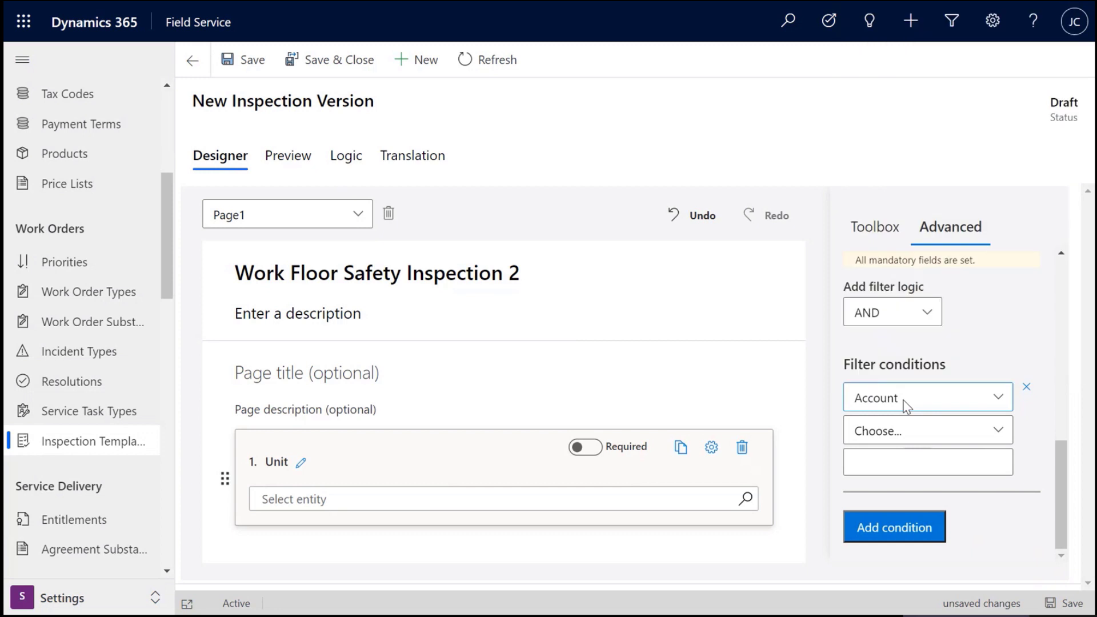
{"action": "left_click", "coordinate": [926, 430]}
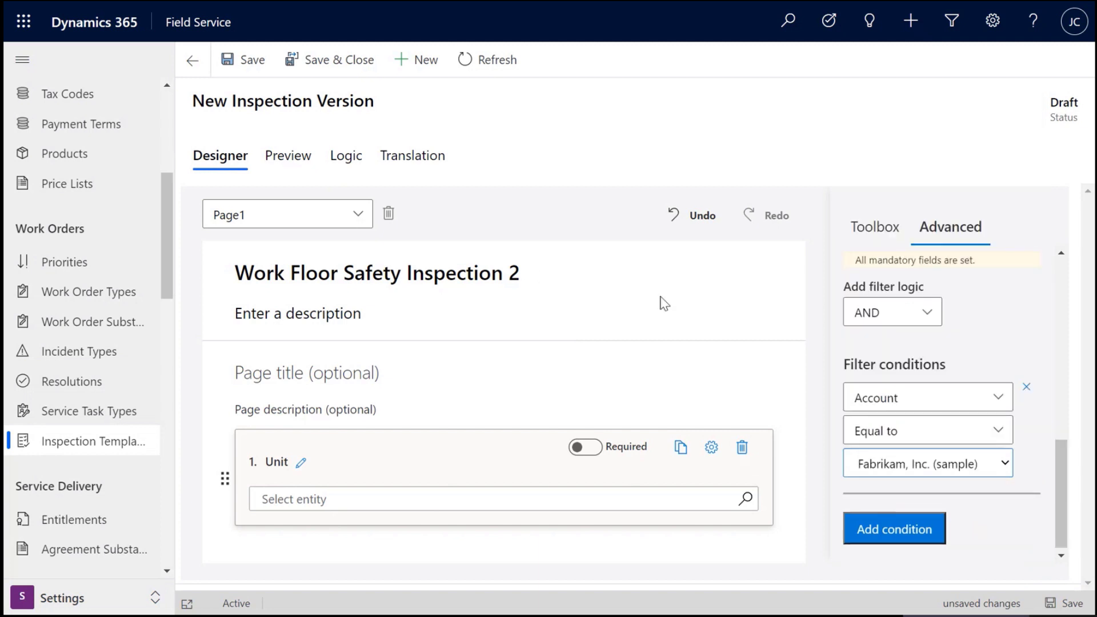
Step: Verify the filtered Unit options in Preview and return to the Designer
{"action": "left_click", "coordinate": [288, 155]}
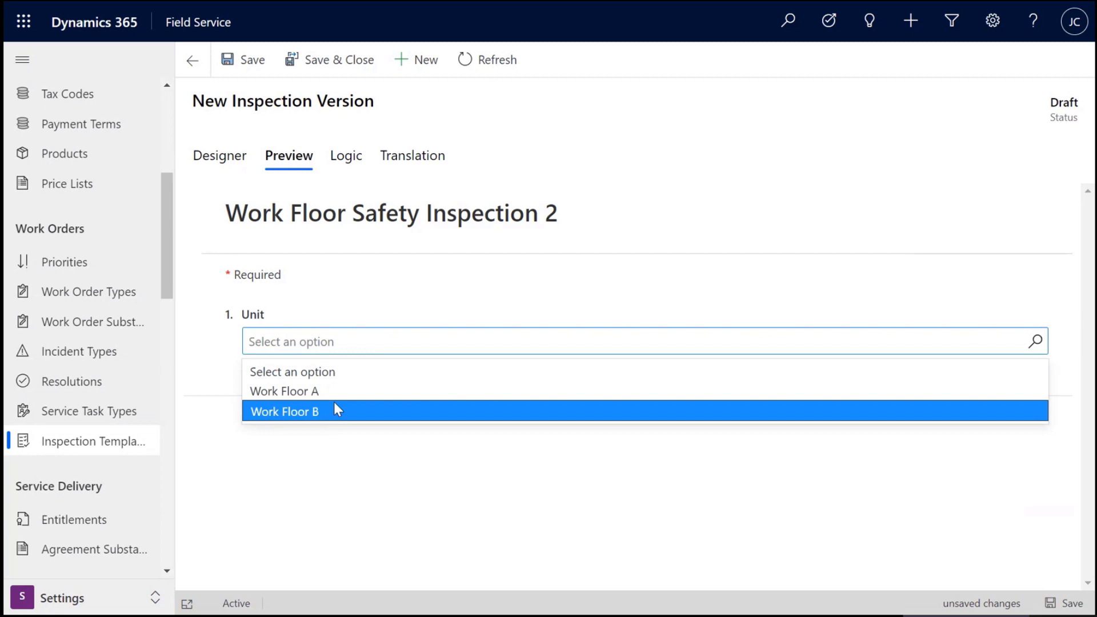
{"action": "mouse_move", "coordinate": [219, 155]}
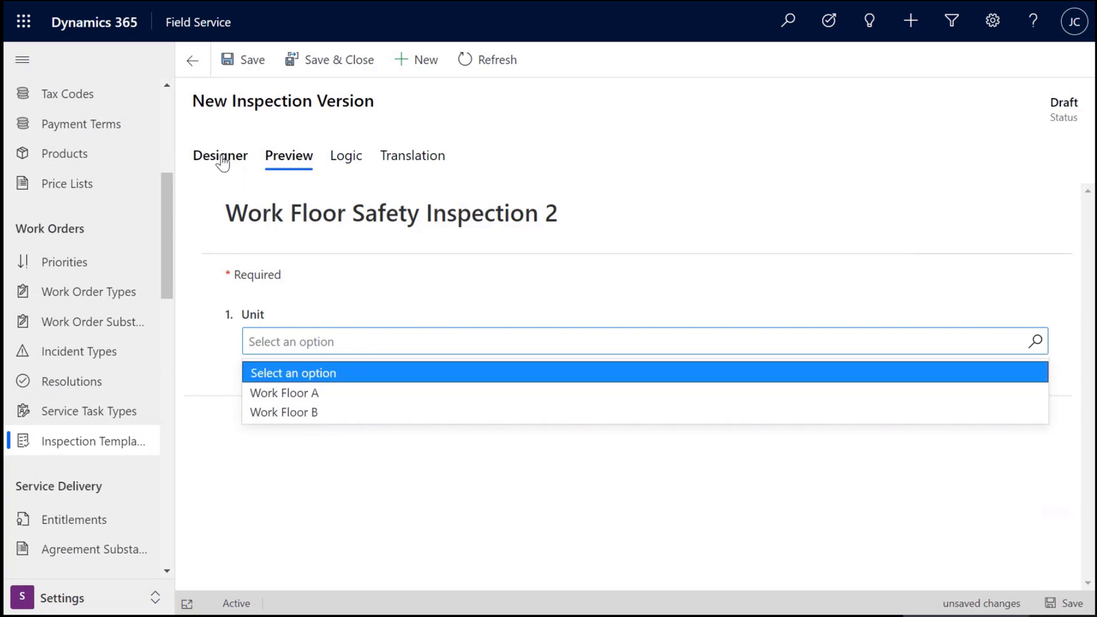
{"action": "left_click", "coordinate": [220, 155]}
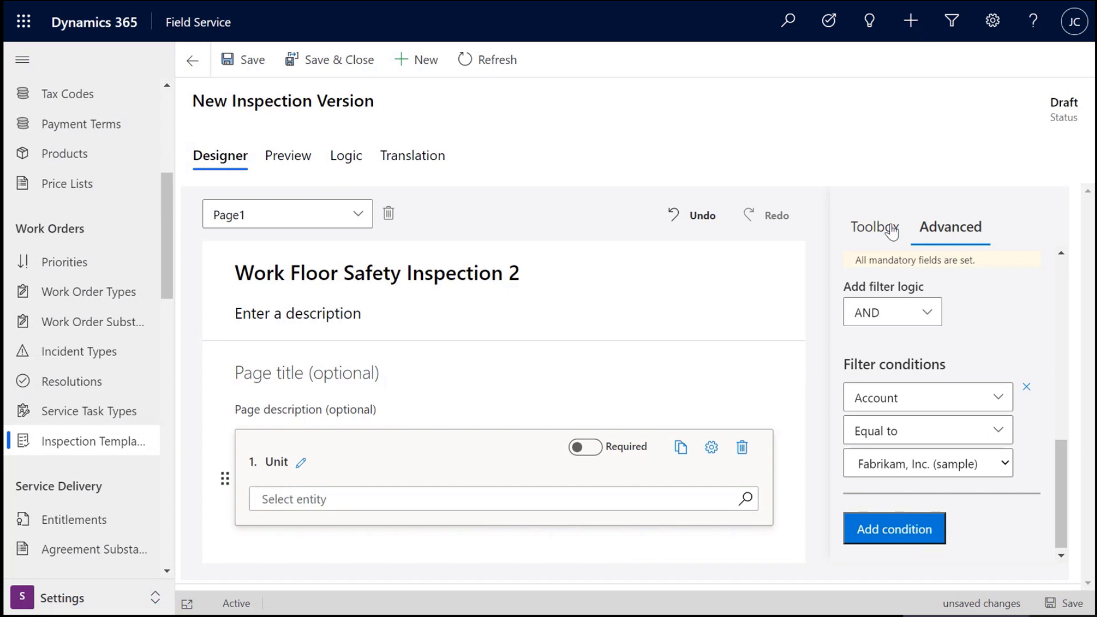
Step: Add a Matrix (Dynamic) question below Unit and name it 'Parameteres'
{"action": "left_click", "coordinate": [873, 227]}
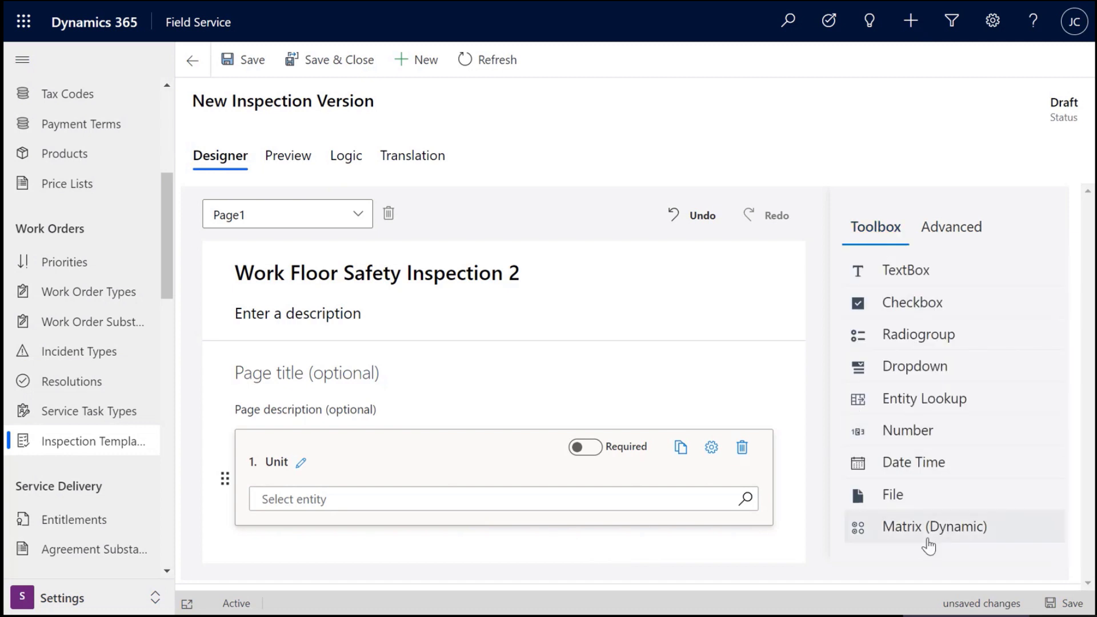
{"action": "mouse_move", "coordinate": [916, 535]}
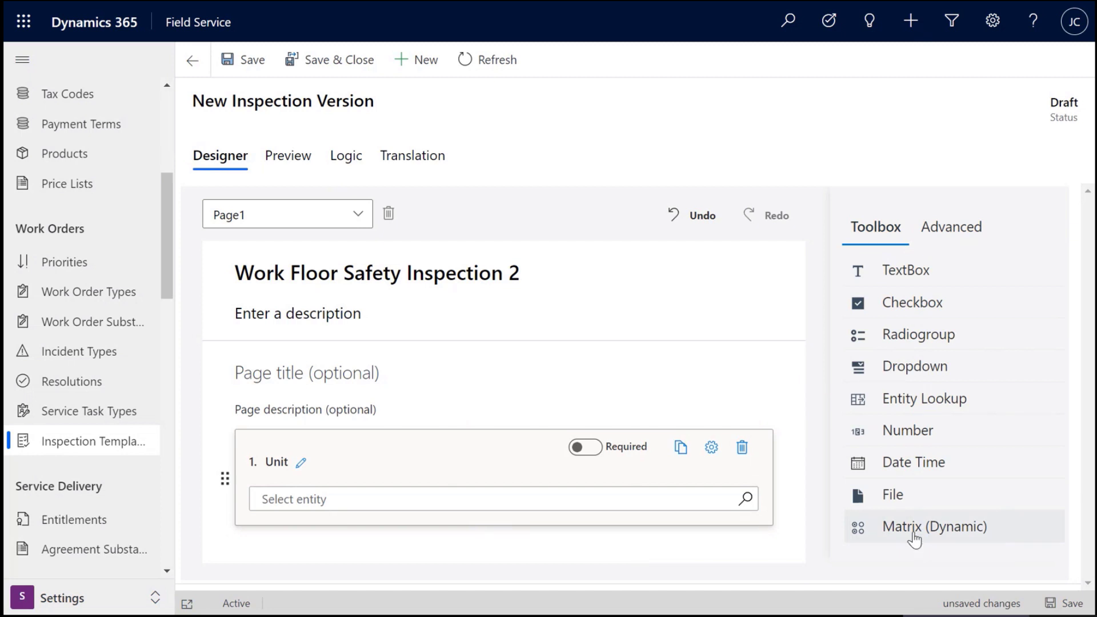
{"action": "left_click", "coordinate": [934, 526]}
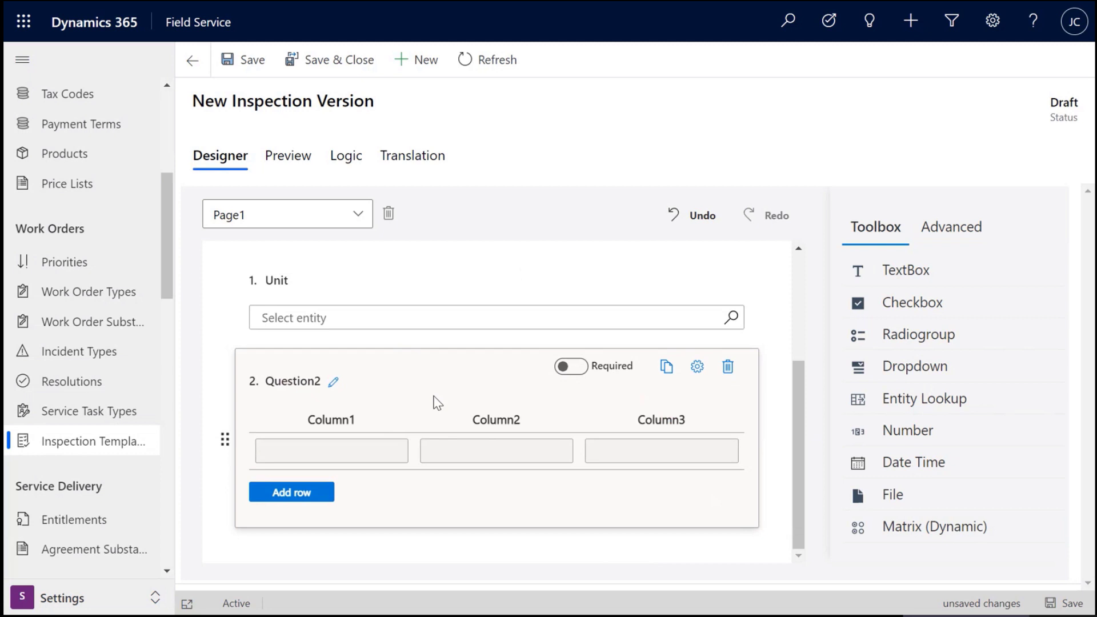
{"action": "mouse_move", "coordinate": [929, 104]}
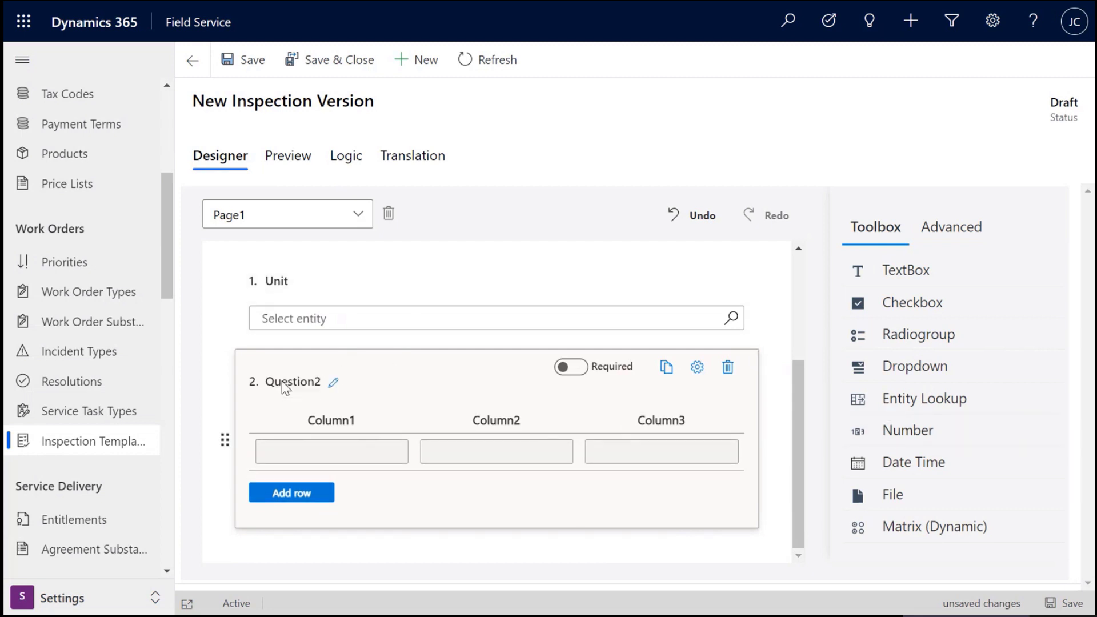
{"action": "left_click", "coordinate": [333, 382]}
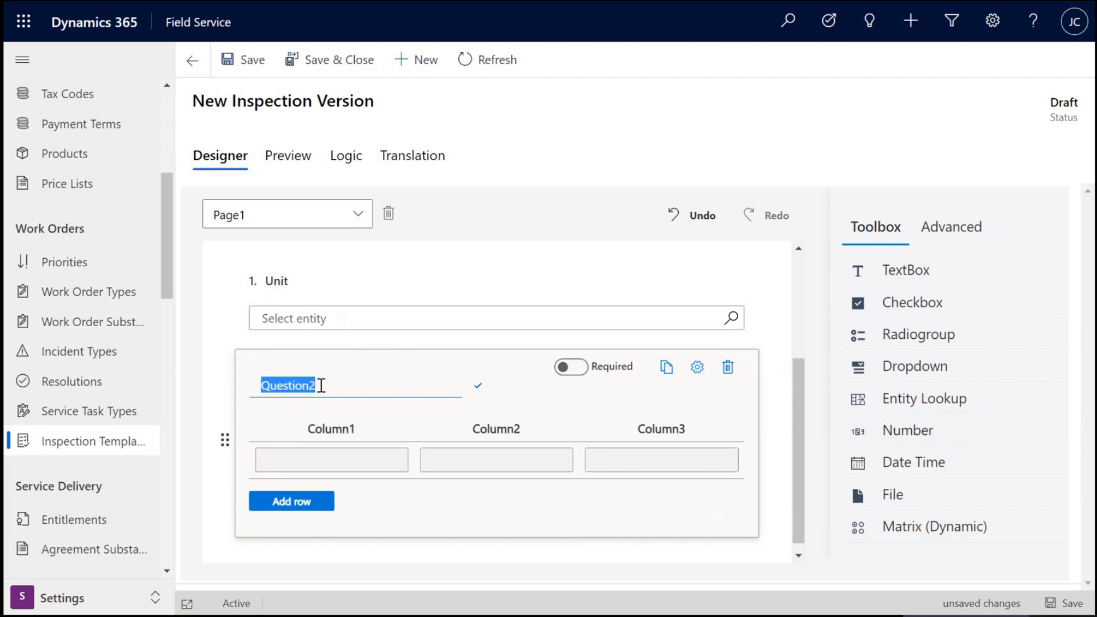
{"action": "type", "text": "Parameteres"}
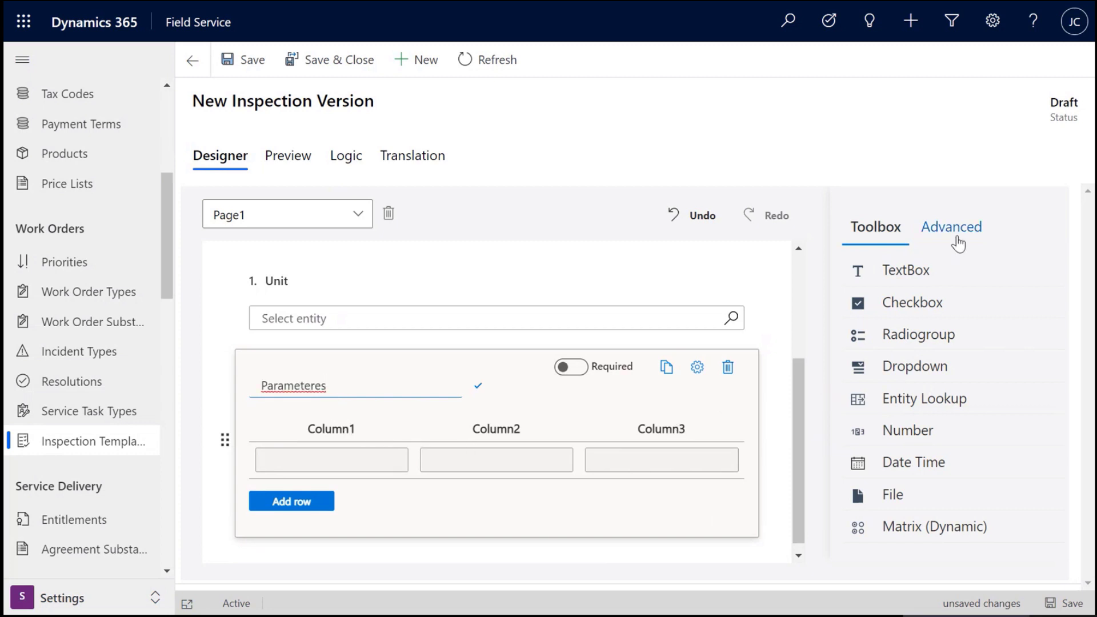
Step: Make the matrix's first column a Date Time column named Date with date-only type
{"action": "left_click", "coordinate": [949, 226]}
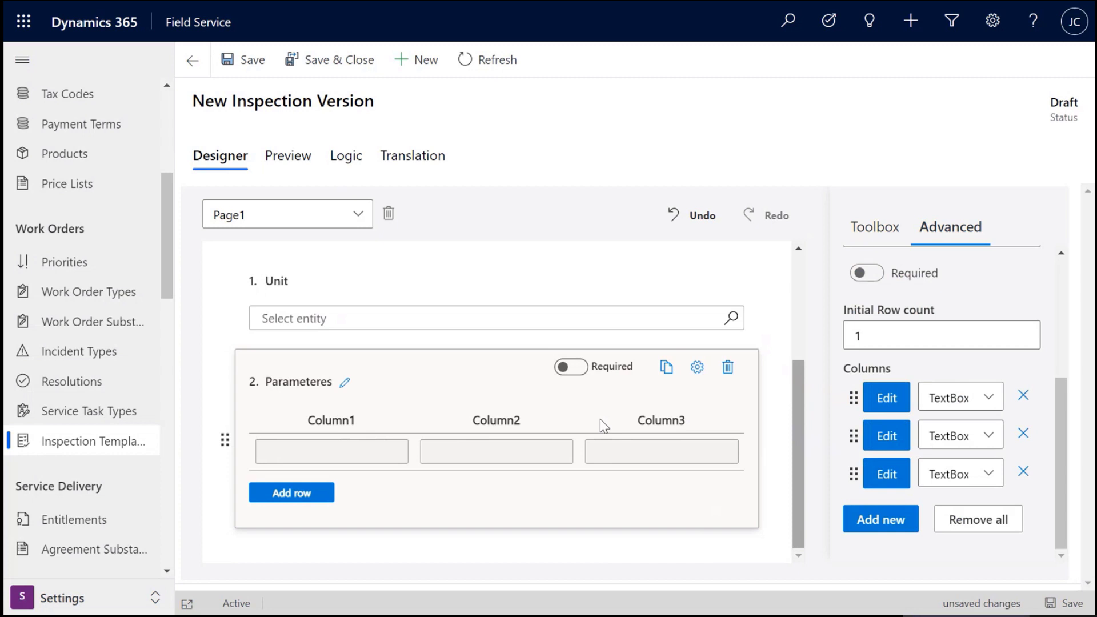
{"action": "mouse_move", "coordinate": [632, 502]}
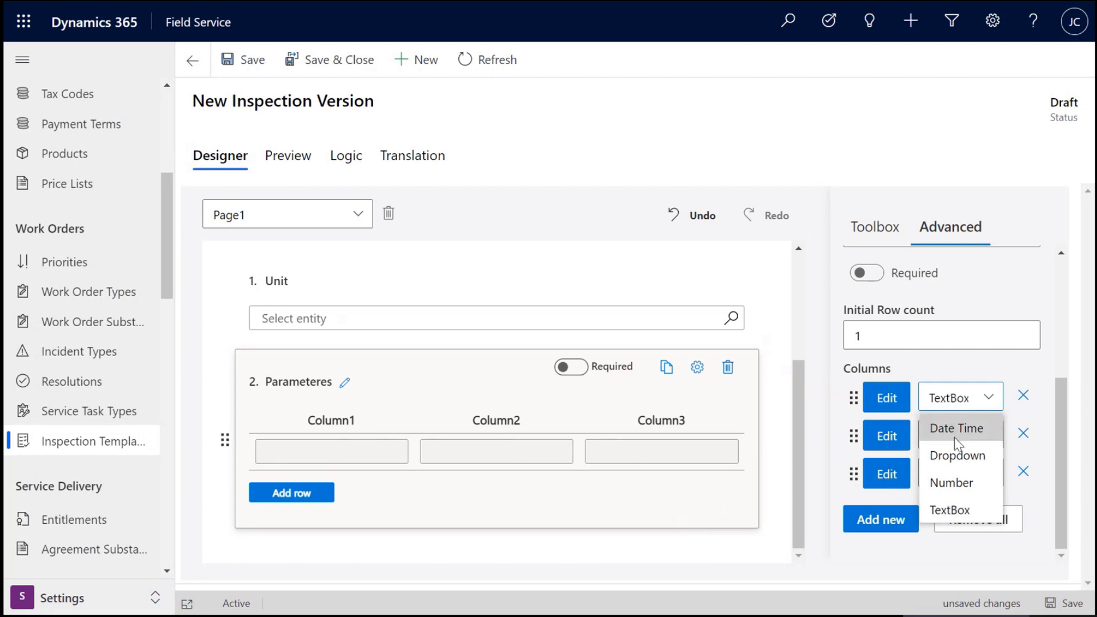
{"action": "left_click", "coordinate": [956, 427]}
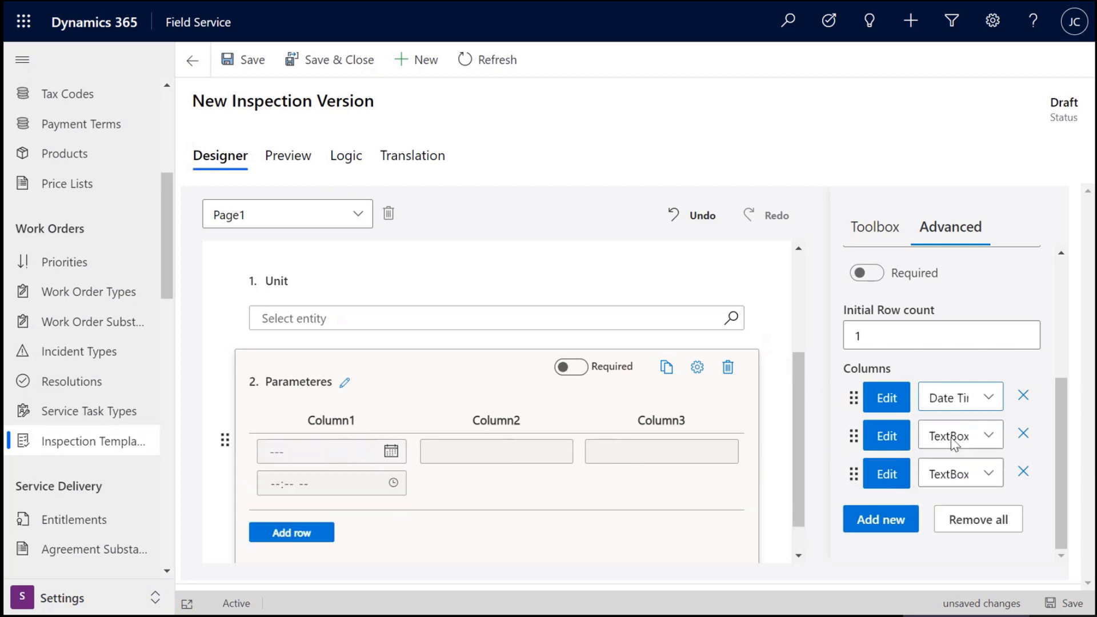
{"action": "left_click", "coordinate": [959, 434]}
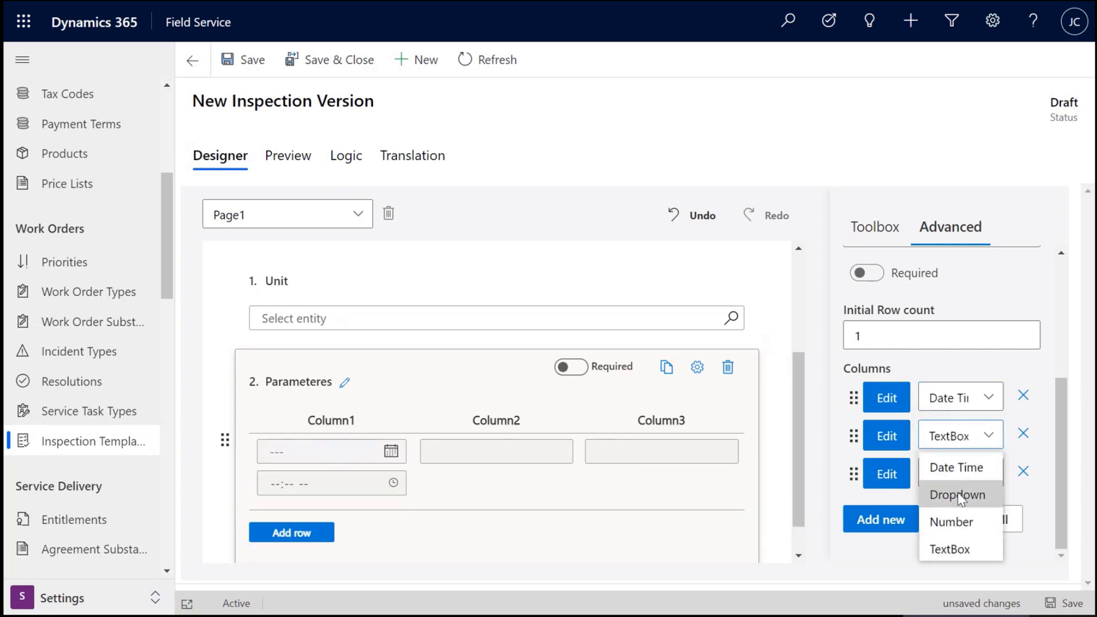
{"action": "left_click", "coordinate": [884, 397]}
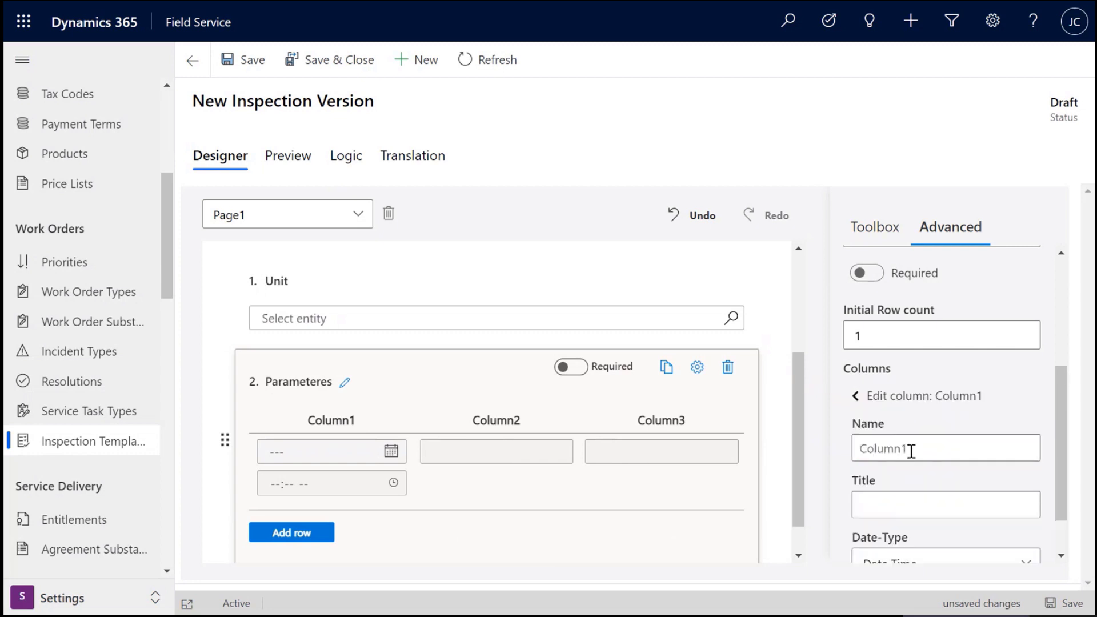
{"action": "type", "text": "Date"}
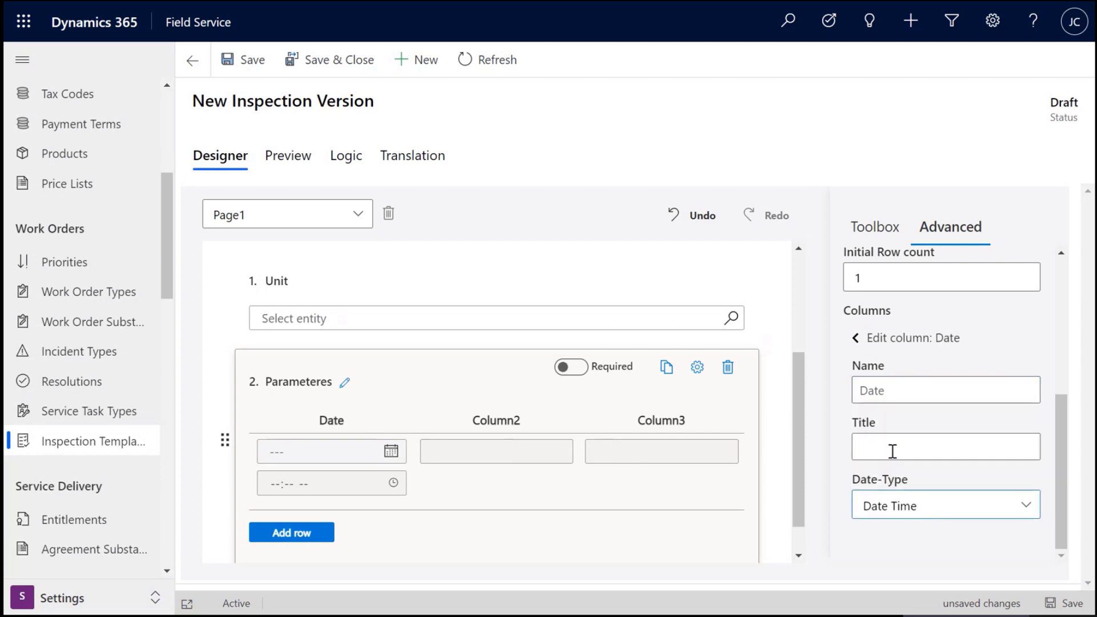
{"action": "left_click", "coordinate": [944, 504]}
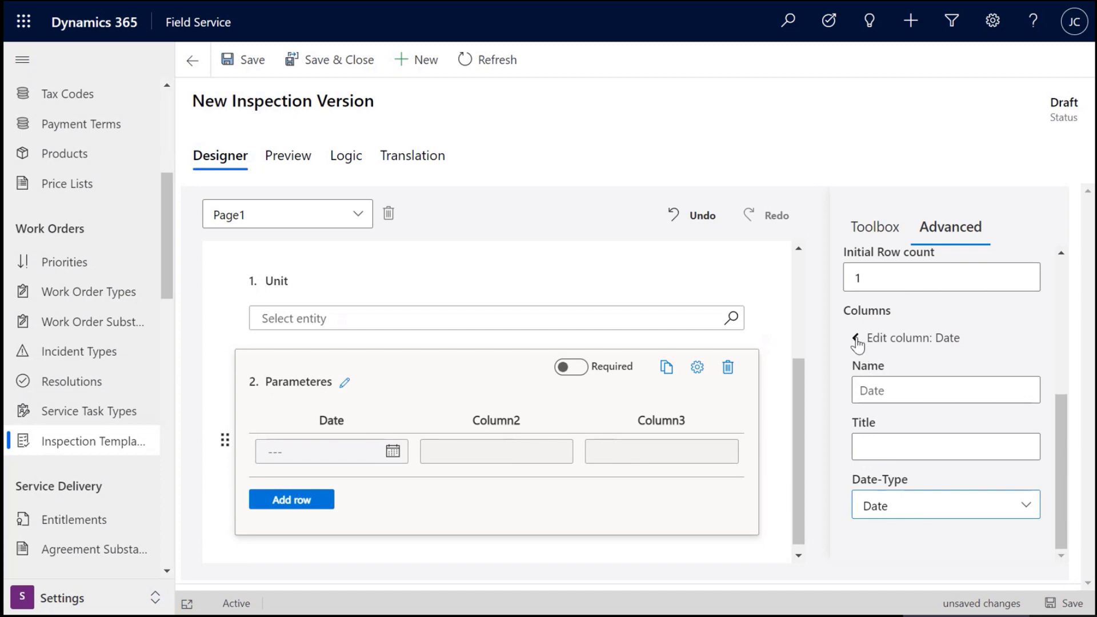
{"action": "left_click", "coordinate": [855, 343]}
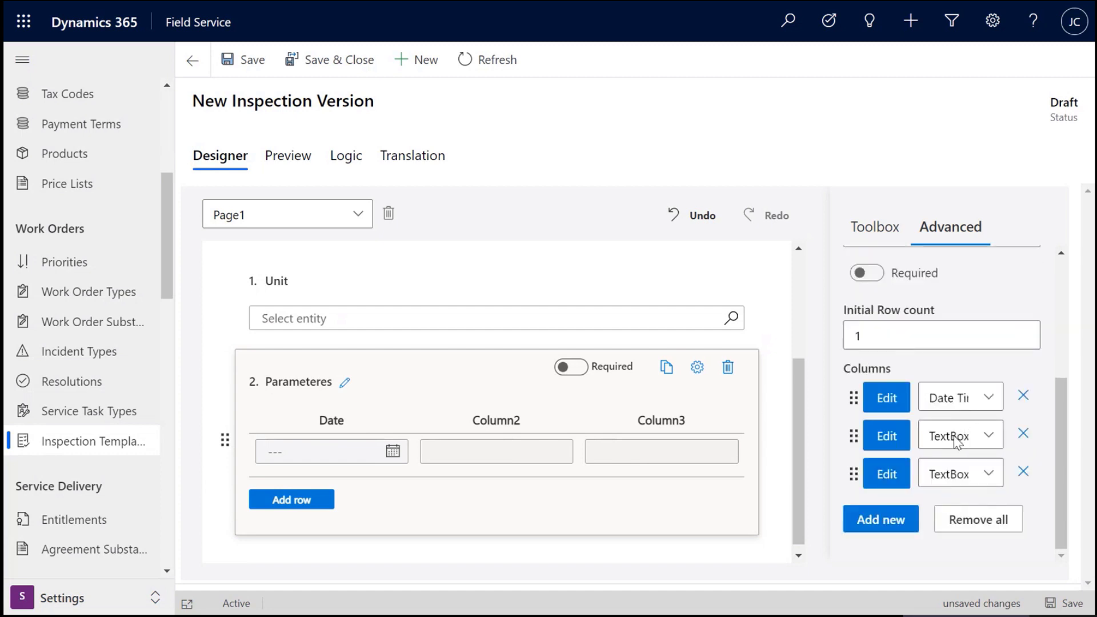
Step: Make the second column a dropdown named Lights with choices Working and Not Working
{"action": "left_click", "coordinate": [959, 434]}
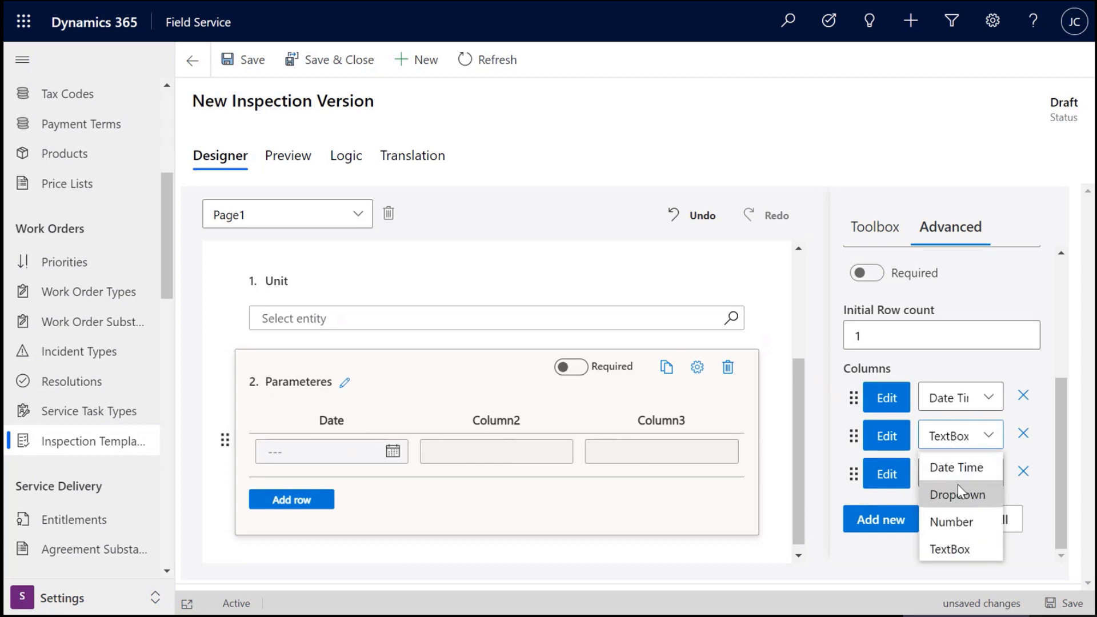
{"action": "left_click", "coordinate": [957, 495]}
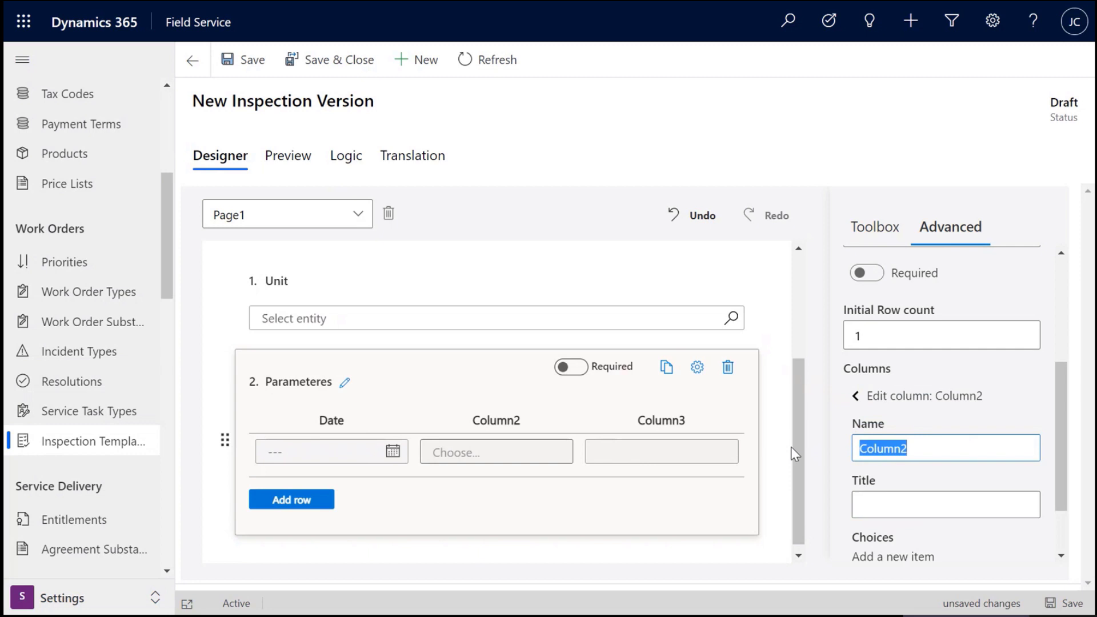
{"action": "type", "text": "Lights"}
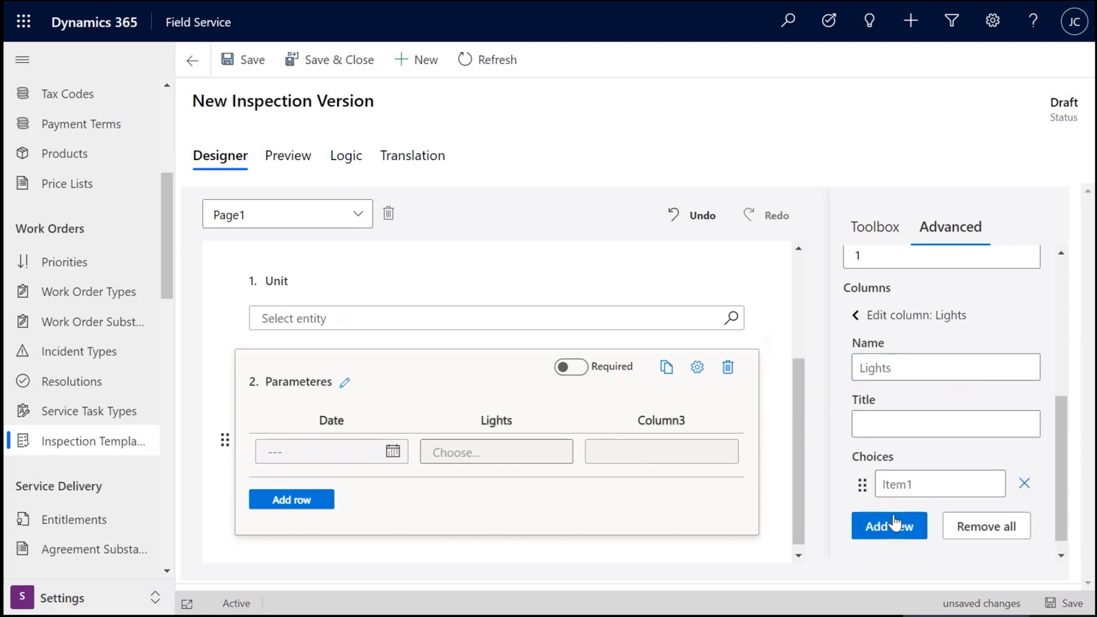
{"action": "left_click", "coordinate": [888, 526]}
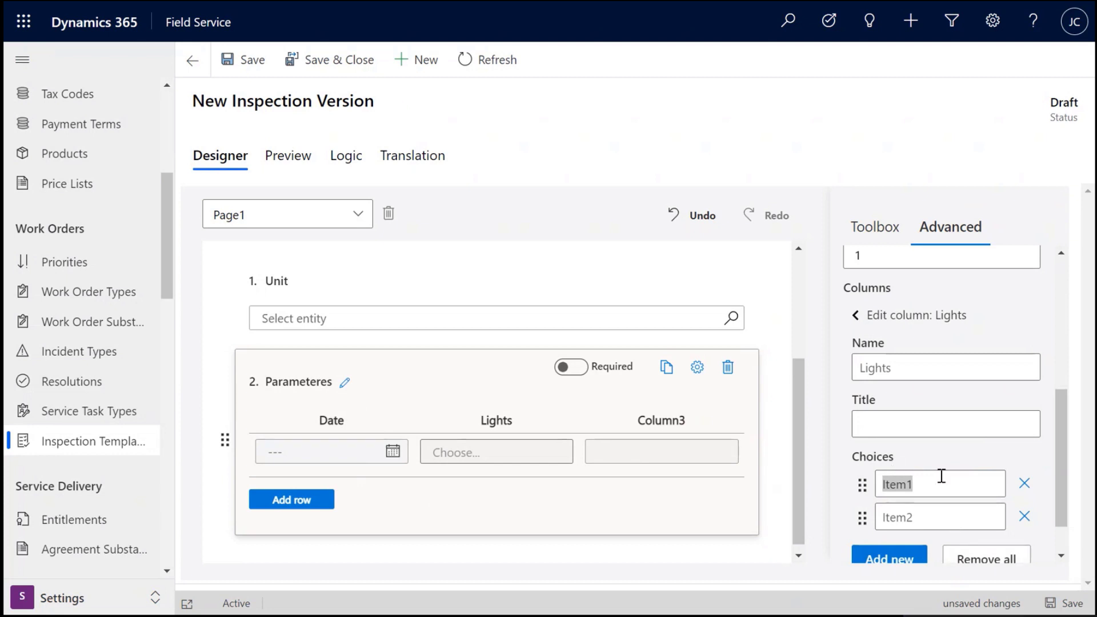
{"action": "type", "text": "Working"}
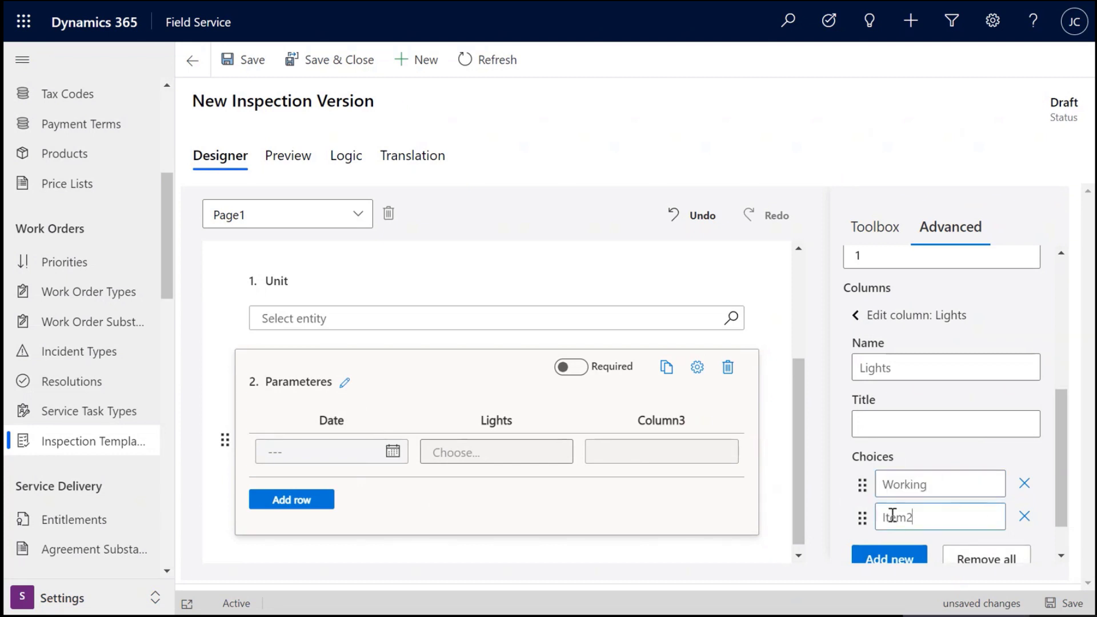
{"action": "type", "text": "Working"}
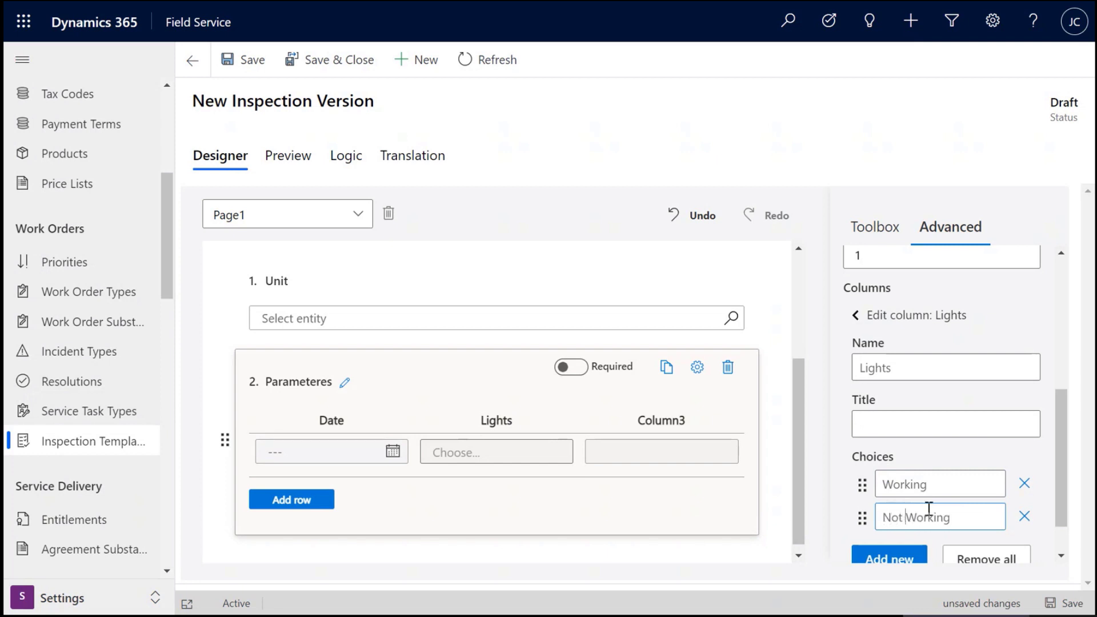
{"action": "scroll", "scroll_direction": "down", "scroll_amount": 3}
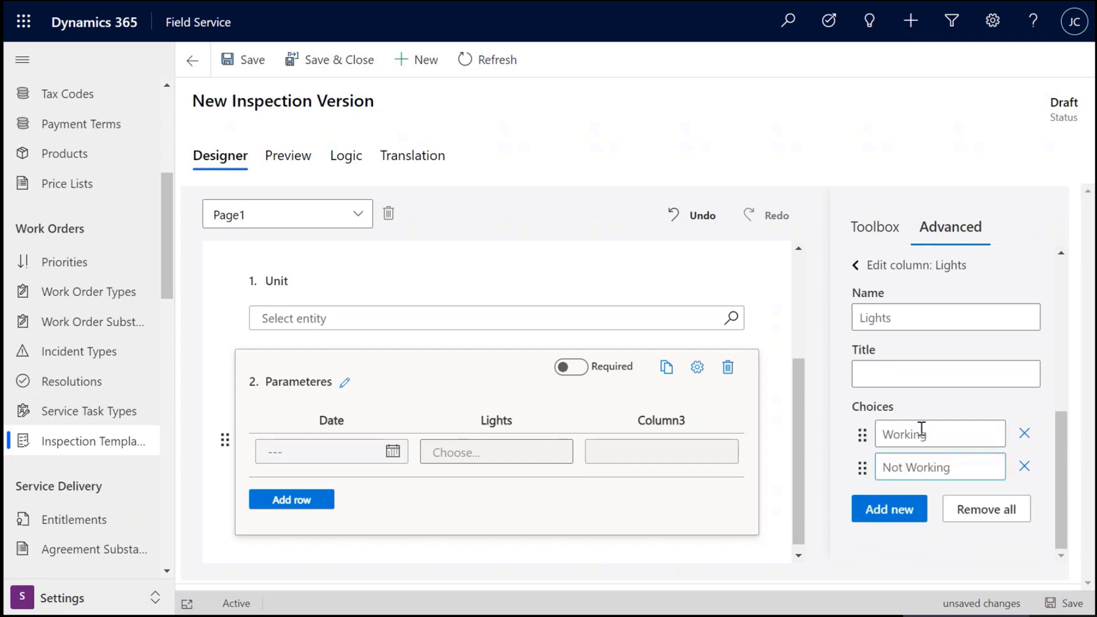
{"action": "left_click", "coordinate": [854, 264]}
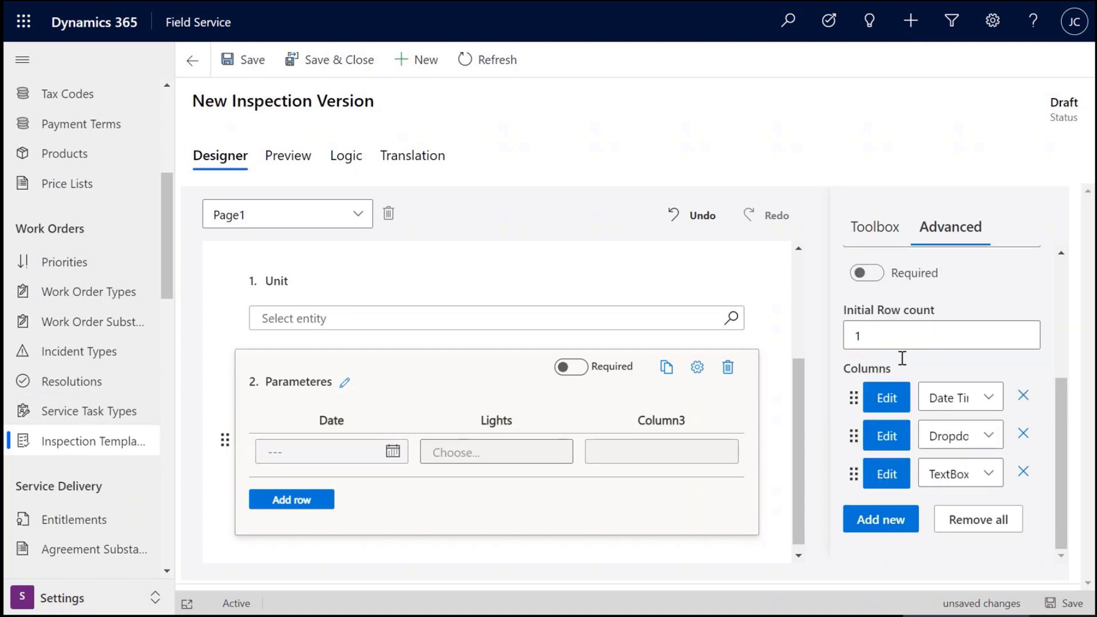
Step: Make the third column a Number column named Temperature
{"action": "left_click", "coordinate": [960, 473]}
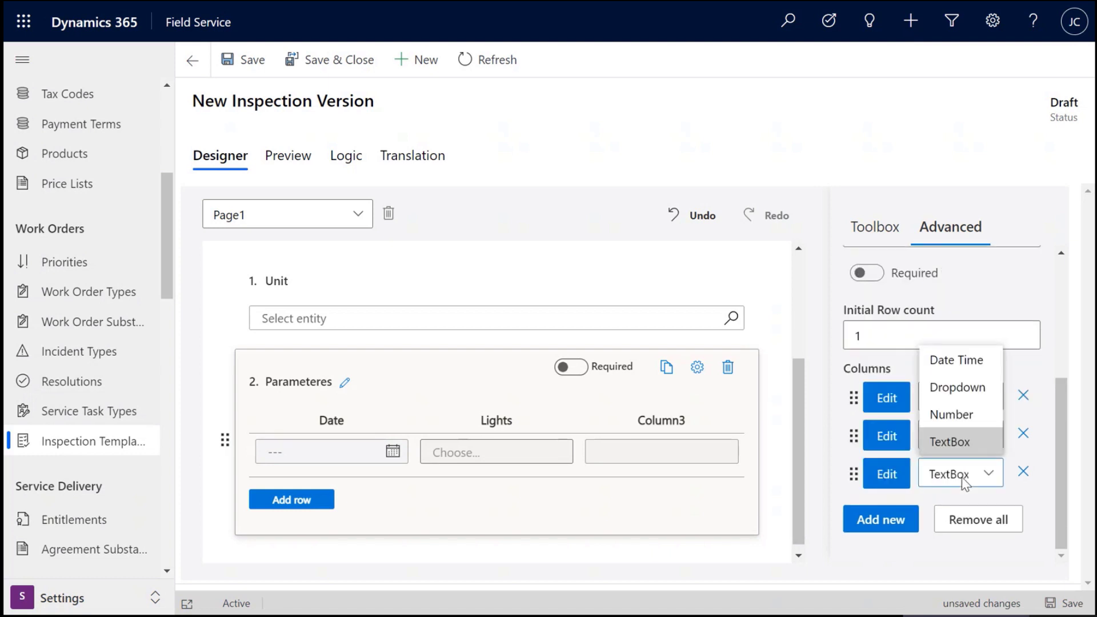
{"action": "left_click", "coordinate": [950, 414]}
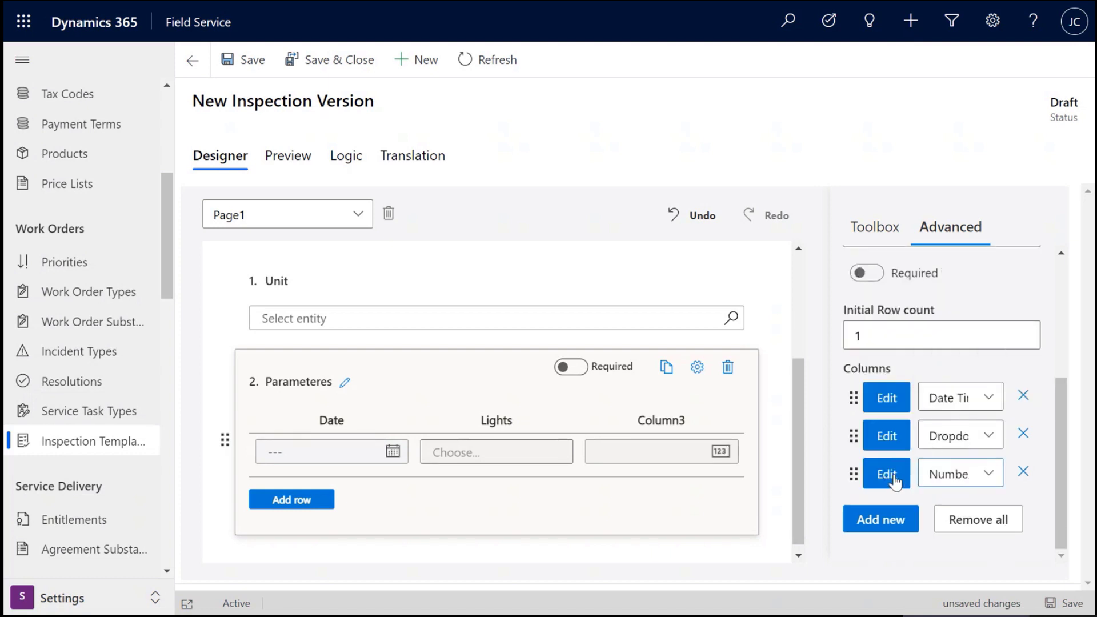
{"action": "left_click", "coordinate": [885, 473]}
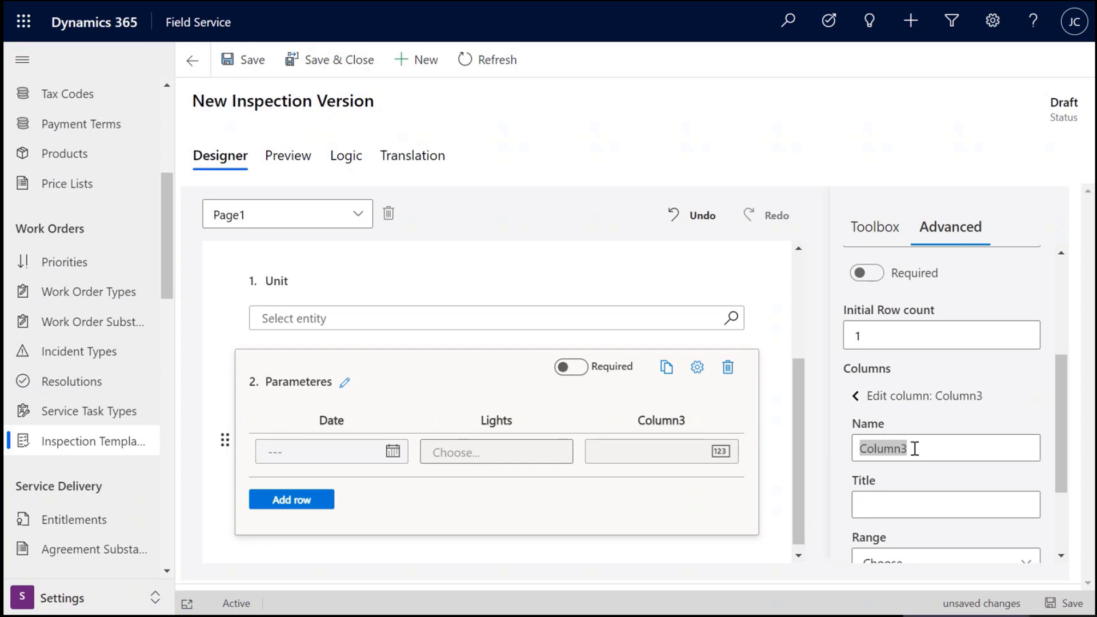
{"action": "type", "text": "Temperature"}
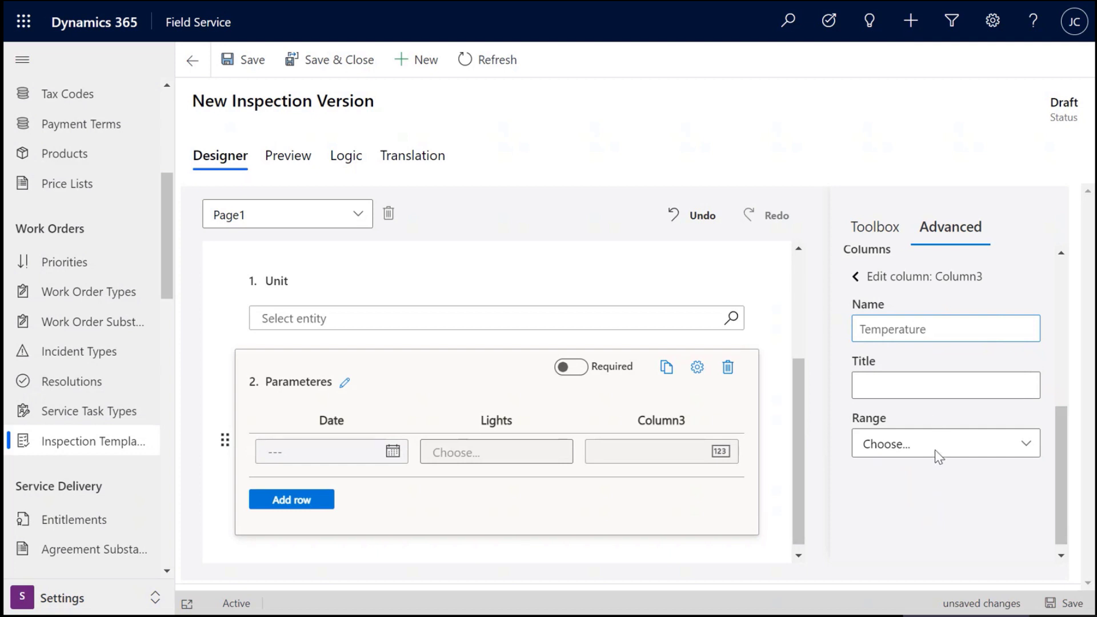
{"action": "mouse_move", "coordinate": [965, 429]}
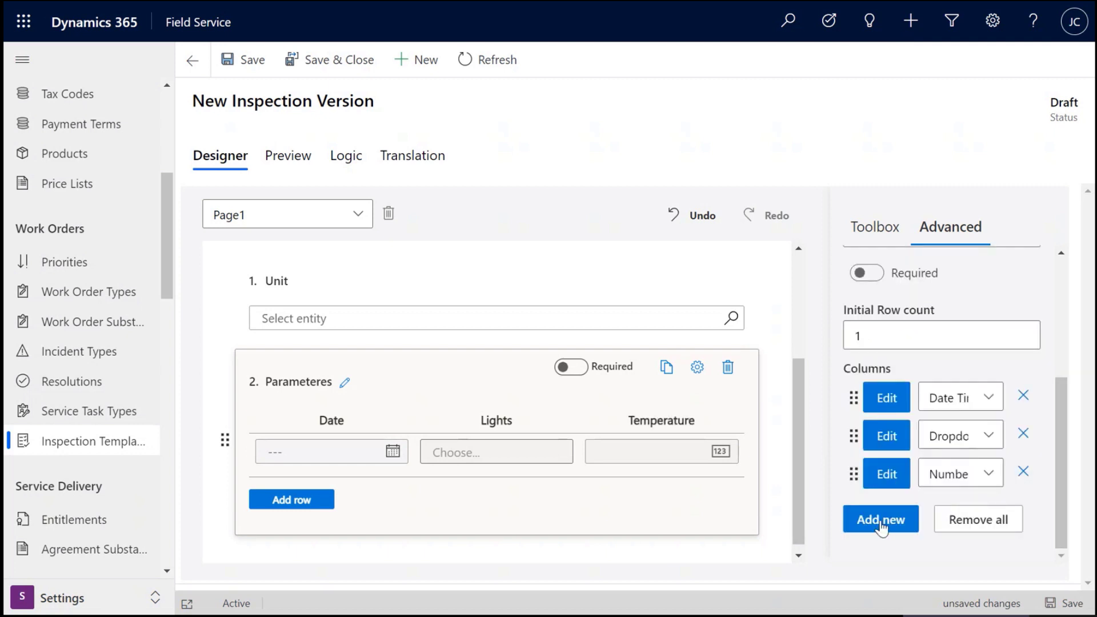
Step: Add a fourth text column named Notes and adjust the matrix row count
{"action": "left_click", "coordinate": [880, 519]}
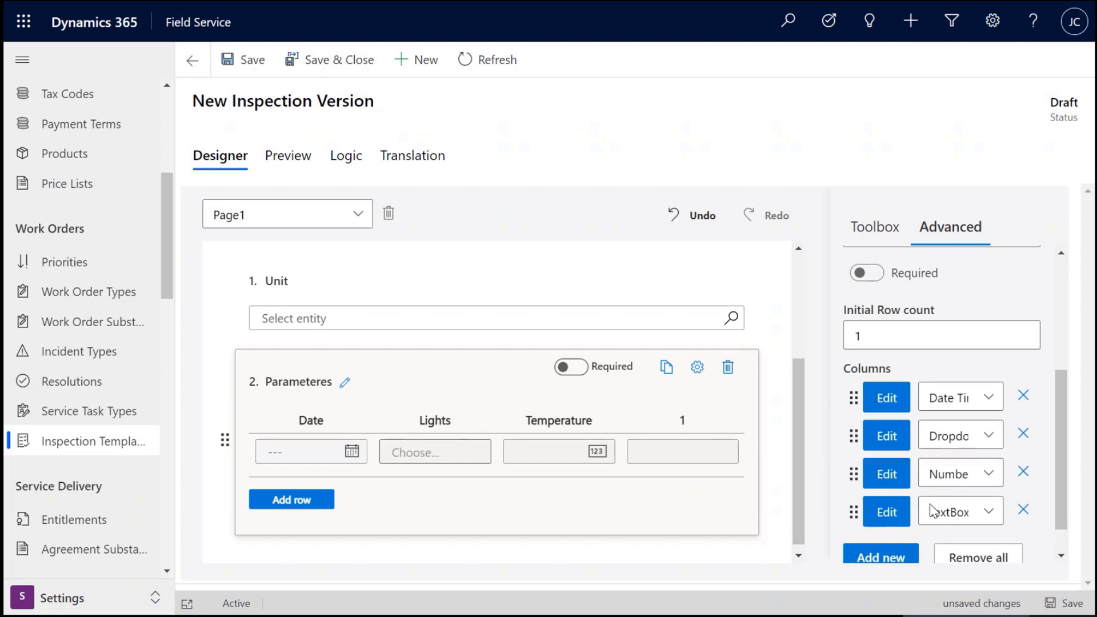
{"action": "left_click", "coordinate": [885, 512]}
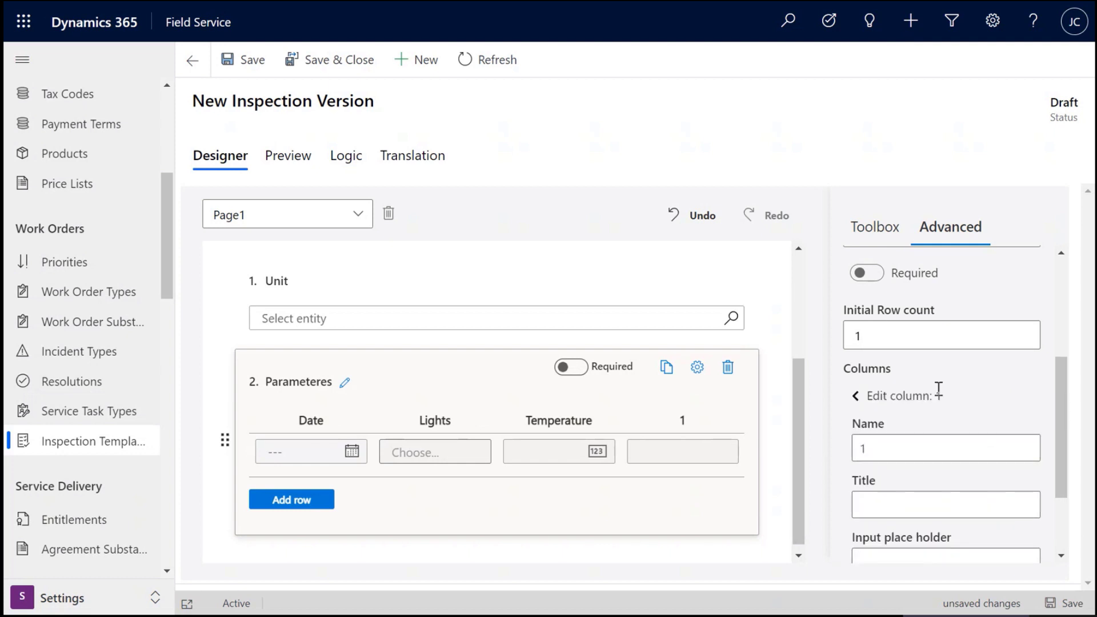
{"action": "left_click", "coordinate": [944, 448]}
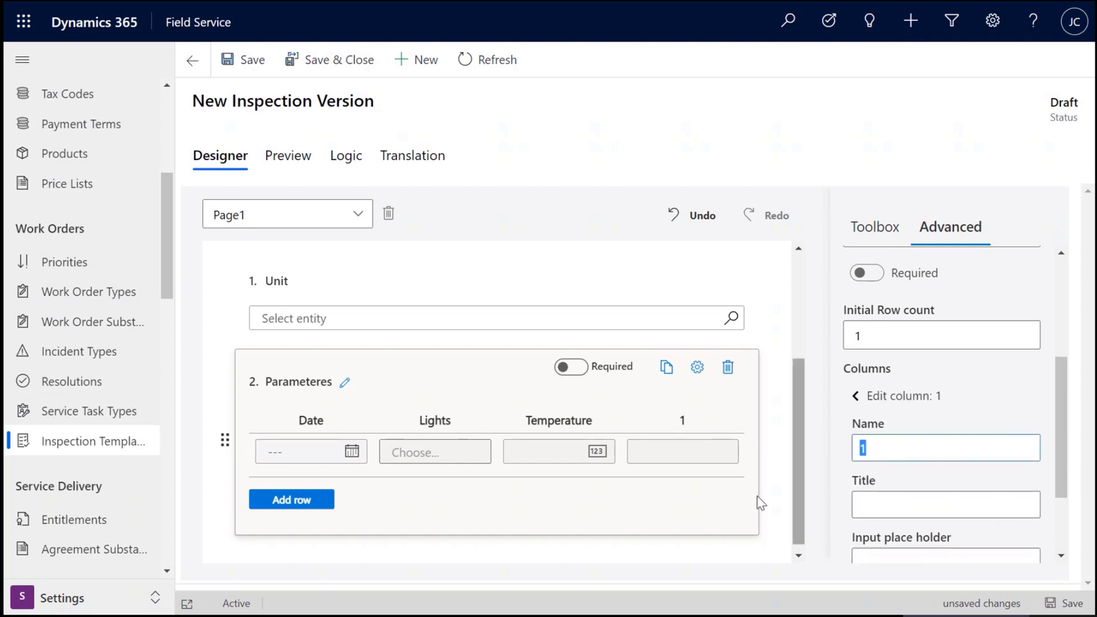
{"action": "type", "text": "Notes"}
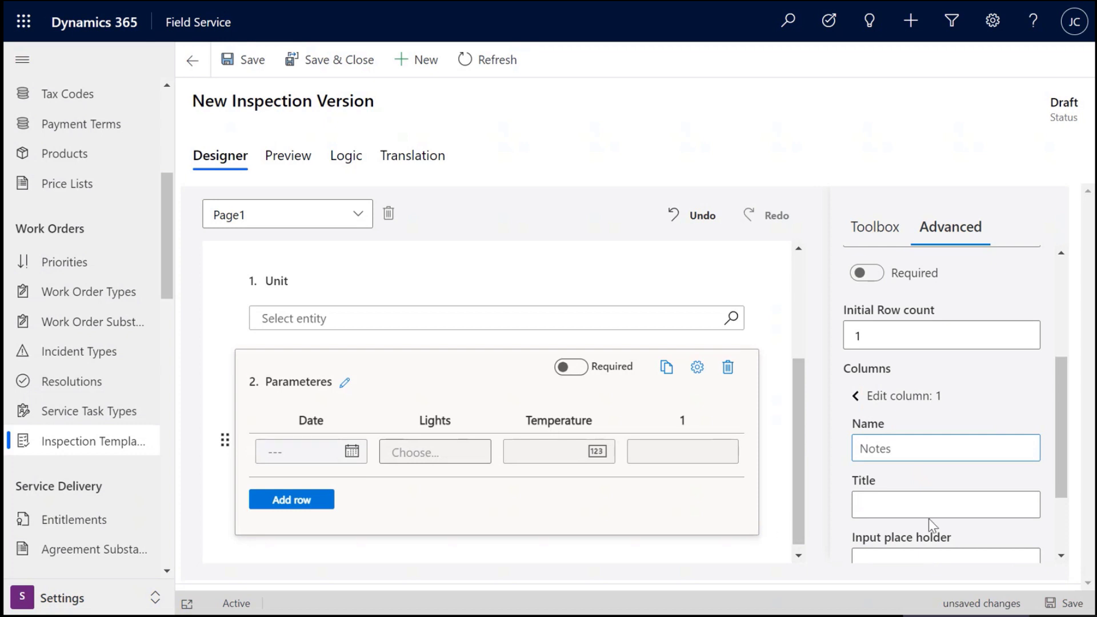
{"action": "left_click", "coordinate": [944, 505]}
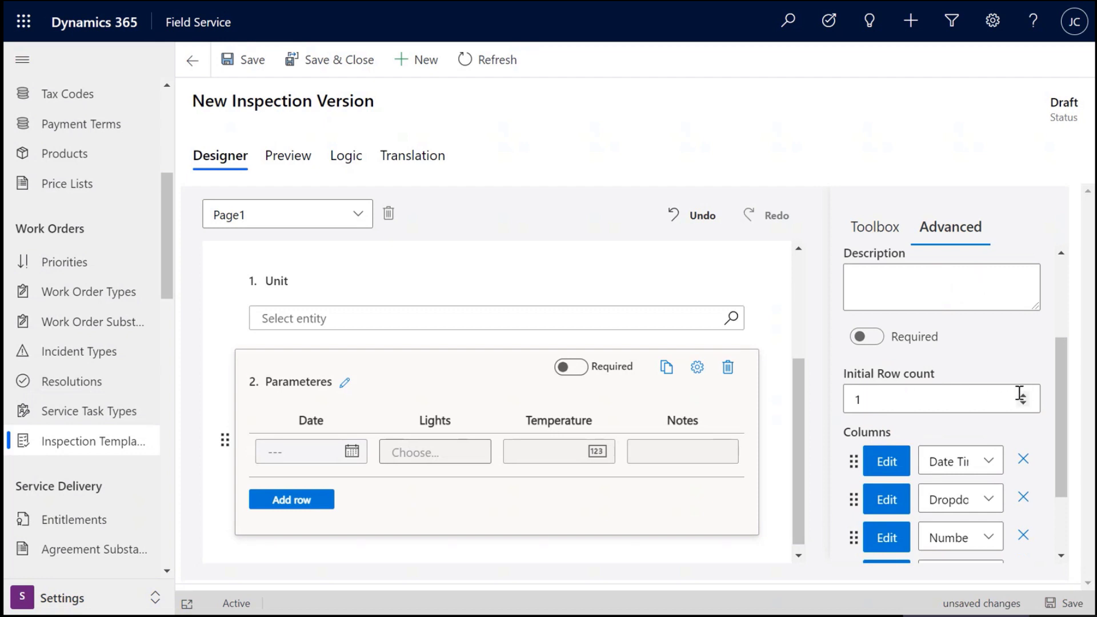
{"action": "type", "text": "3"}
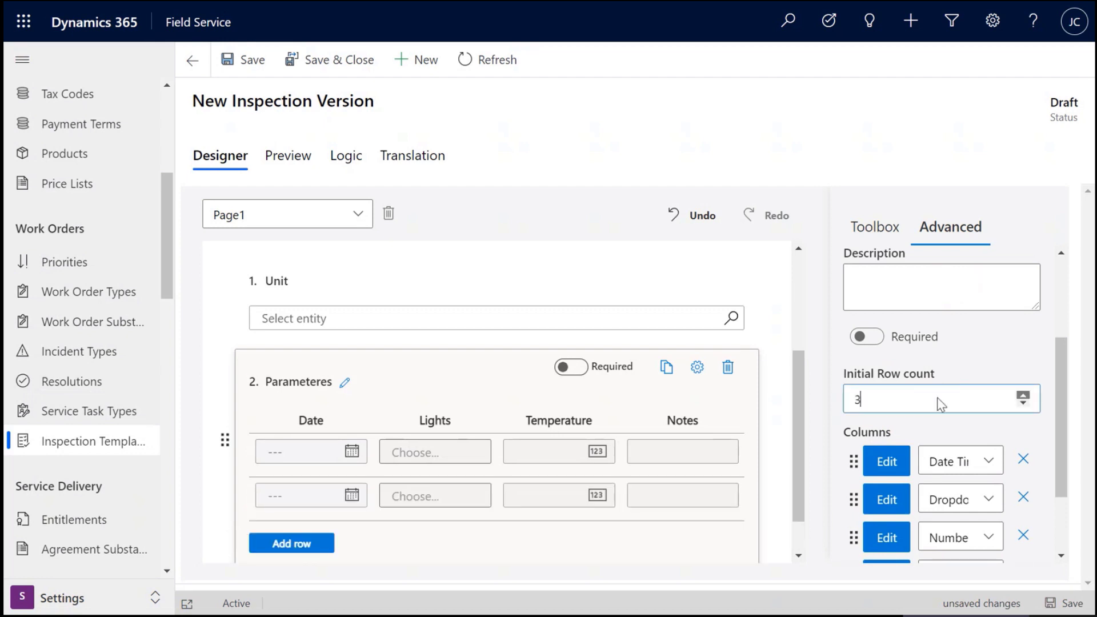
{"action": "scroll", "scroll_direction": "down", "scroll_amount": 3}
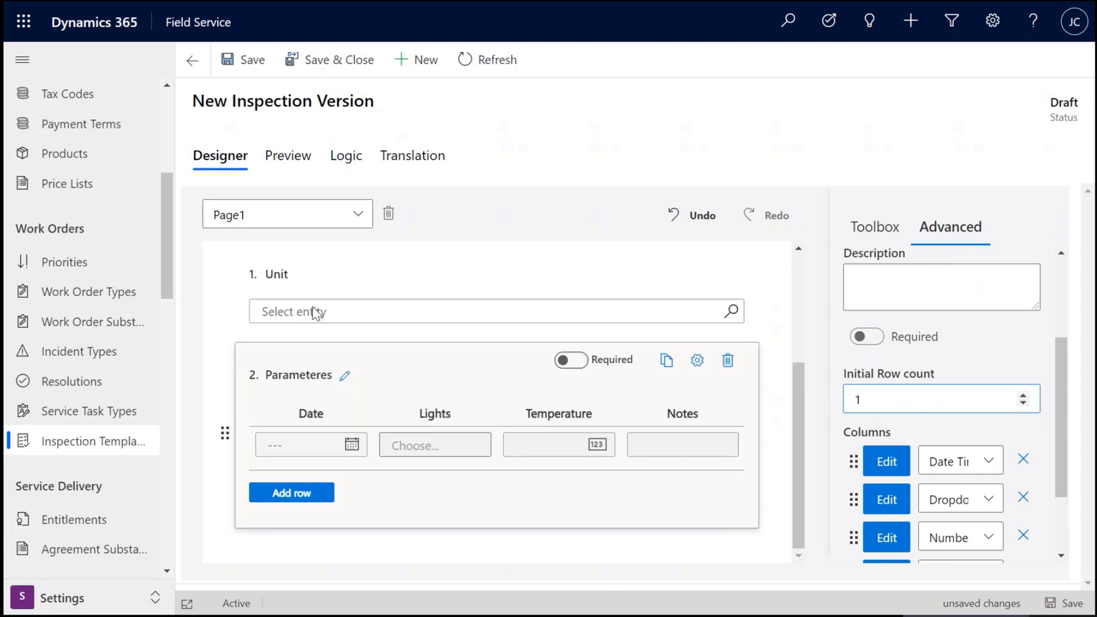
Step: Preview the form, return to the Designer and show the Toolbox
{"action": "left_click", "coordinate": [288, 155]}
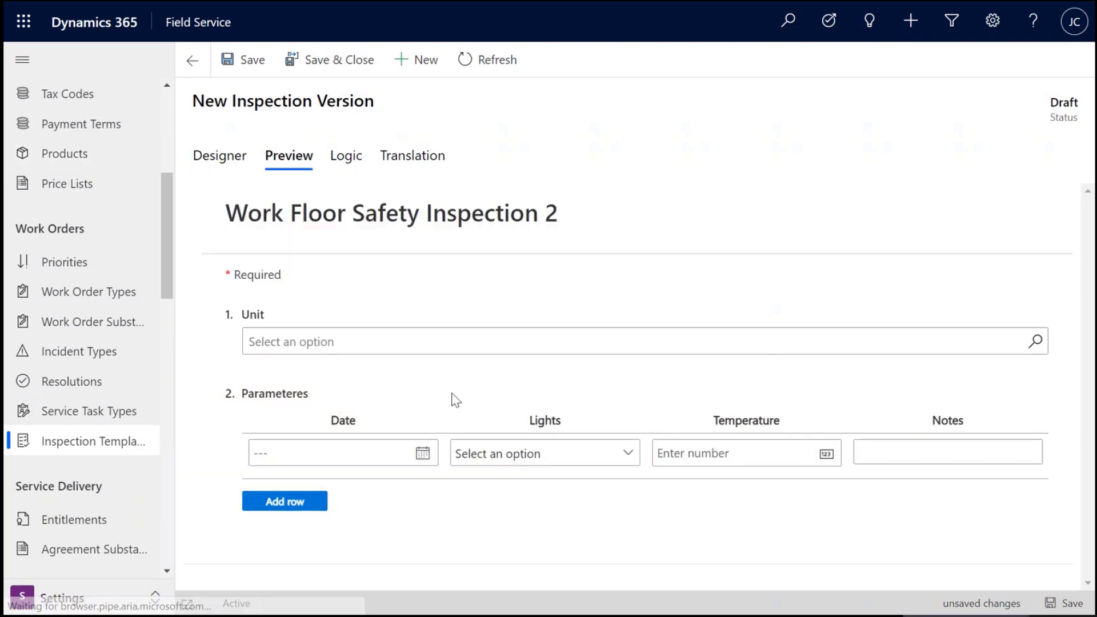
{"action": "mouse_move", "coordinate": [313, 268]}
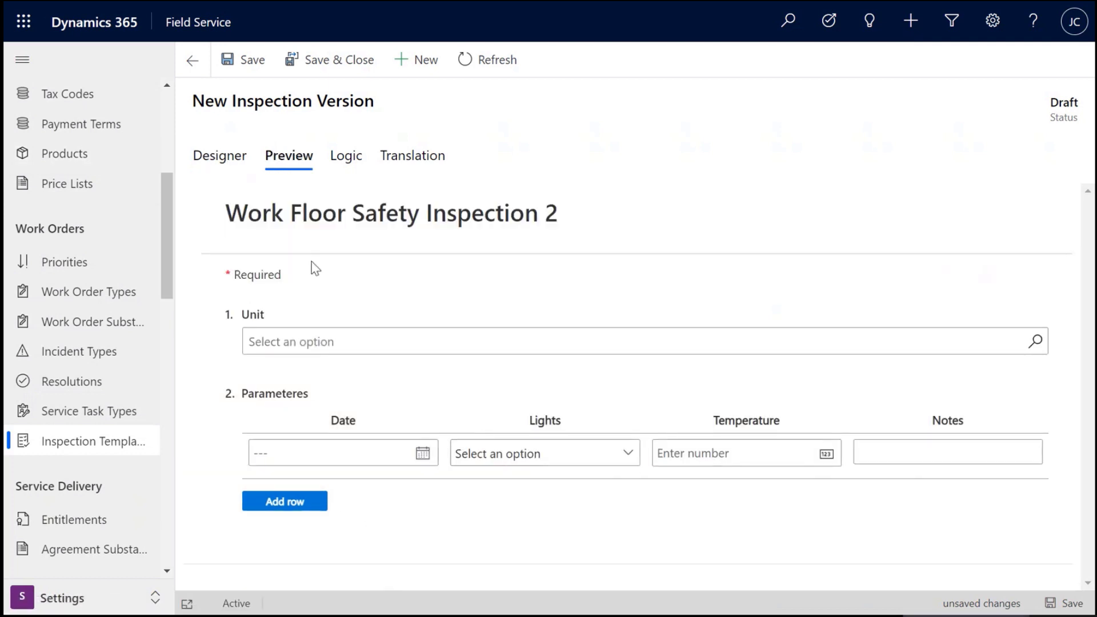
{"action": "left_click", "coordinate": [220, 156]}
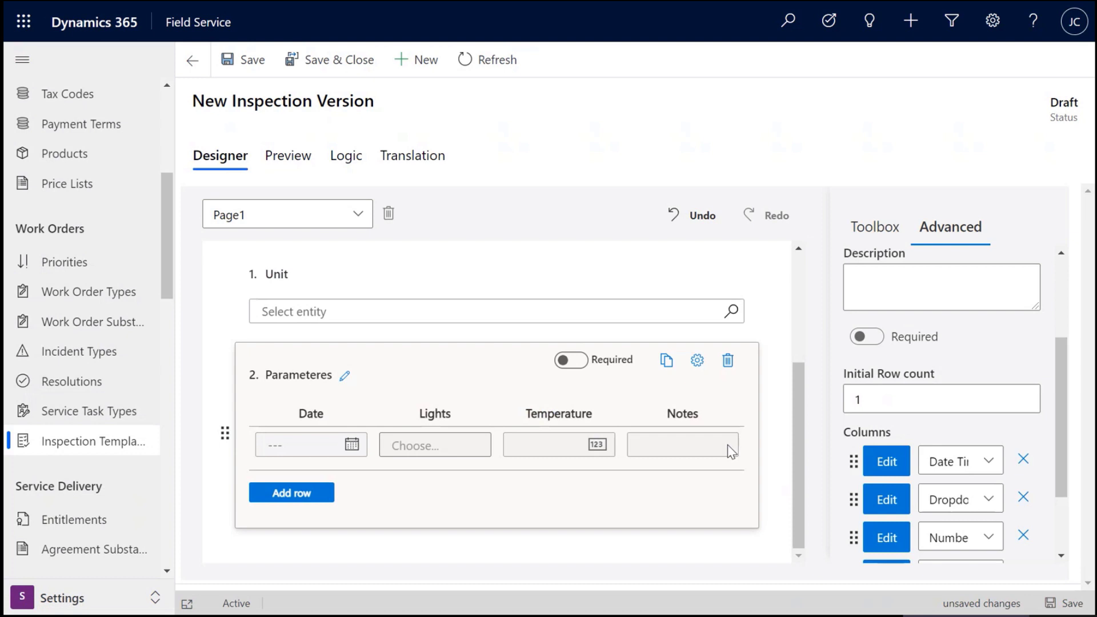
{"action": "left_click", "coordinate": [874, 226]}
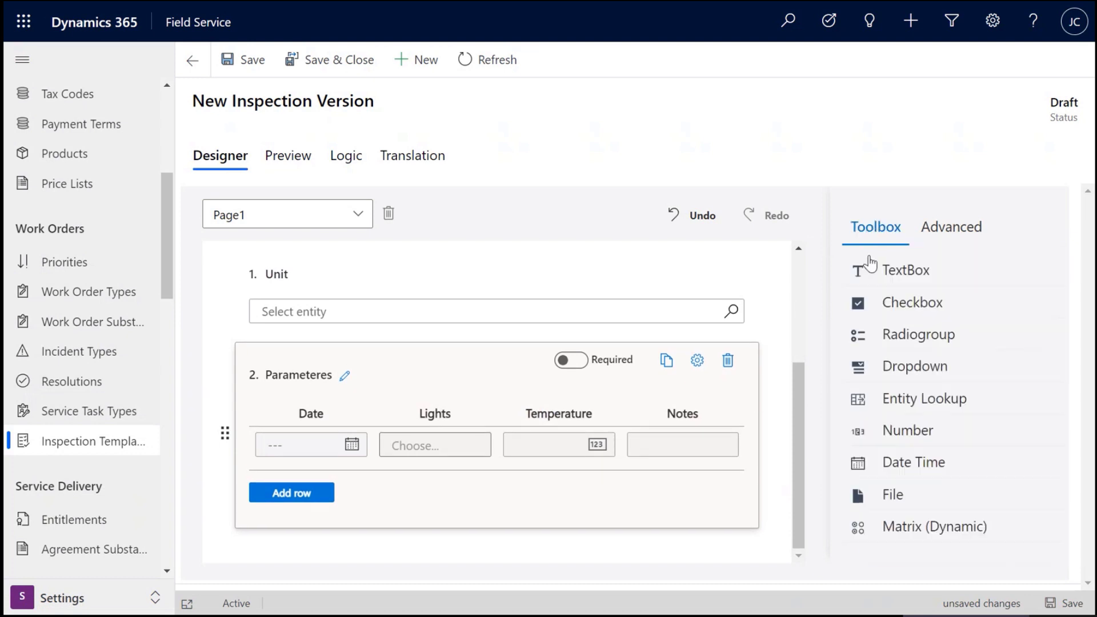
{"action": "mouse_move", "coordinate": [930, 443]}
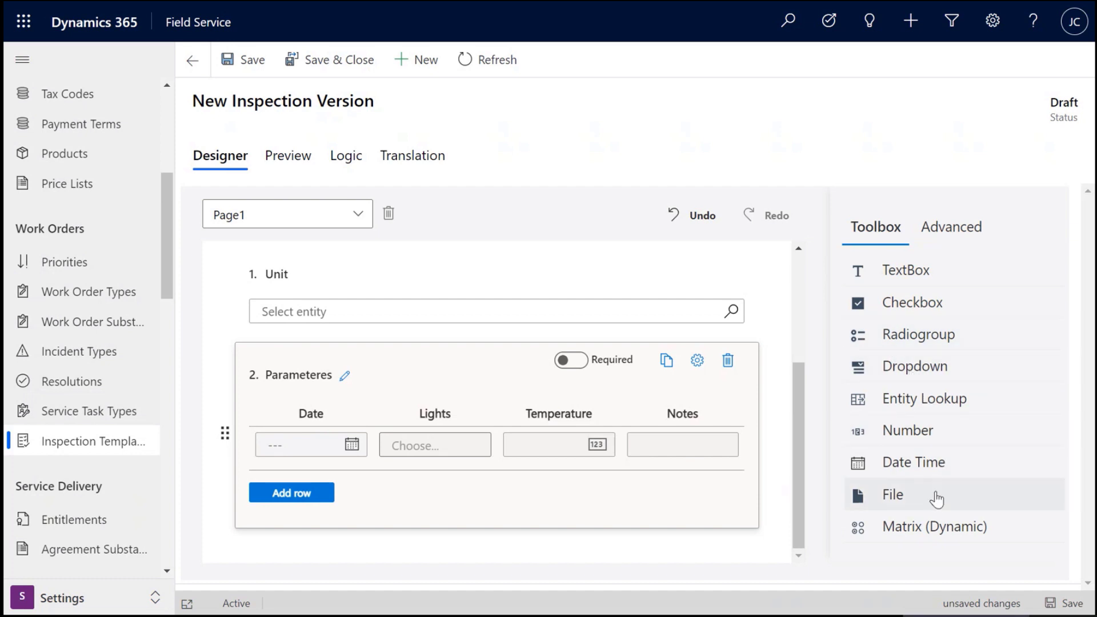
Step: Add a File upload question below the Parameteres matrix
{"action": "left_click", "coordinate": [892, 495]}
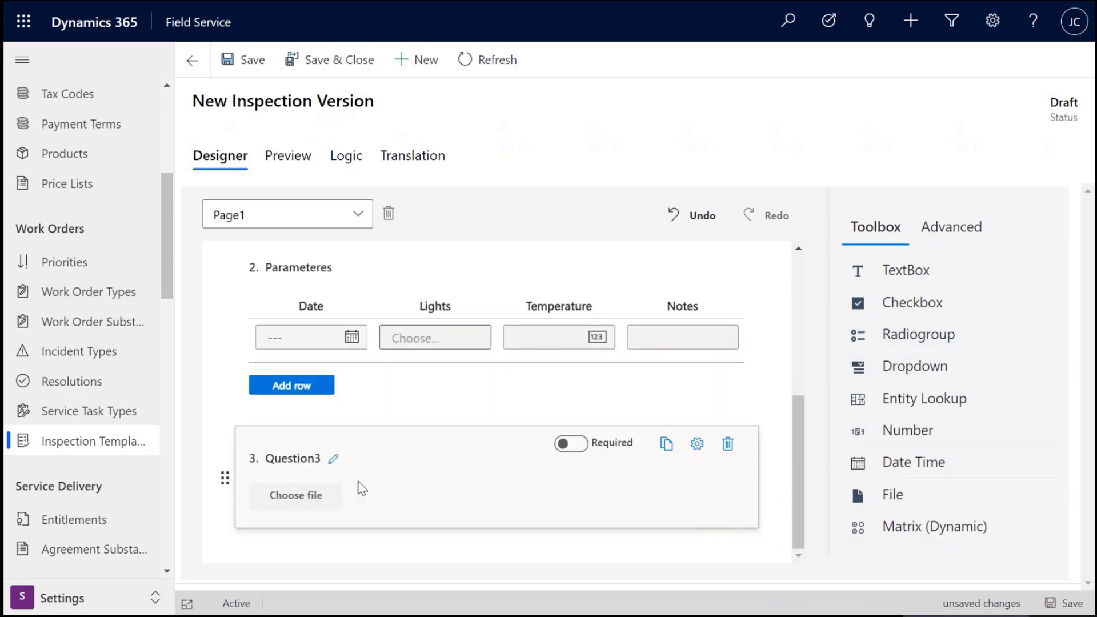
{"action": "mouse_move", "coordinate": [372, 507]}
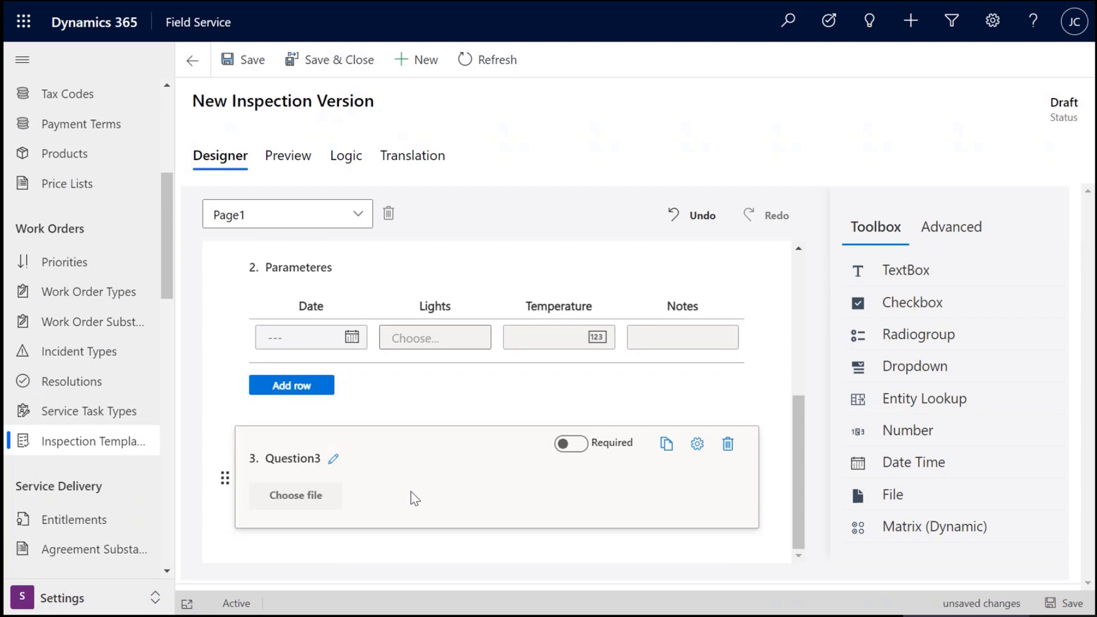
{"action": "mouse_move", "coordinate": [718, 526]}
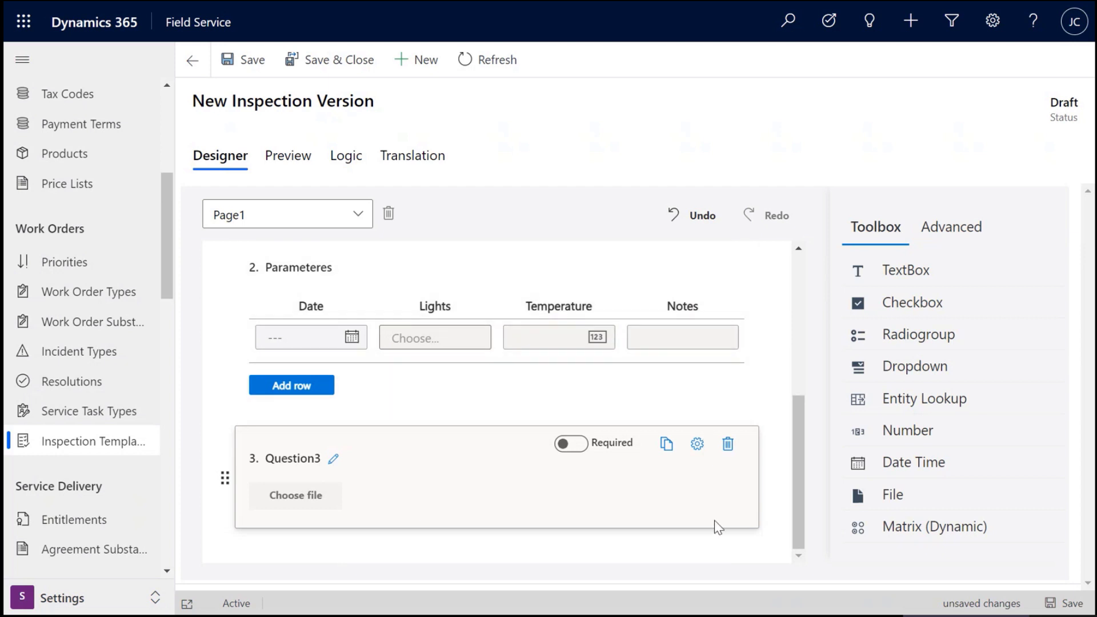
{"action": "mouse_move", "coordinate": [789, 453]}
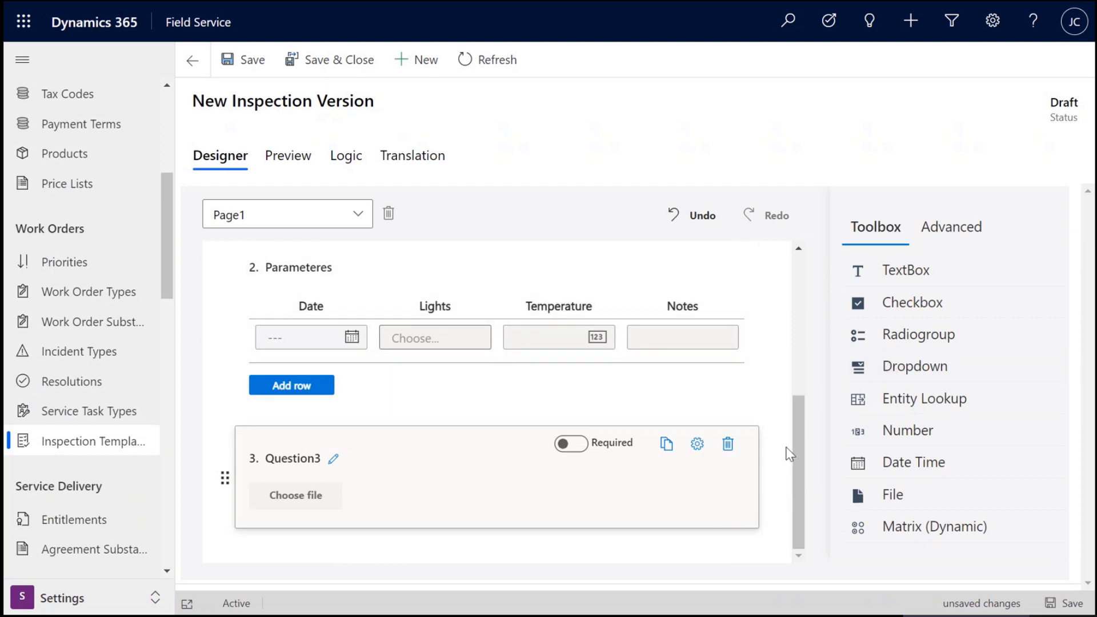
{"action": "mouse_move", "coordinate": [904, 271]}
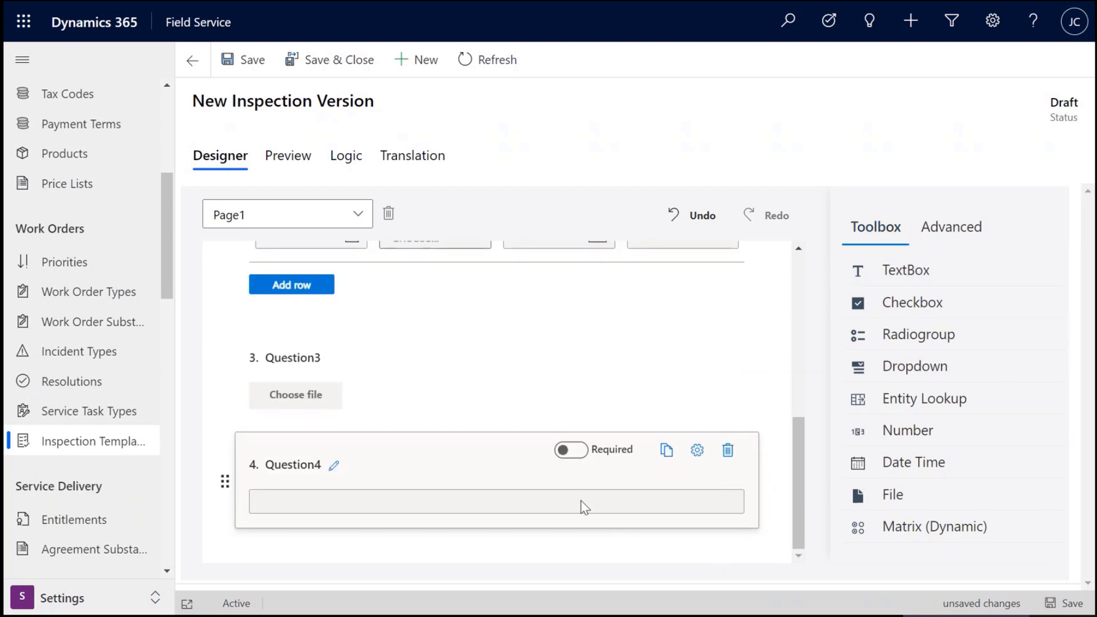
Step: Set Question4's input type to Barcode
{"action": "left_click", "coordinate": [949, 226]}
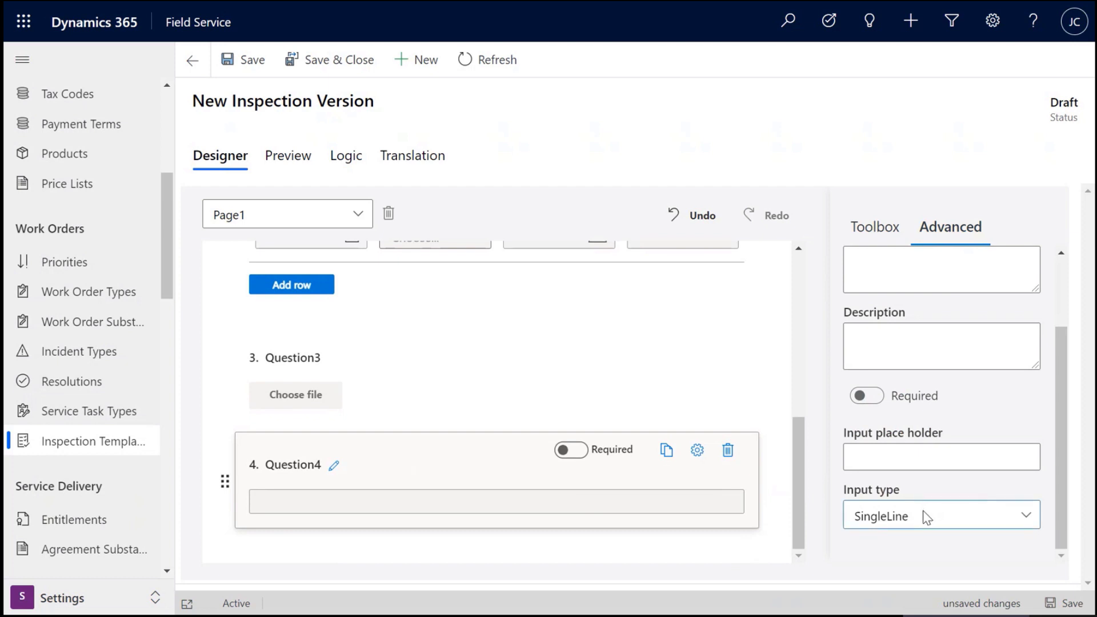
{"action": "left_click", "coordinate": [940, 515]}
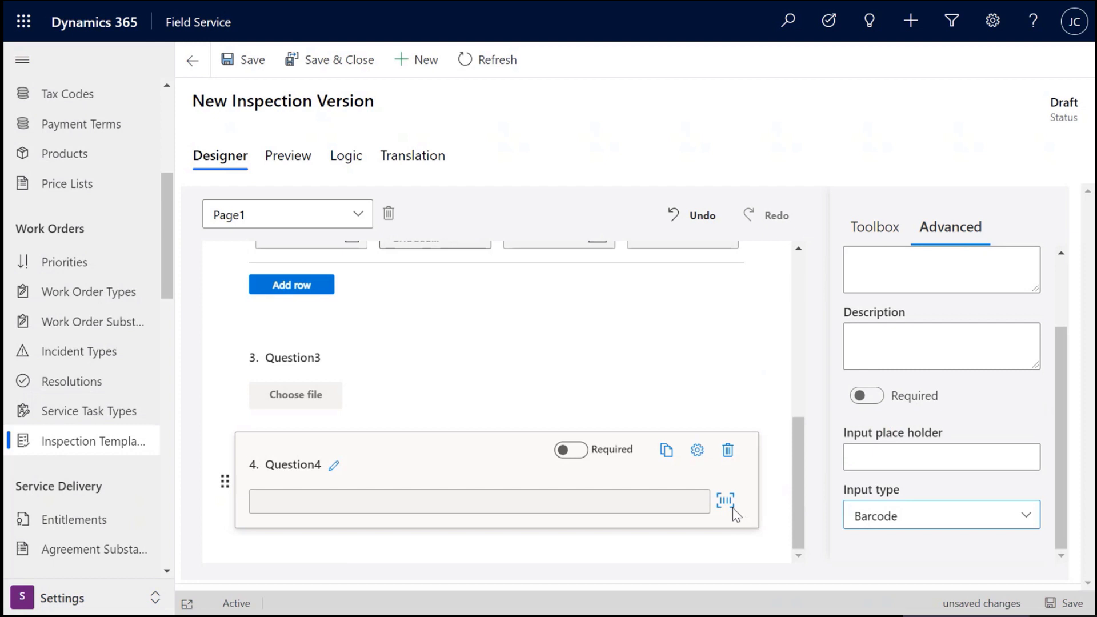
{"action": "mouse_move", "coordinate": [730, 510]}
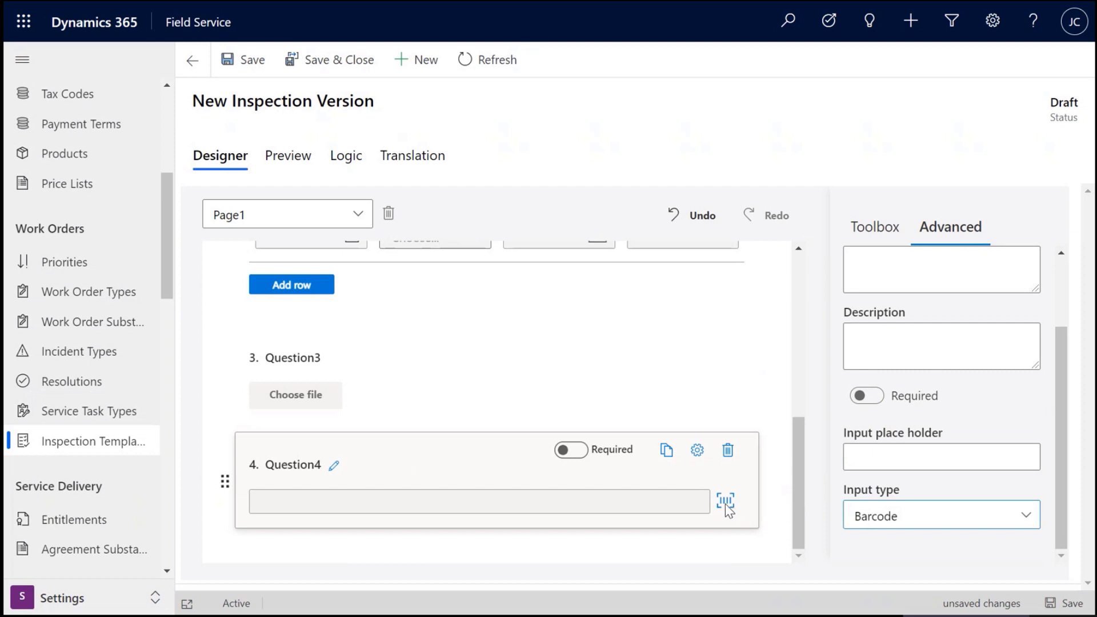
{"action": "mouse_move", "coordinate": [313, 505]}
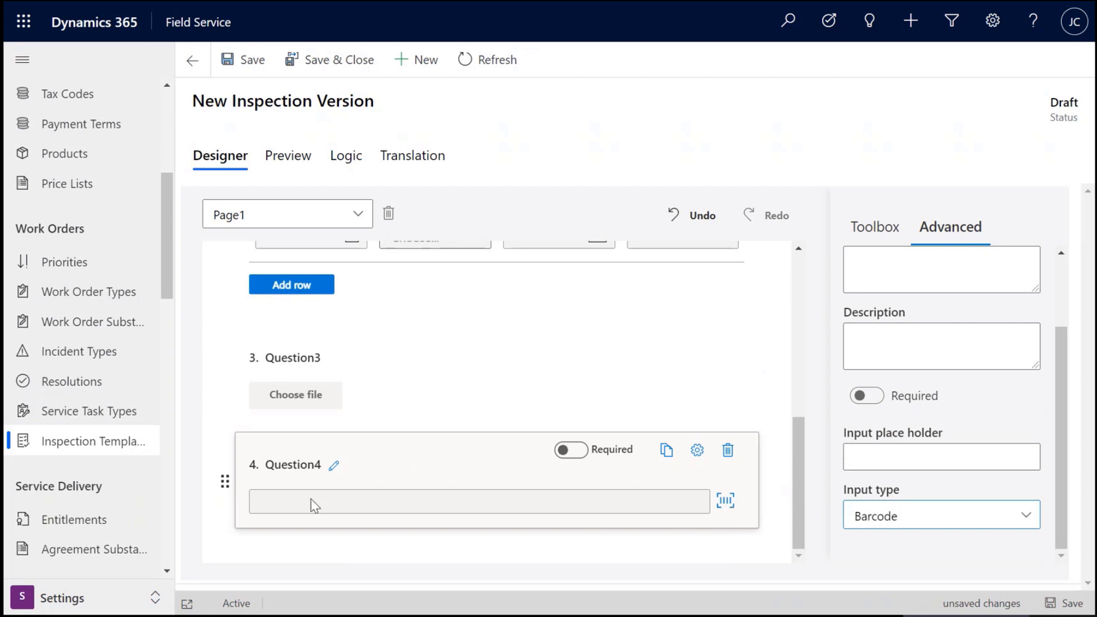
{"action": "mouse_move", "coordinate": [889, 522]}
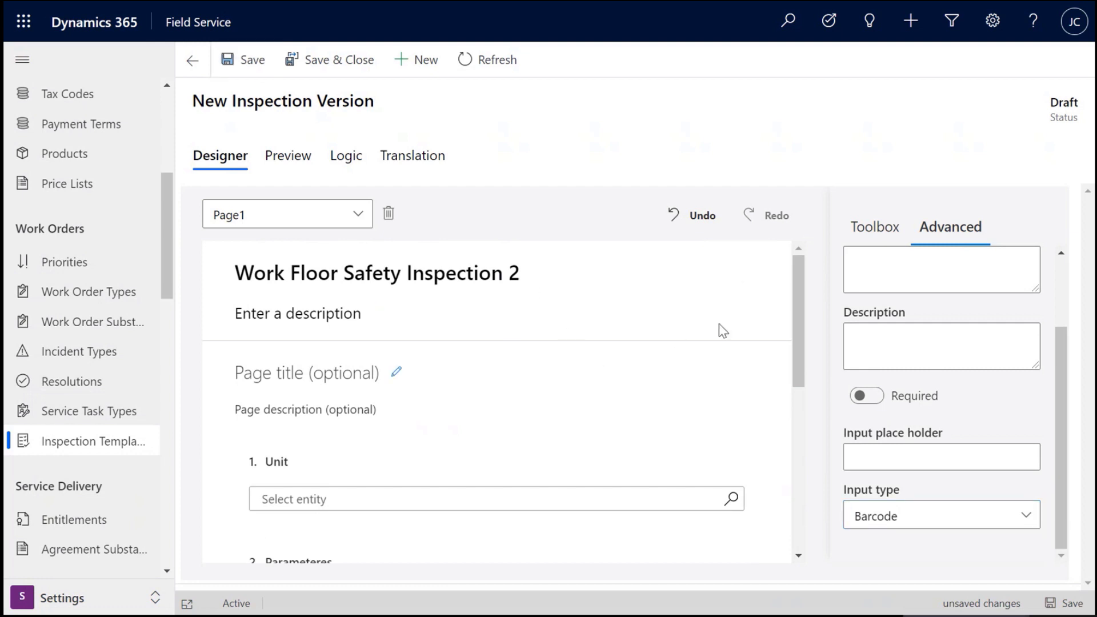
Step: Save the Work Floor Safety Inspection 2 version and show its Translation view
{"action": "left_click", "coordinate": [250, 59]}
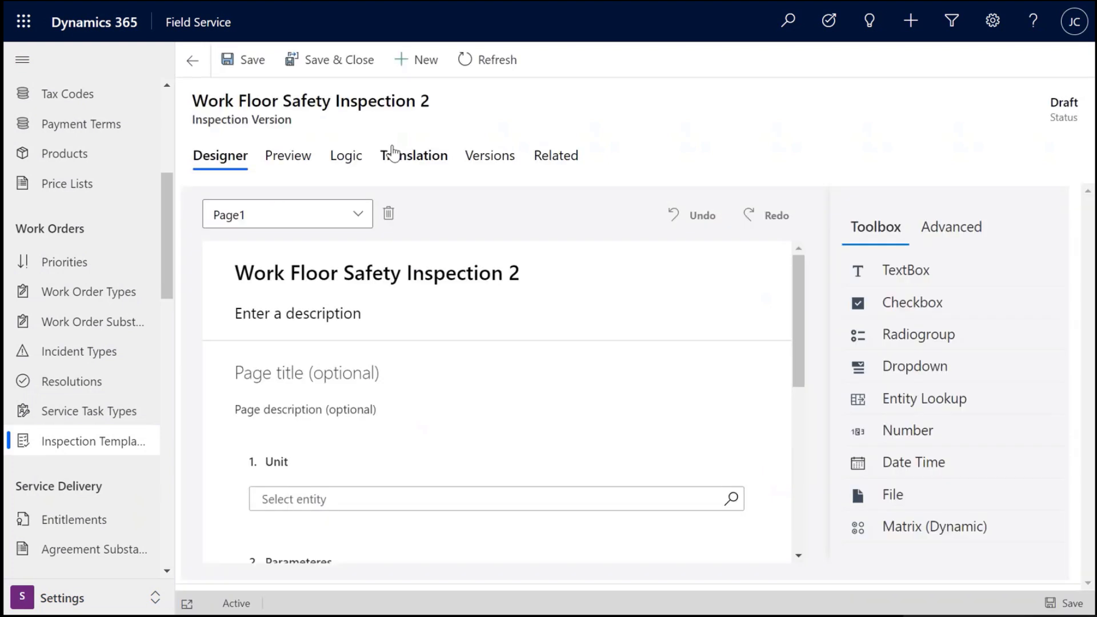
{"action": "left_click", "coordinate": [414, 156]}
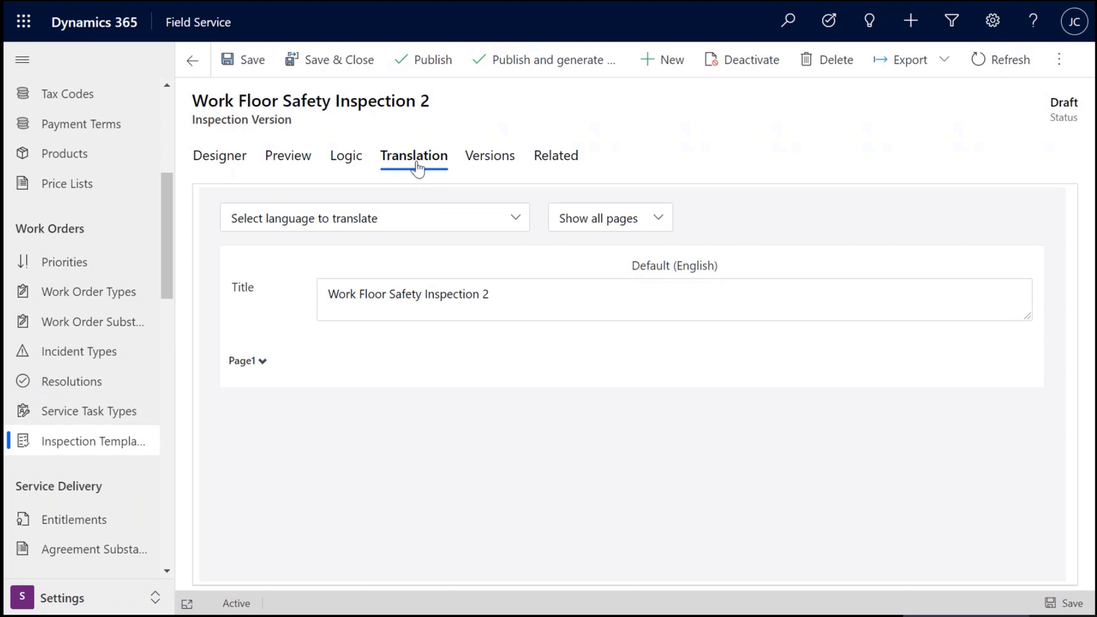
{"action": "mouse_move", "coordinate": [413, 156]}
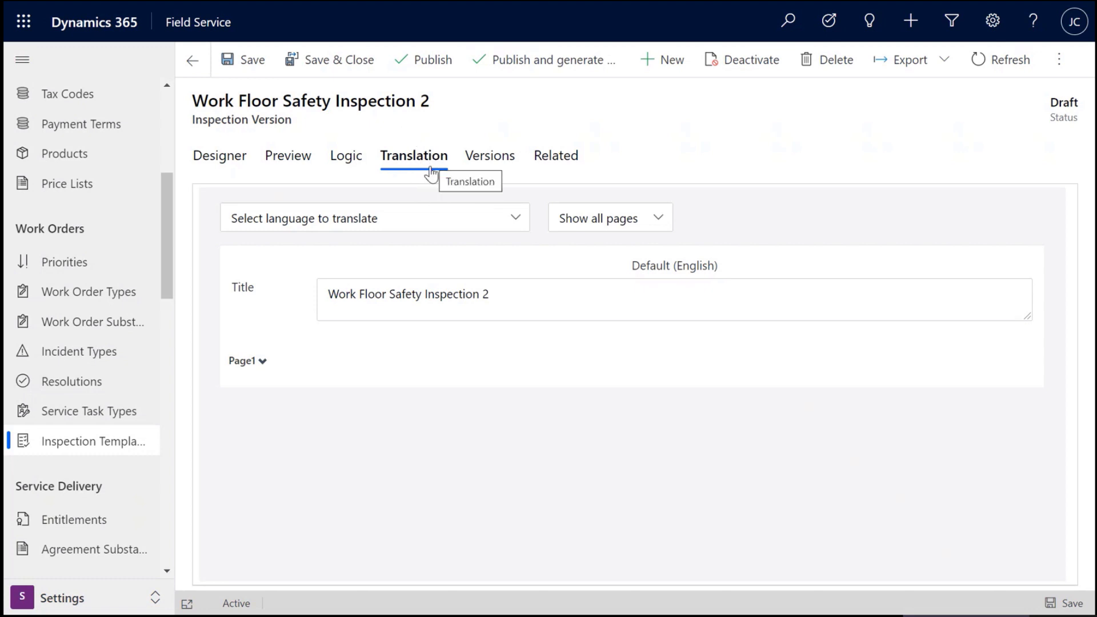
{"action": "mouse_move", "coordinate": [350, 230]}
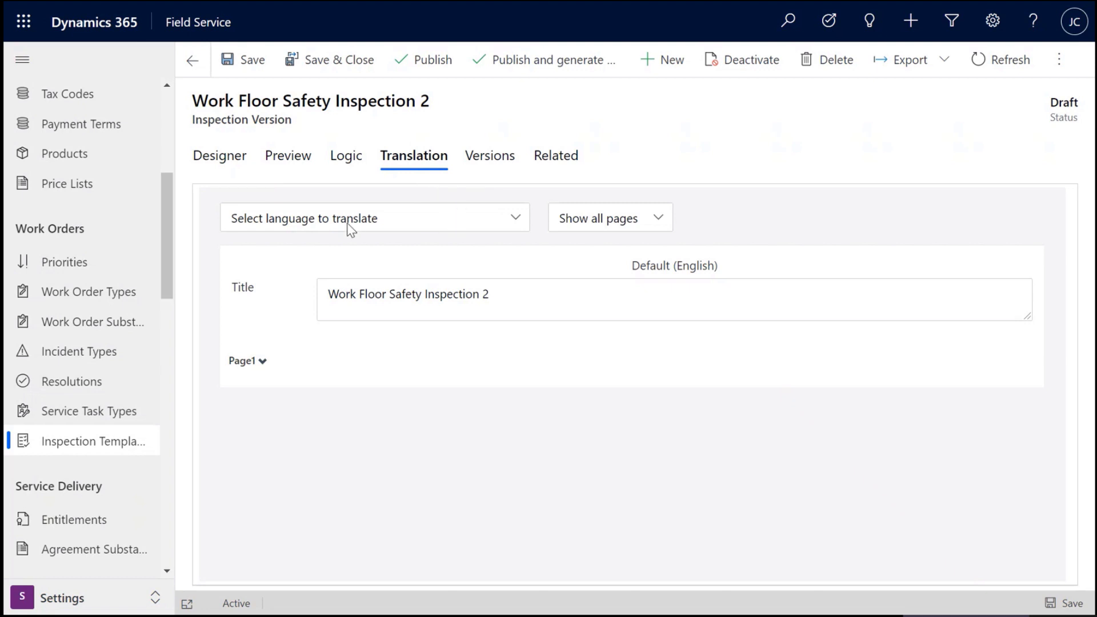
{"action": "mouse_move", "coordinate": [498, 272]}
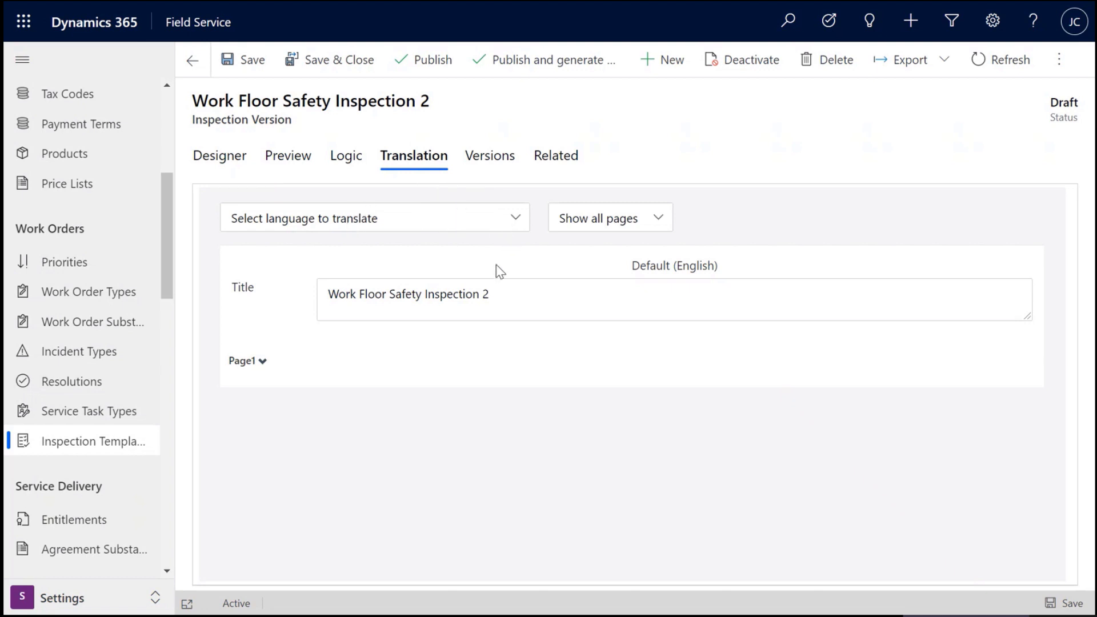
{"action": "mouse_move", "coordinate": [640, 418]}
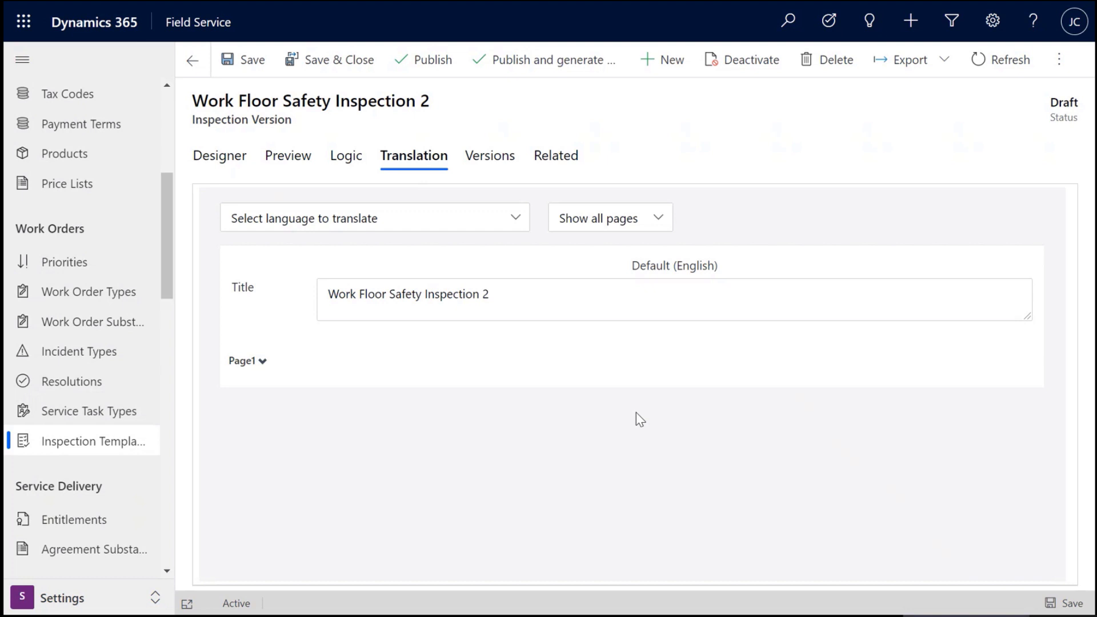
{"action": "mouse_move", "coordinate": [553, 385]}
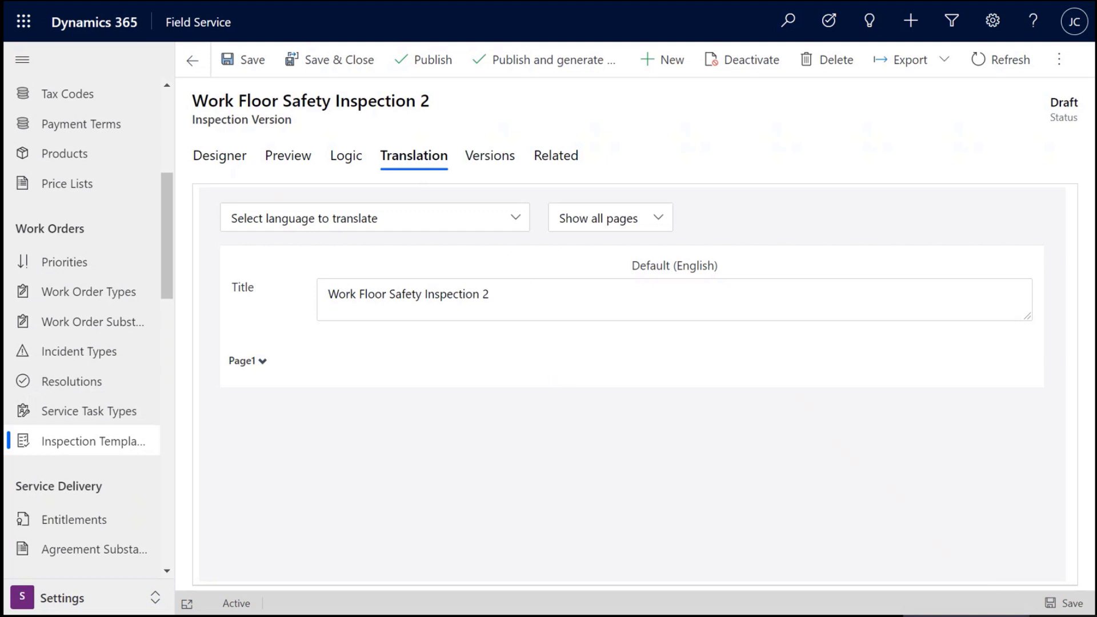
{"action": "mouse_move", "coordinate": [477, 187]}
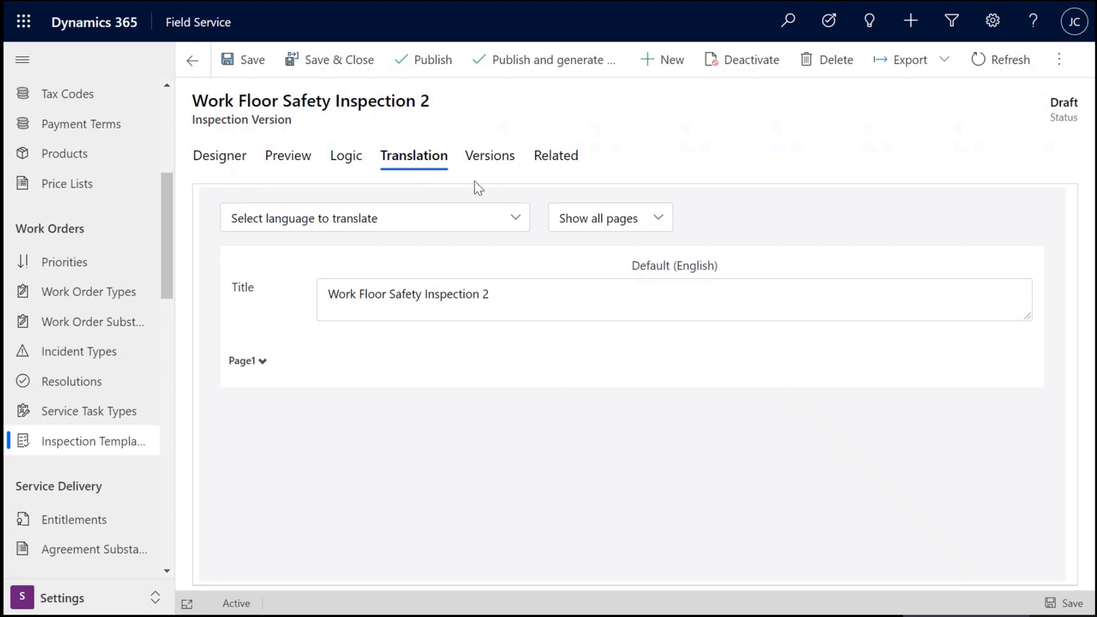
Step: Choose Turkish as the target language and translate the title as 'İş Yeri Güvenliği Denetimi'
{"action": "left_click", "coordinate": [375, 217]}
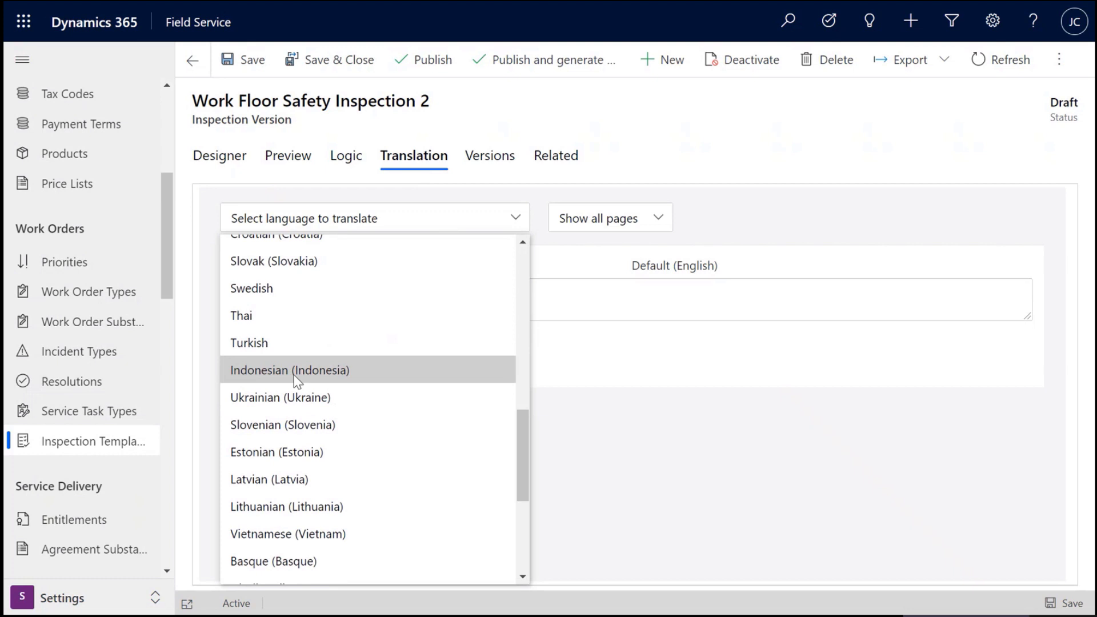
{"action": "left_click", "coordinate": [249, 342]}
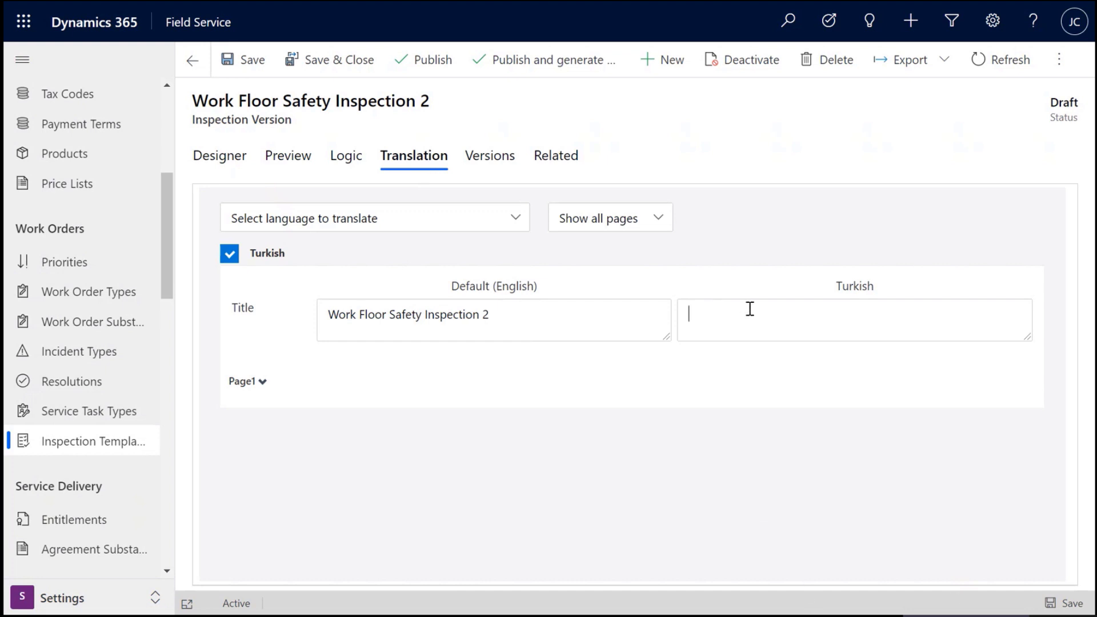
{"action": "type", "text": "İş Yeri Güvenliği Denetimi"}
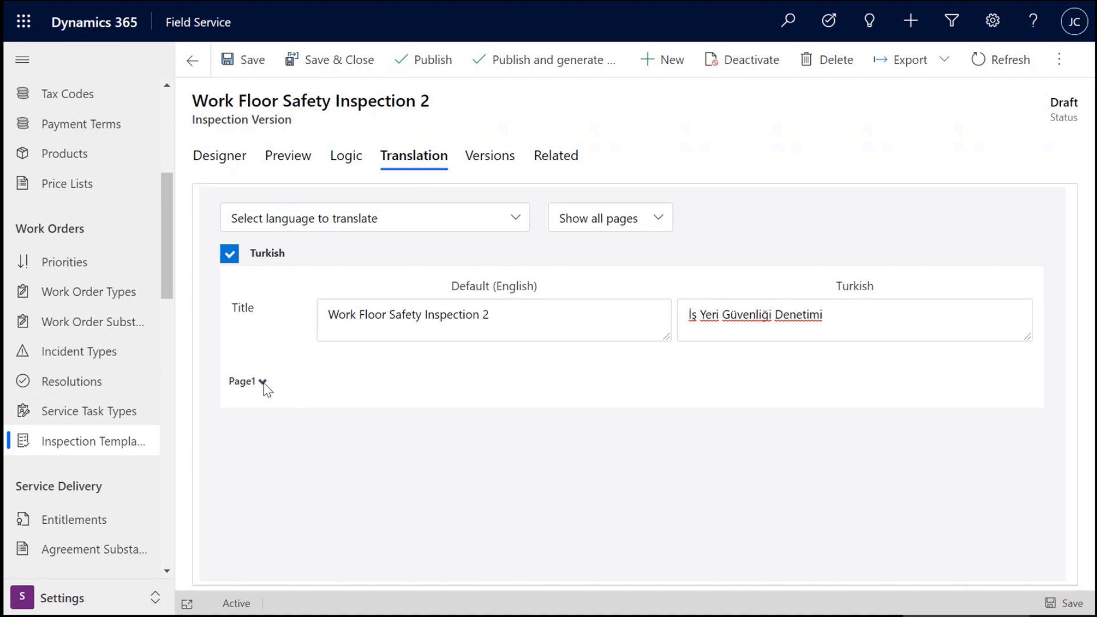
Step: Translate Page1's Unit question (Question1) as 'birim' and save the translations
{"action": "left_click", "coordinate": [263, 382]}
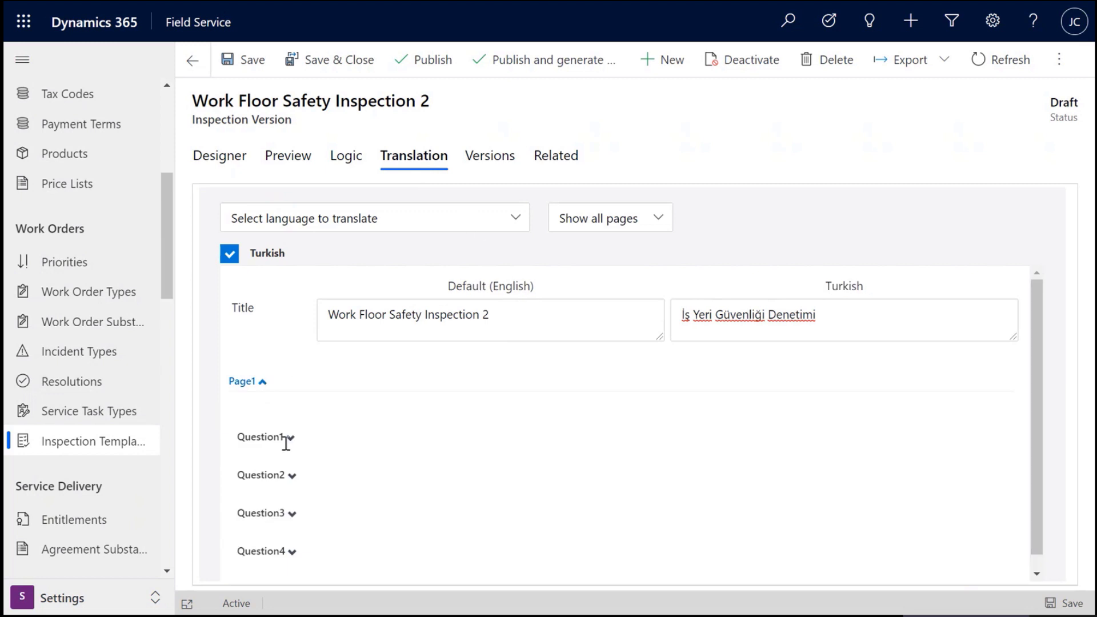
{"action": "left_click", "coordinate": [263, 436]}
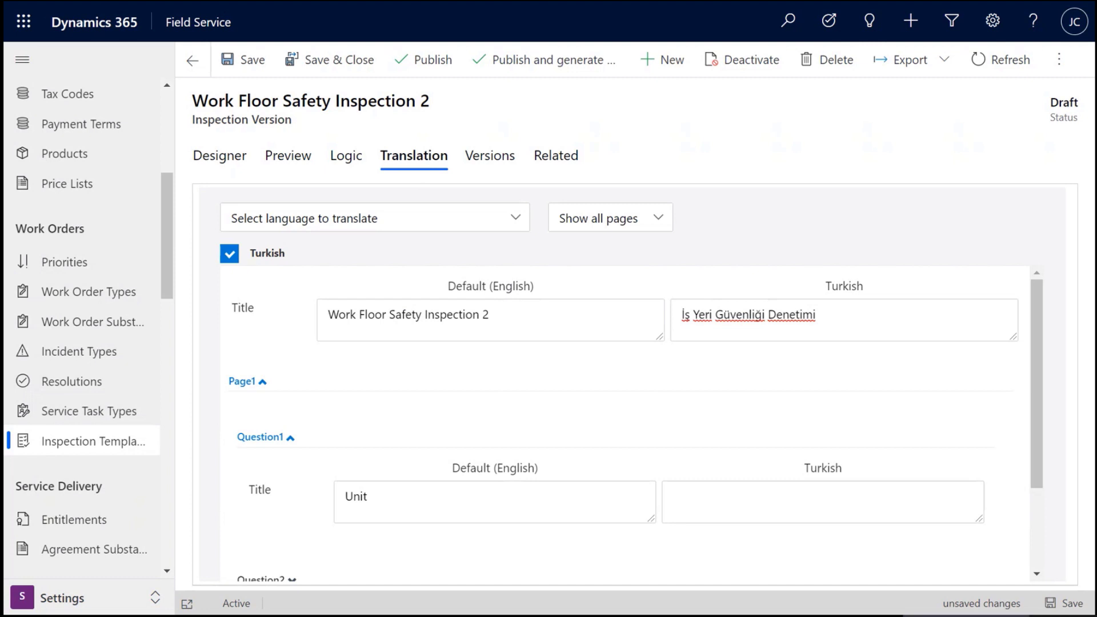
{"action": "mouse_move", "coordinate": [764, 547]}
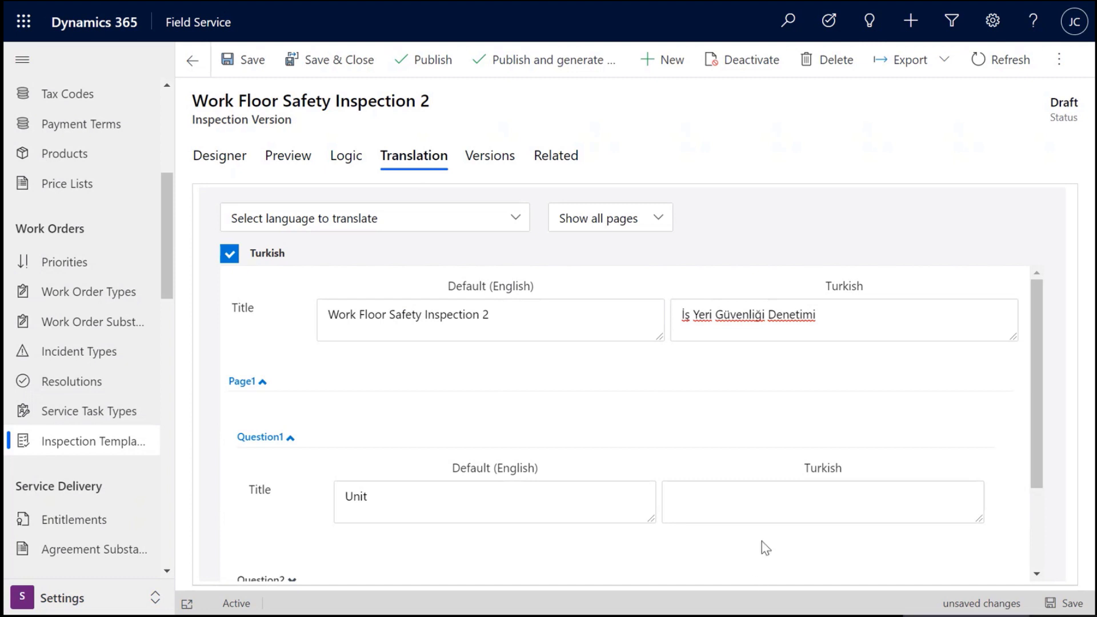
{"action": "type", "text": "birim"}
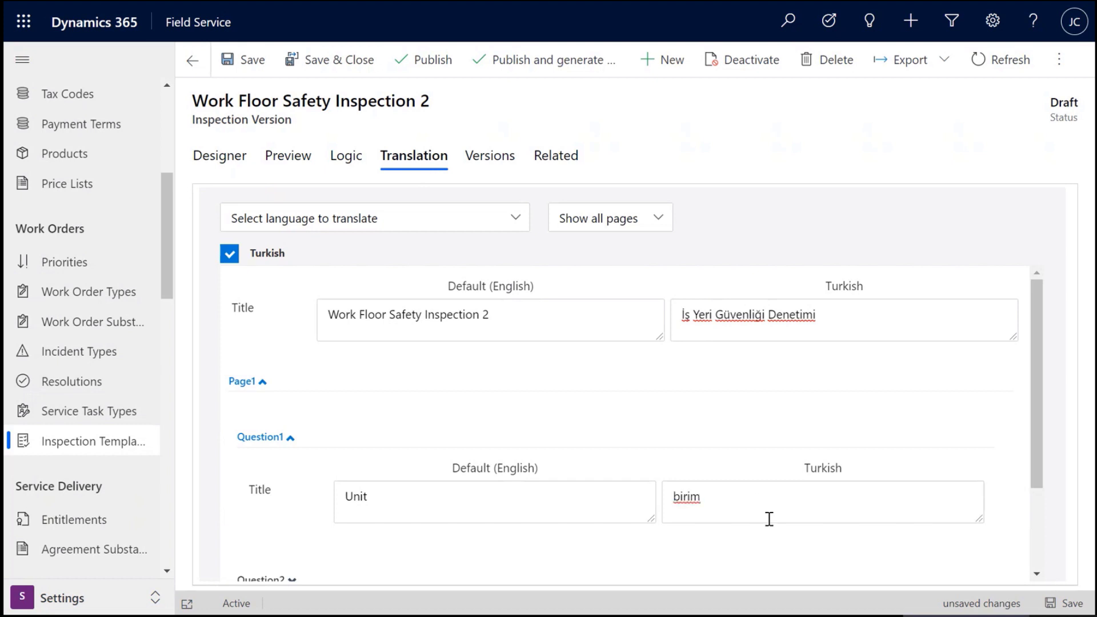
{"action": "scroll", "scroll_direction": "down", "scroll_amount": 3}
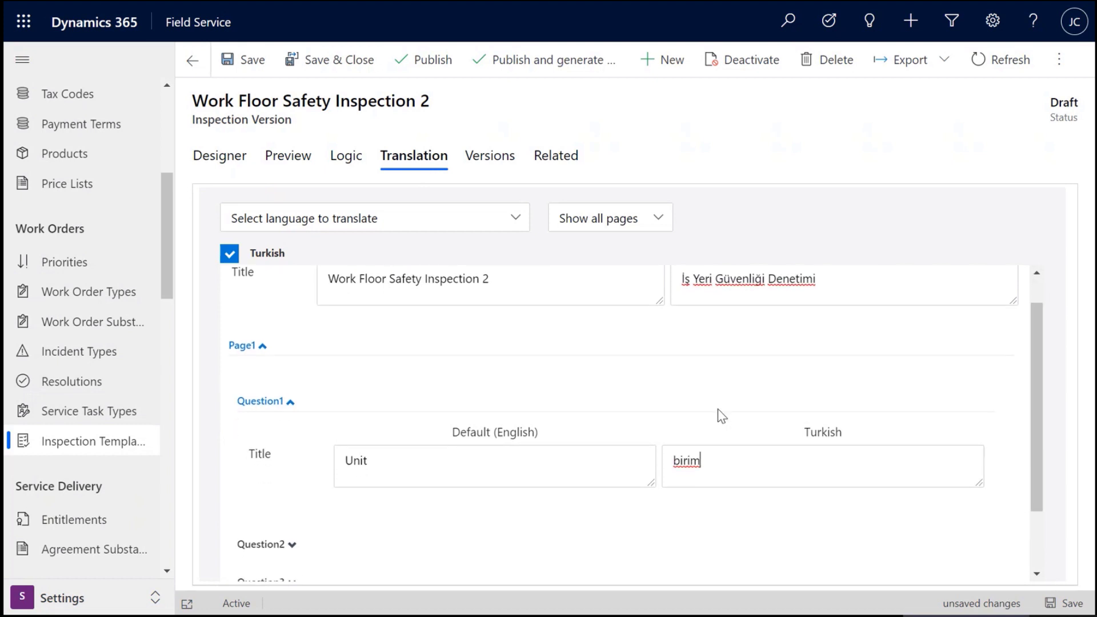
{"action": "mouse_move", "coordinate": [441, 406]}
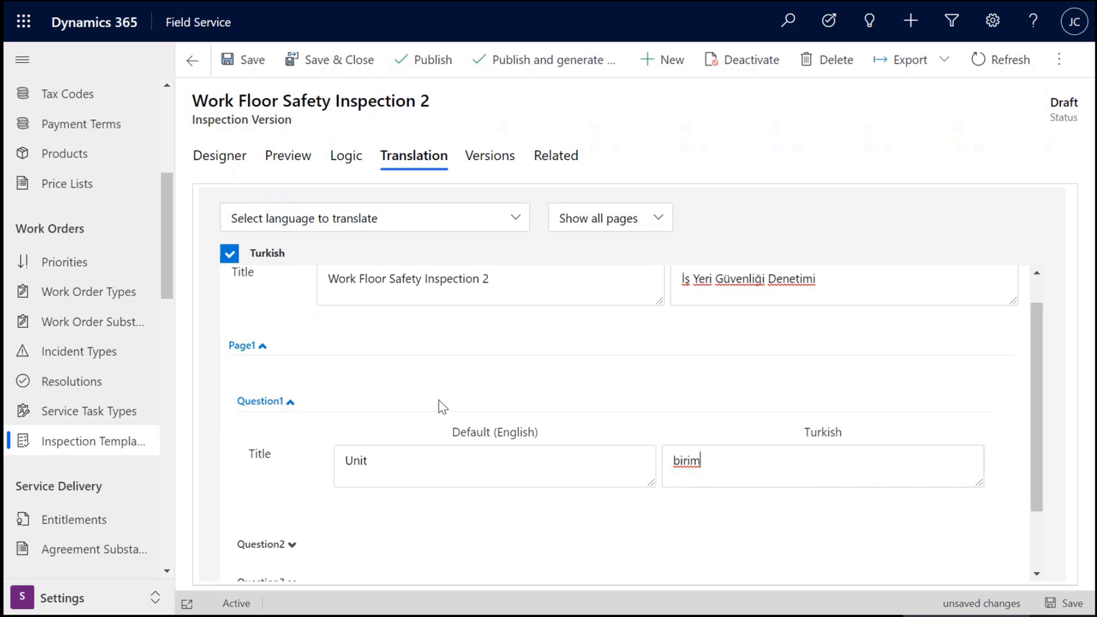
{"action": "scroll", "scroll_direction": "down", "scroll_amount": 3}
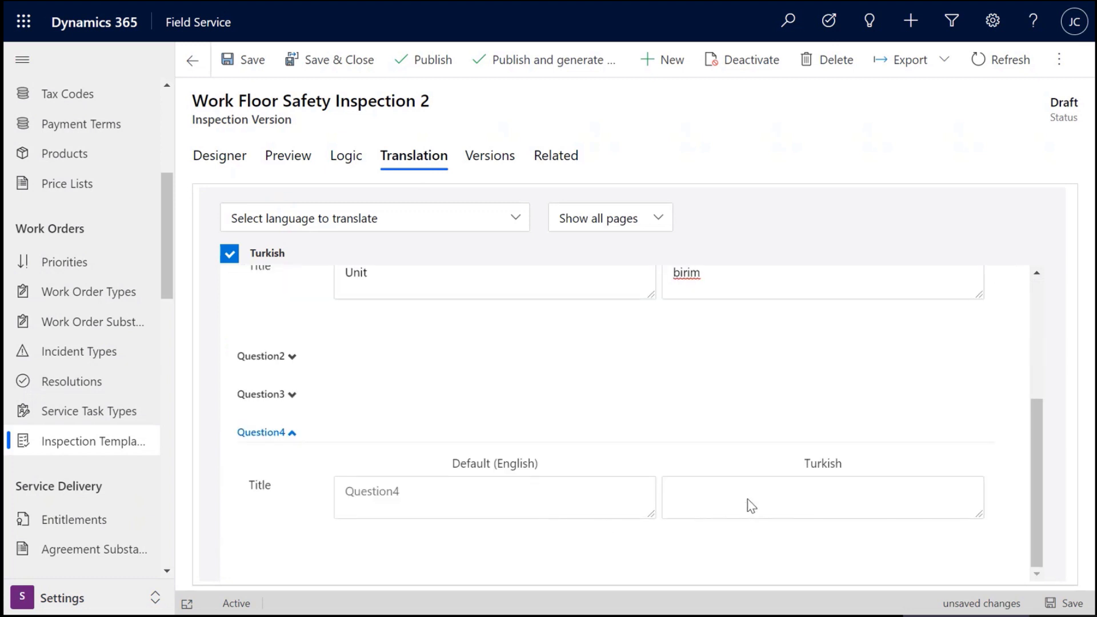
{"action": "left_click", "coordinate": [370, 490]}
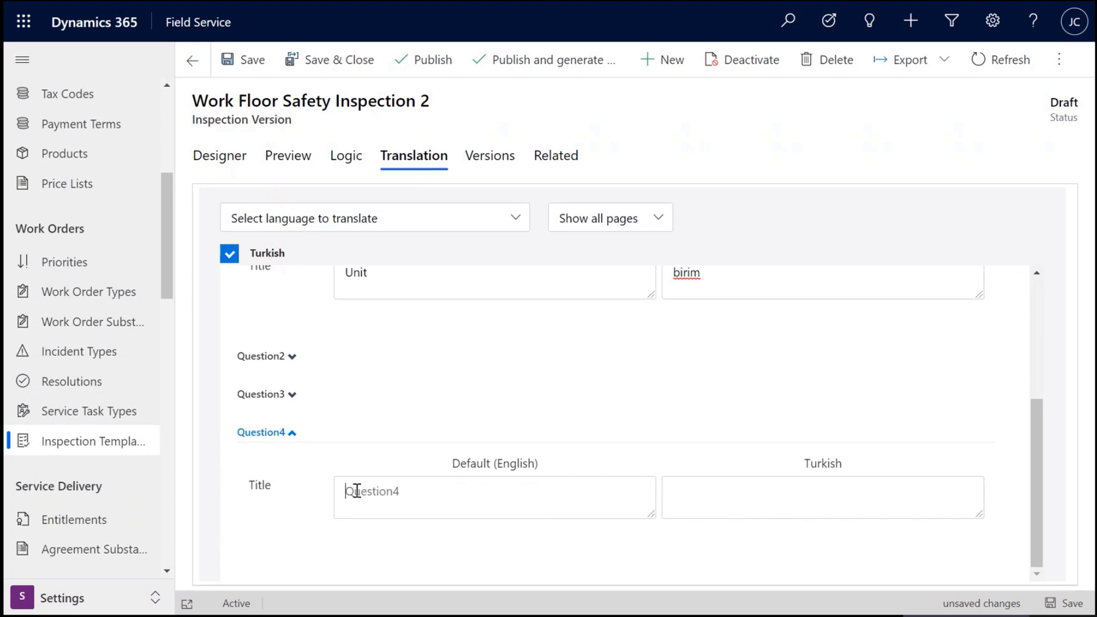
{"action": "mouse_move", "coordinate": [509, 478]}
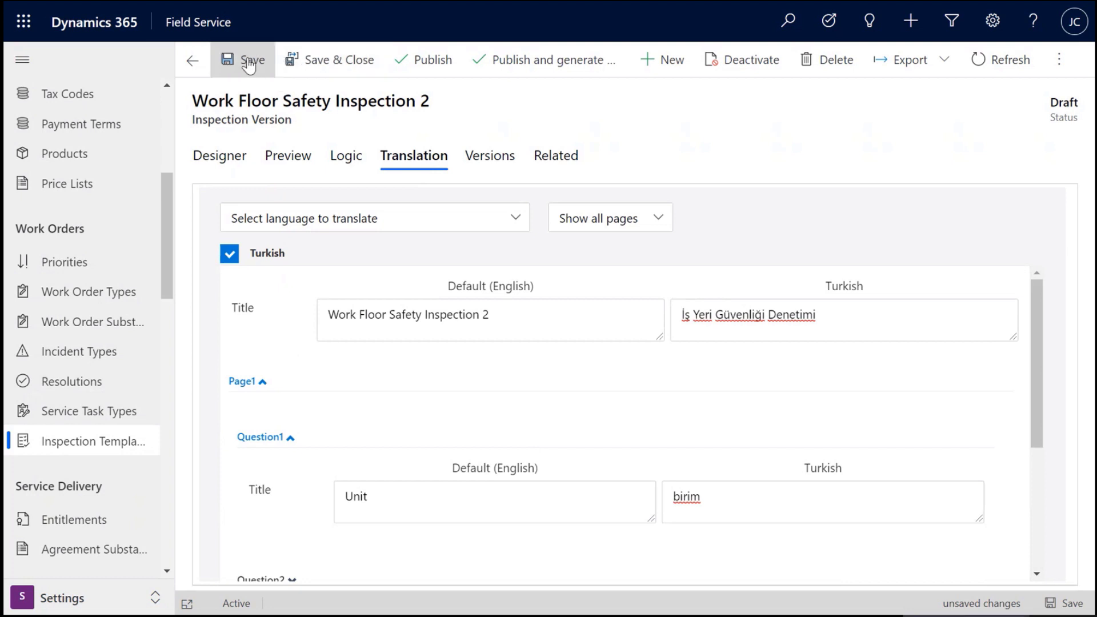
{"action": "left_click", "coordinate": [251, 60]}
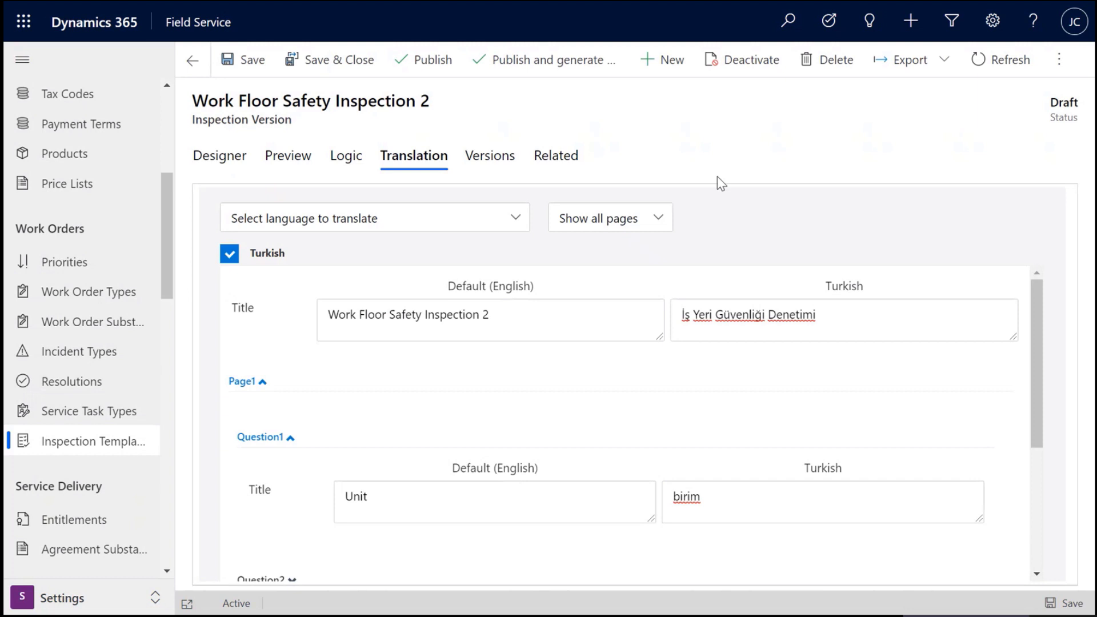
{"action": "mouse_move", "coordinate": [821, 124]}
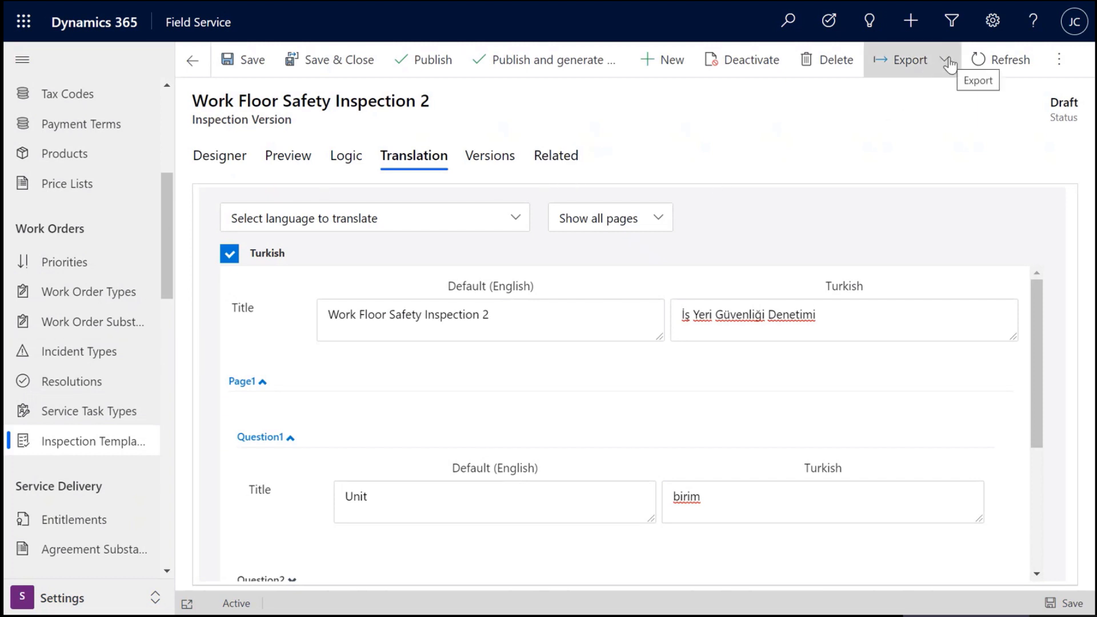
Step: In the Designer's Advanced settings, switch off Show/Hide title for the inspection form
{"action": "left_click", "coordinate": [219, 156]}
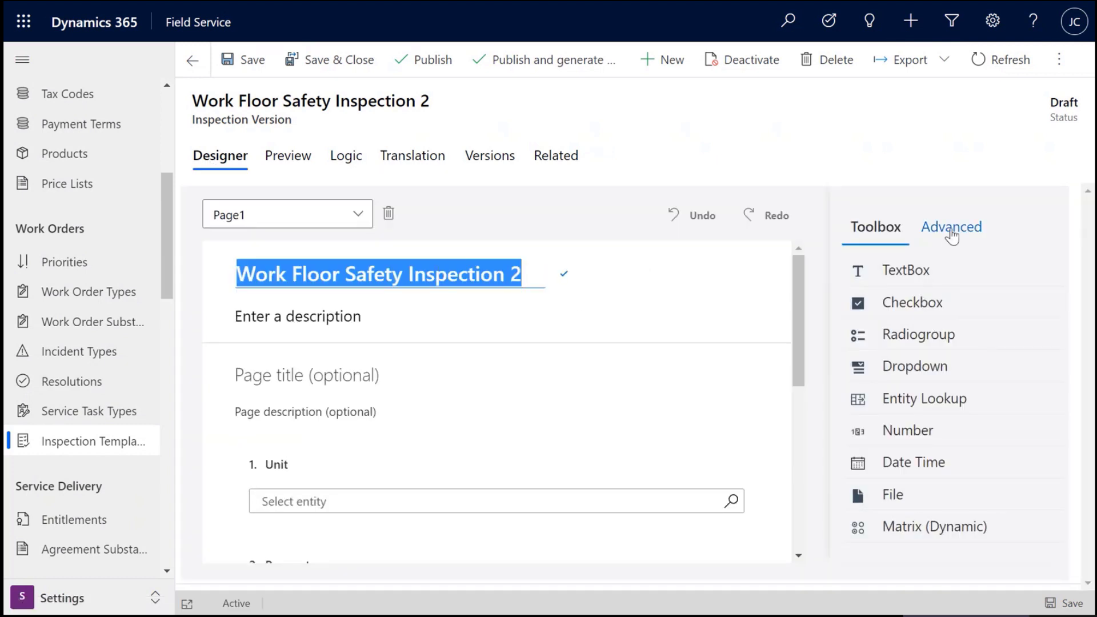
{"action": "left_click", "coordinate": [949, 226]}
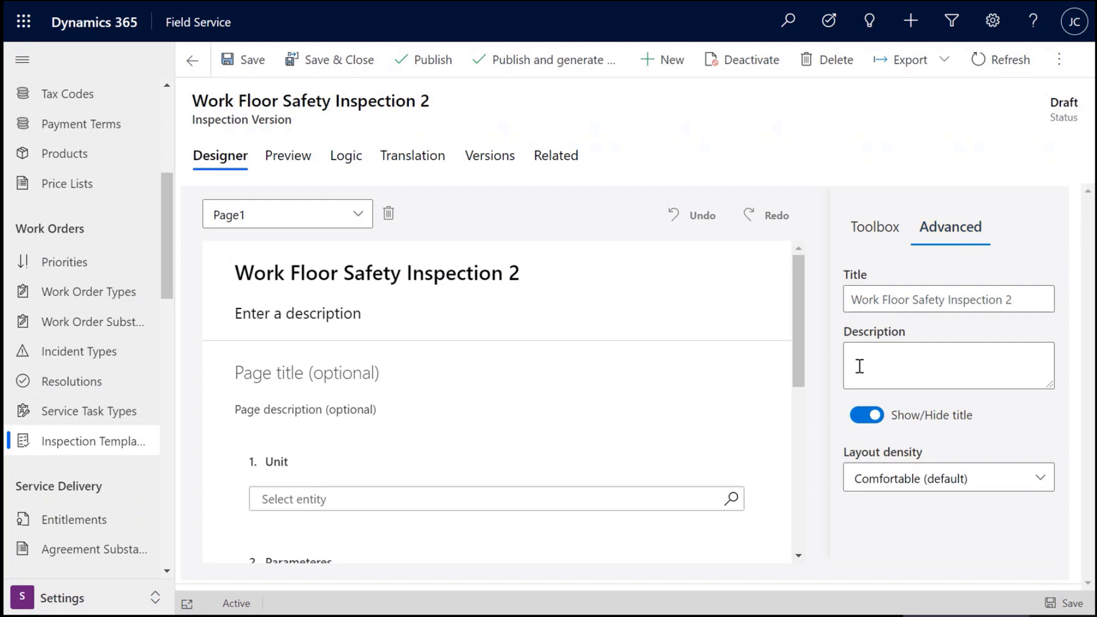
{"action": "mouse_move", "coordinate": [803, 387]}
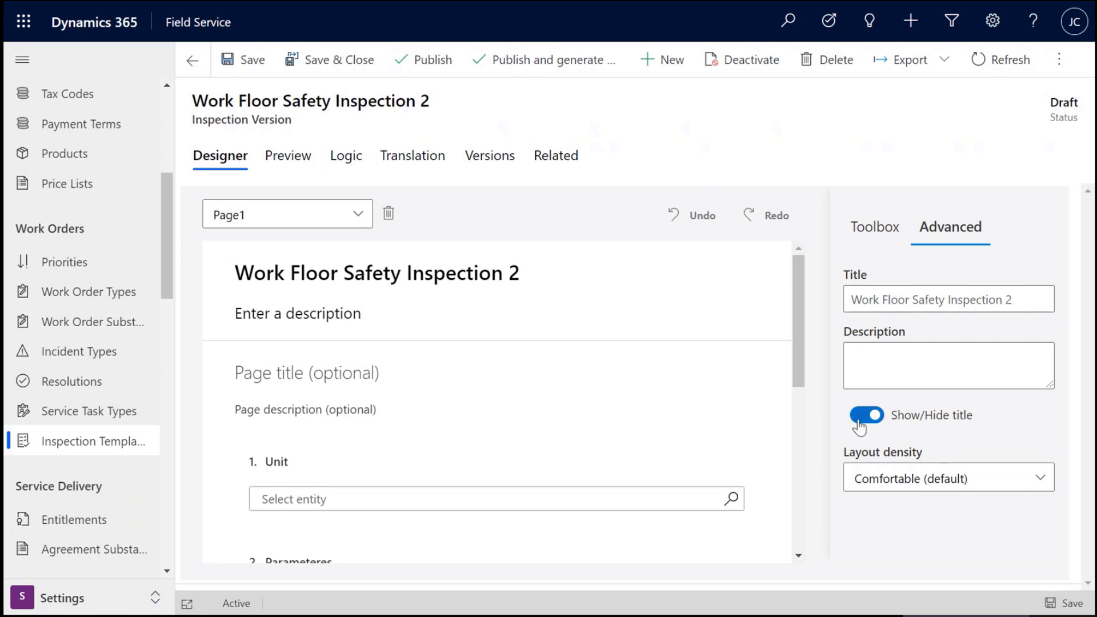
{"action": "left_click", "coordinate": [865, 415]}
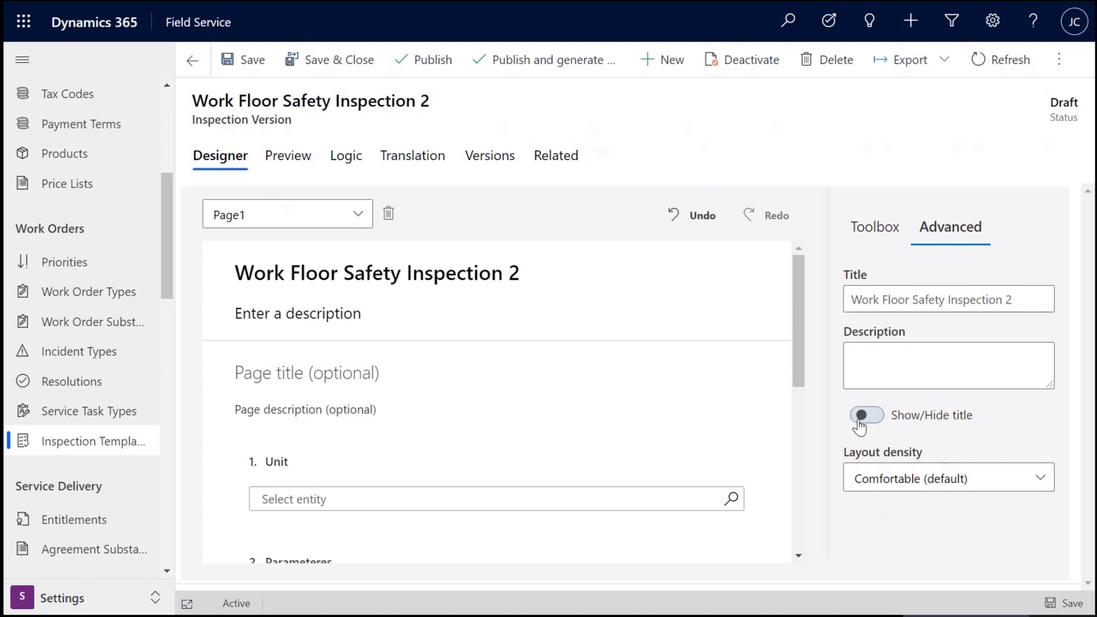
{"action": "left_click", "coordinate": [866, 414]}
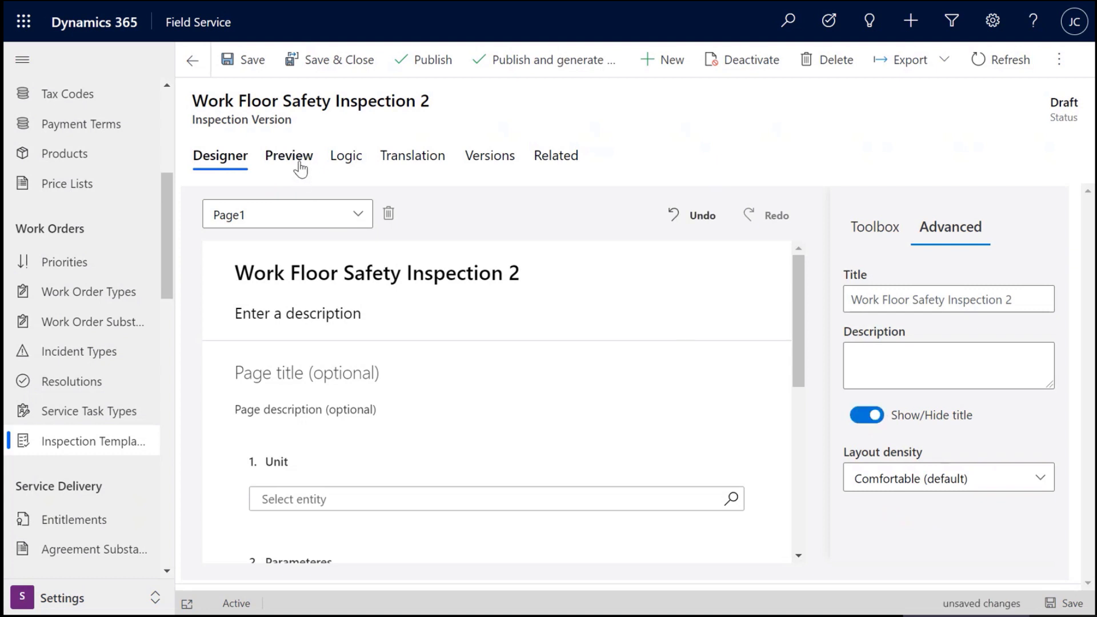
Step: Check the preview to confirm the form no longer shows its title, then return to Designer
{"action": "left_click", "coordinate": [288, 155]}
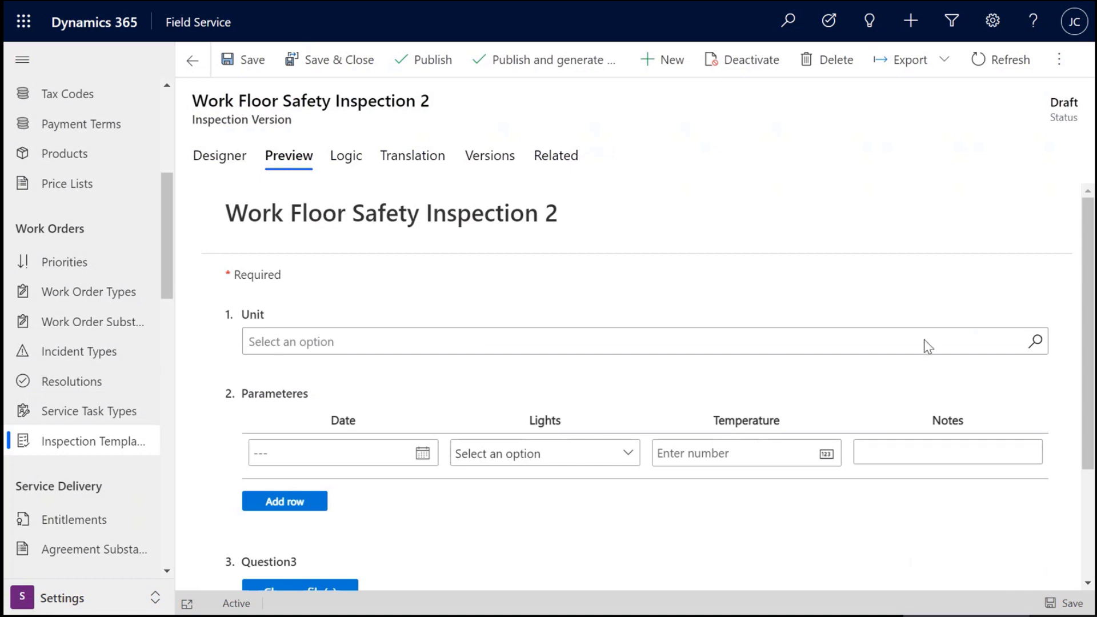
{"action": "left_click", "coordinate": [219, 156]}
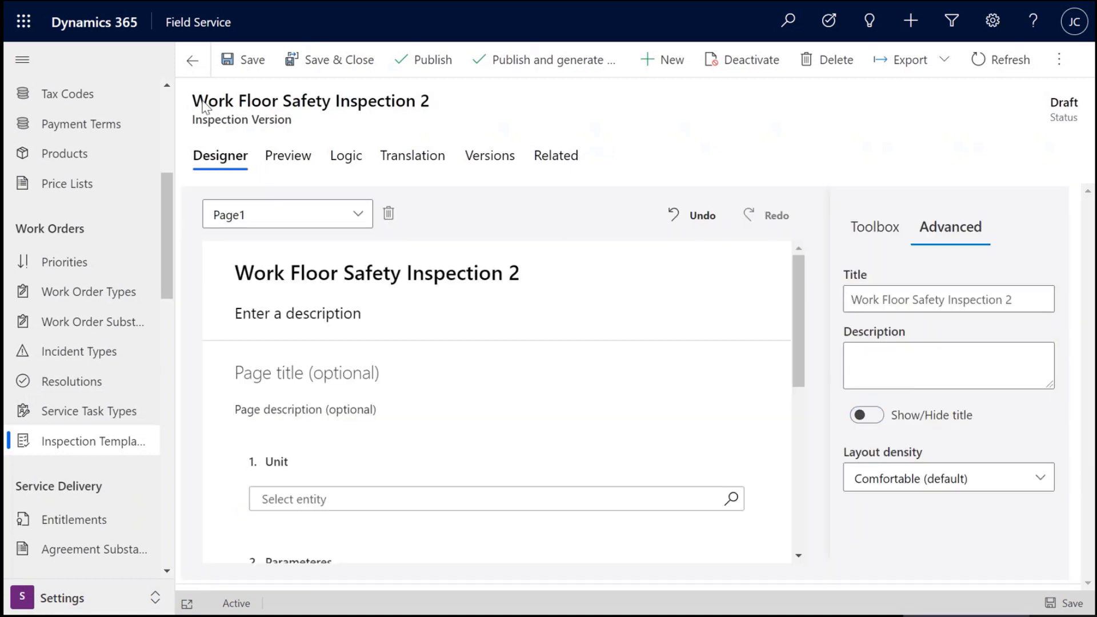
{"action": "left_click", "coordinate": [288, 155]}
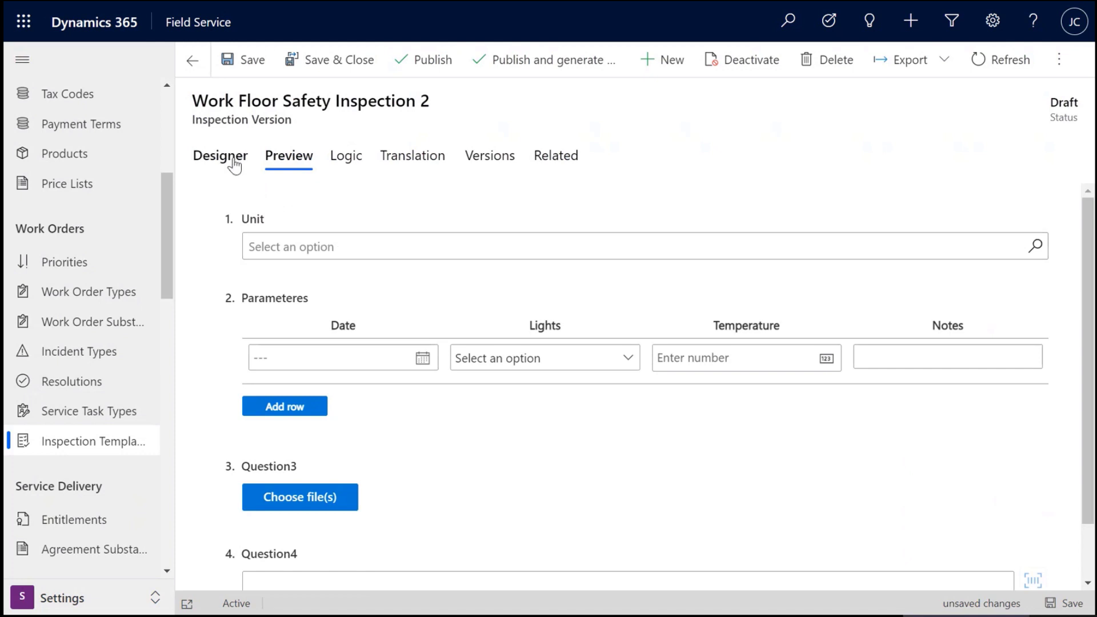
{"action": "left_click", "coordinate": [219, 156]}
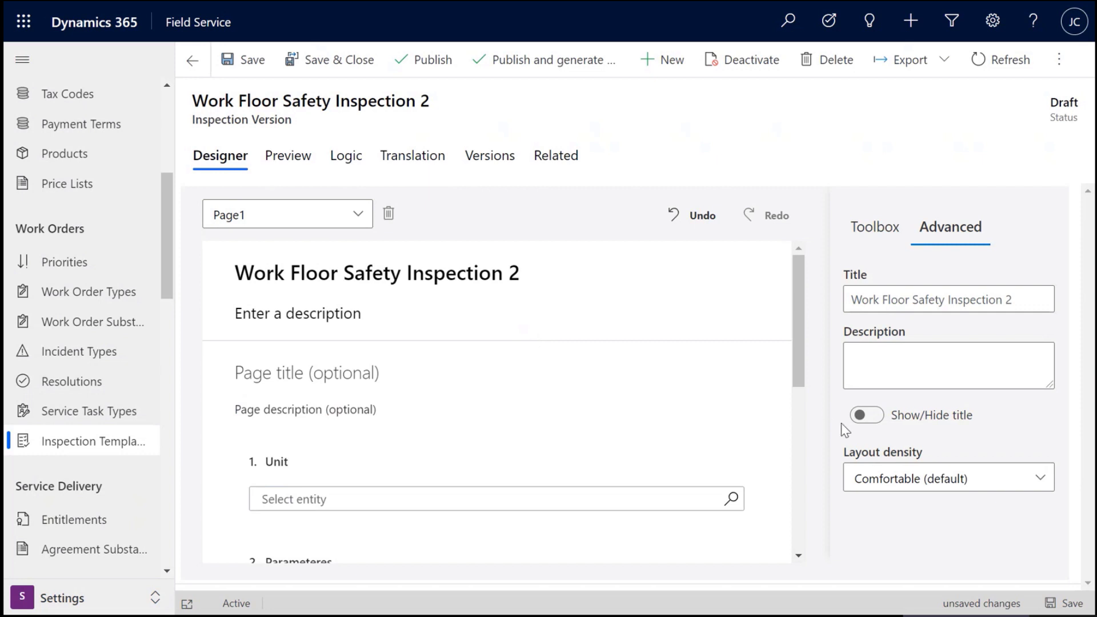
Step: Set the form's Layout density to Compact and check the Unit question's spacing
{"action": "left_click", "coordinate": [948, 477]}
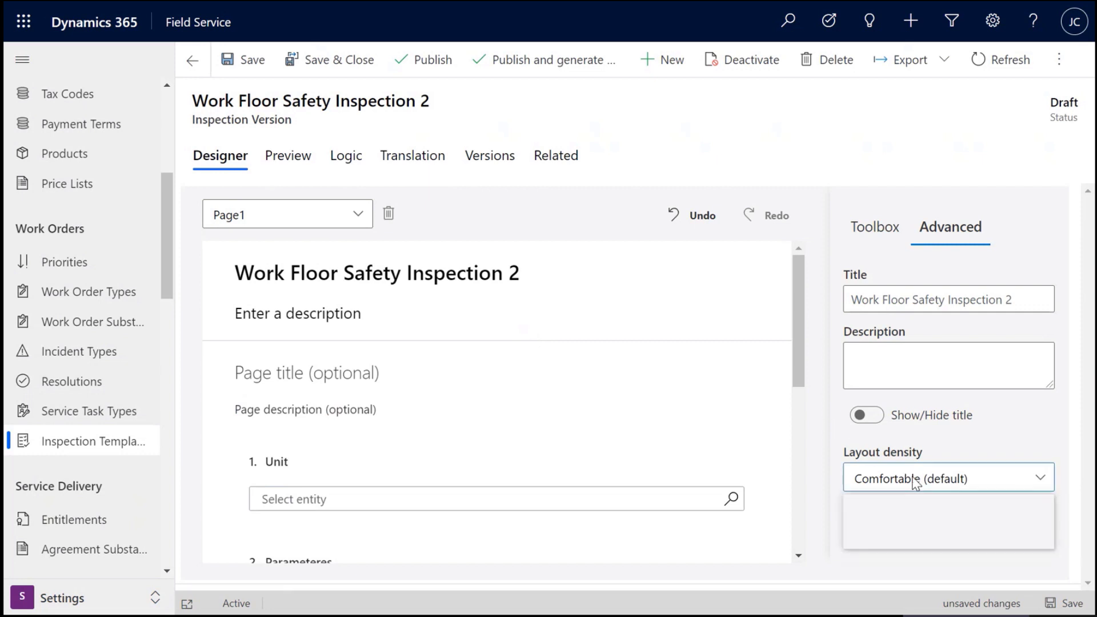
{"action": "left_click", "coordinate": [945, 477]}
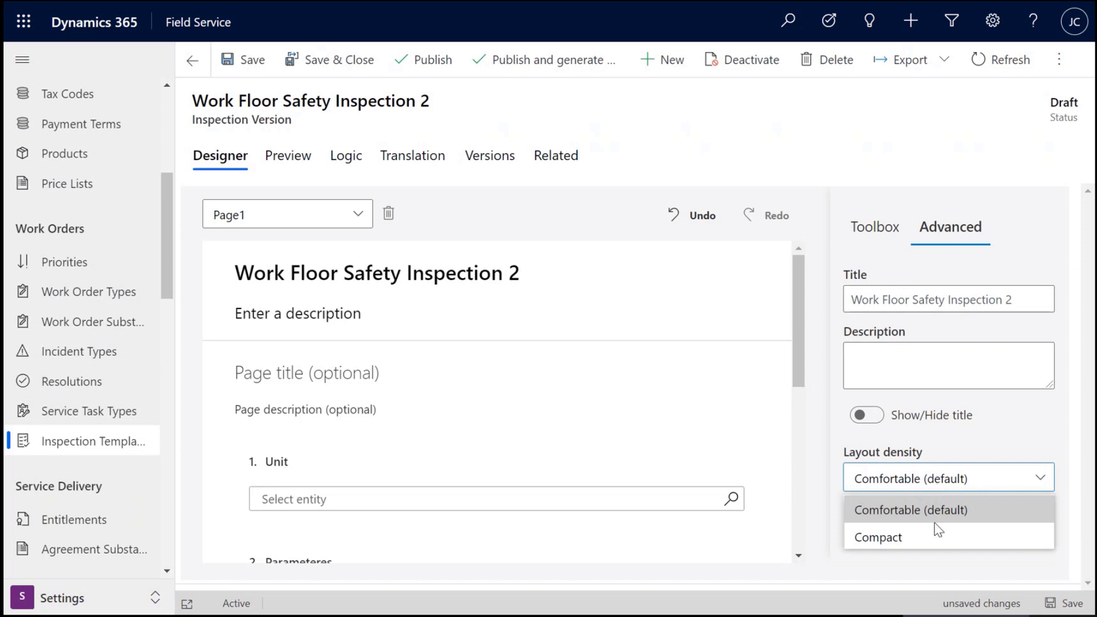
{"action": "left_click", "coordinate": [877, 537]}
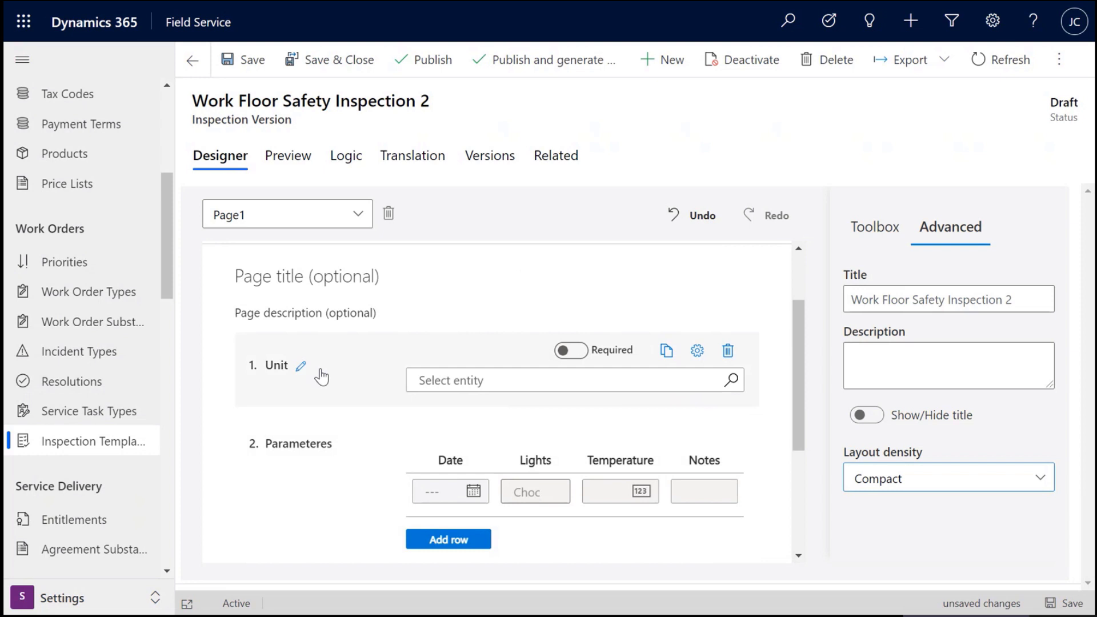
{"action": "left_click", "coordinate": [378, 425]}
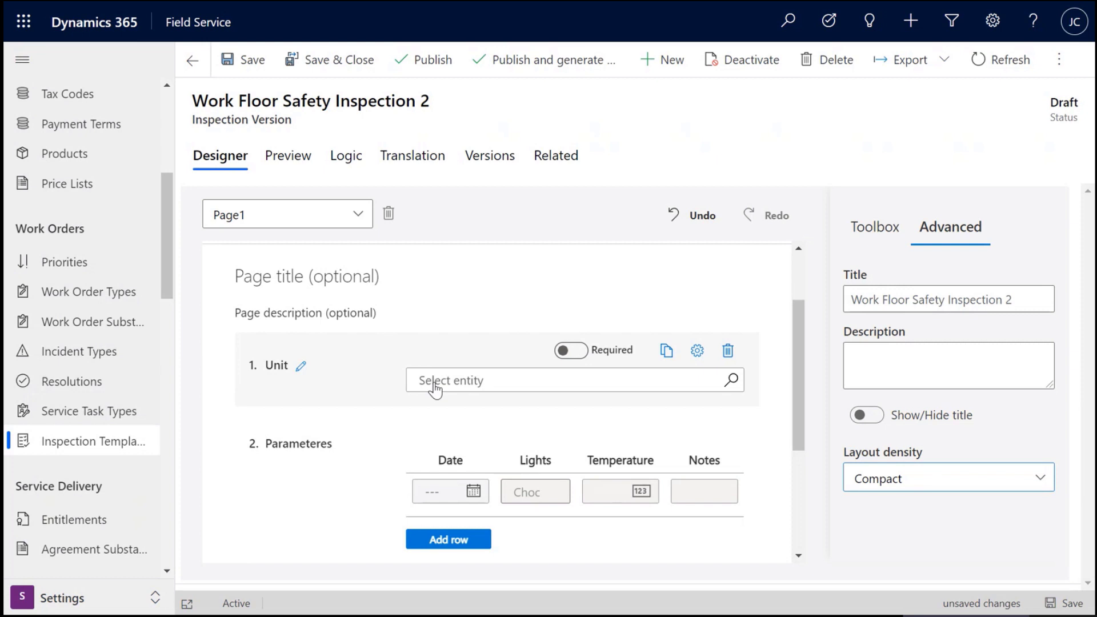
{"action": "left_click", "coordinate": [948, 477]}
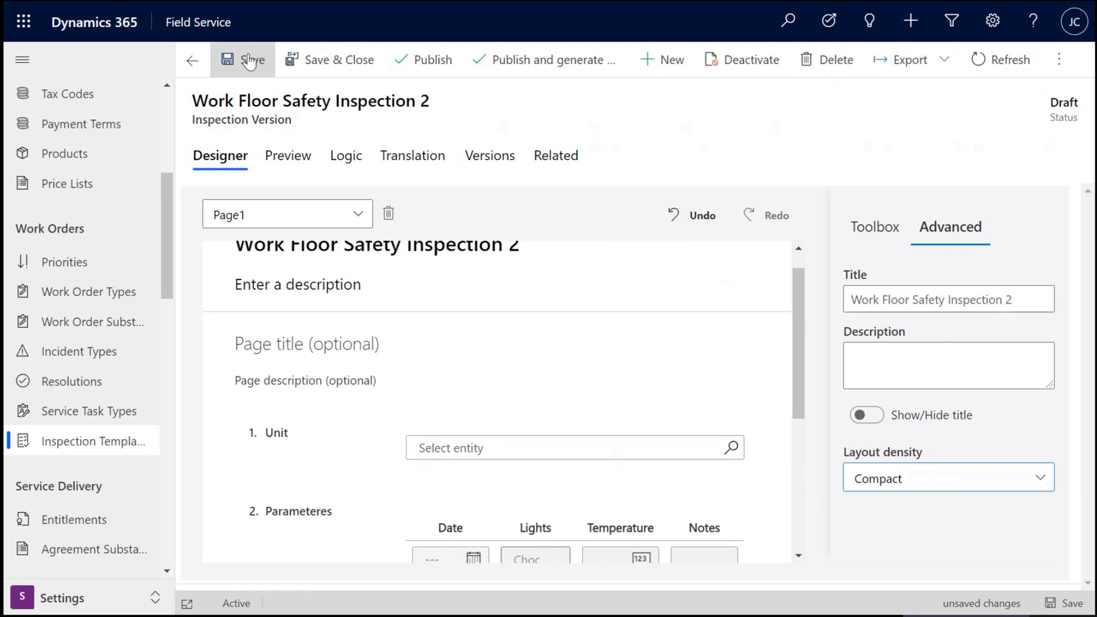
Step: Save the version, export it to JSON and open the downloaded file
{"action": "left_click", "coordinate": [250, 60]}
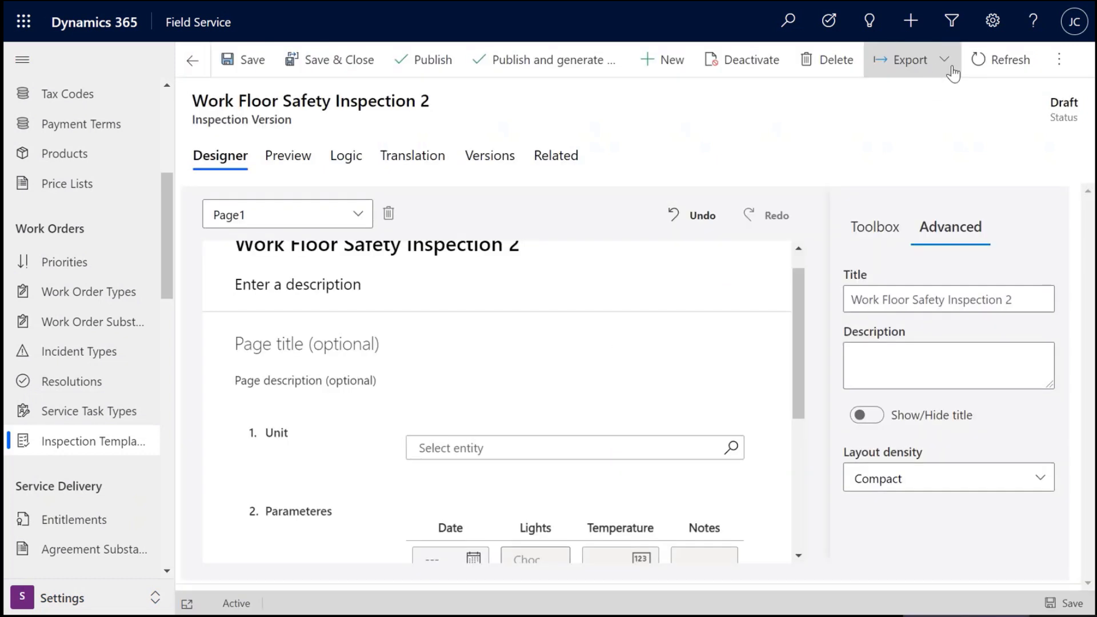
{"action": "mouse_move", "coordinate": [909, 59]}
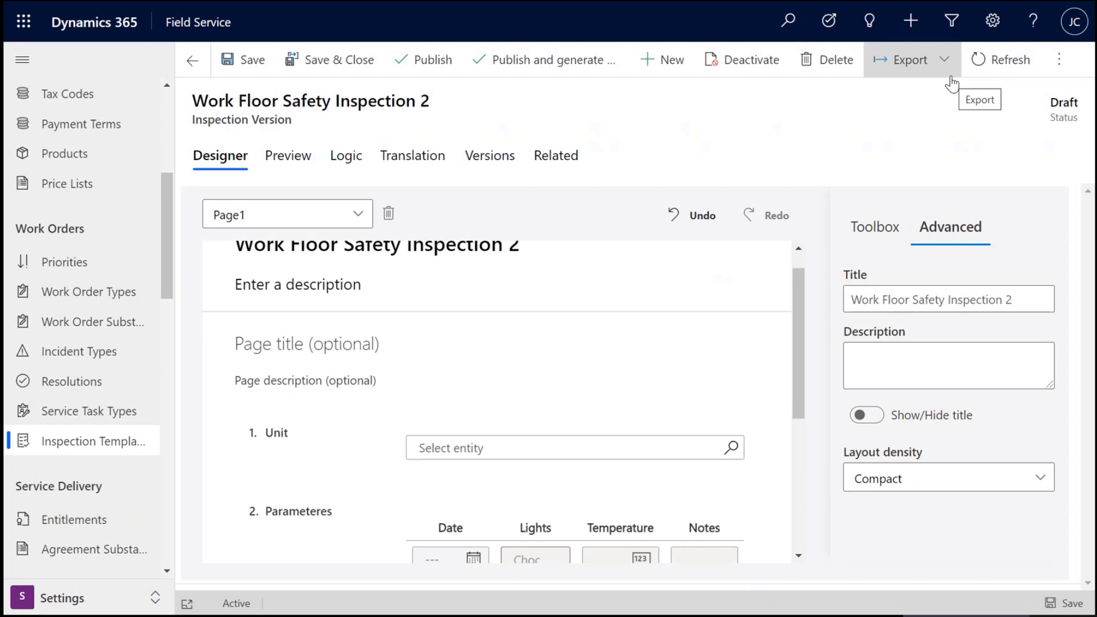
{"action": "mouse_move", "coordinate": [944, 83]}
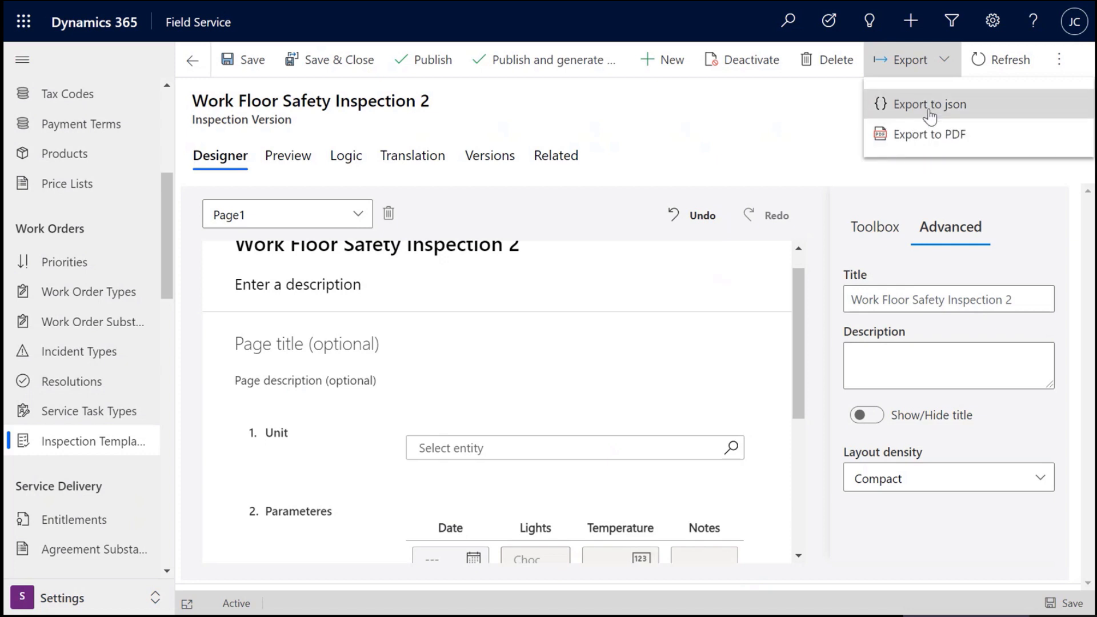
{"action": "left_click", "coordinate": [929, 104]}
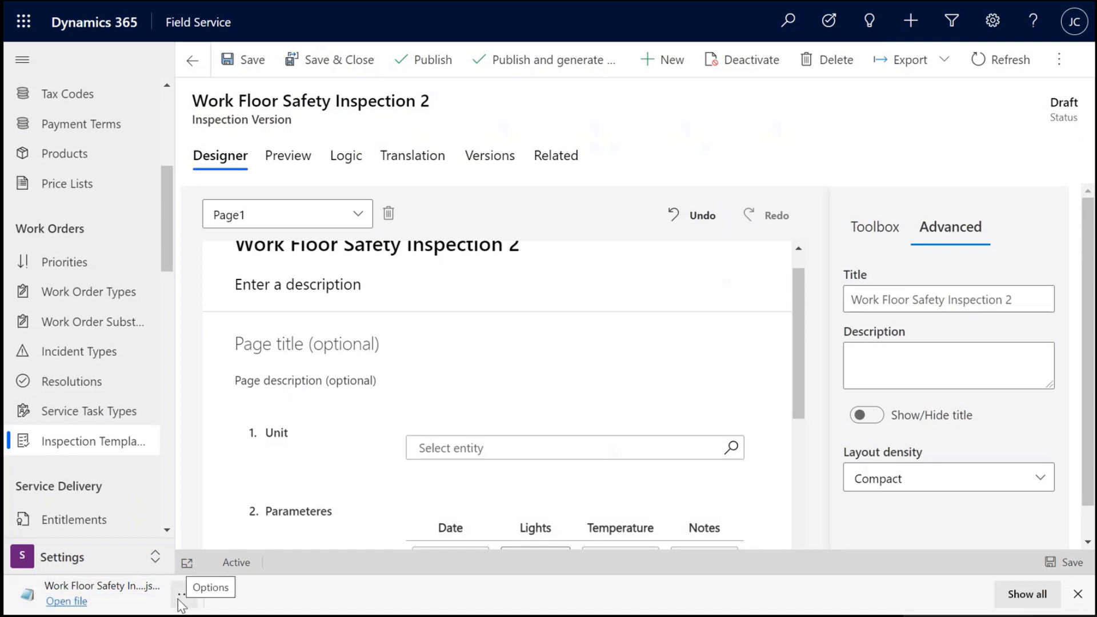
{"action": "left_click", "coordinate": [66, 602]}
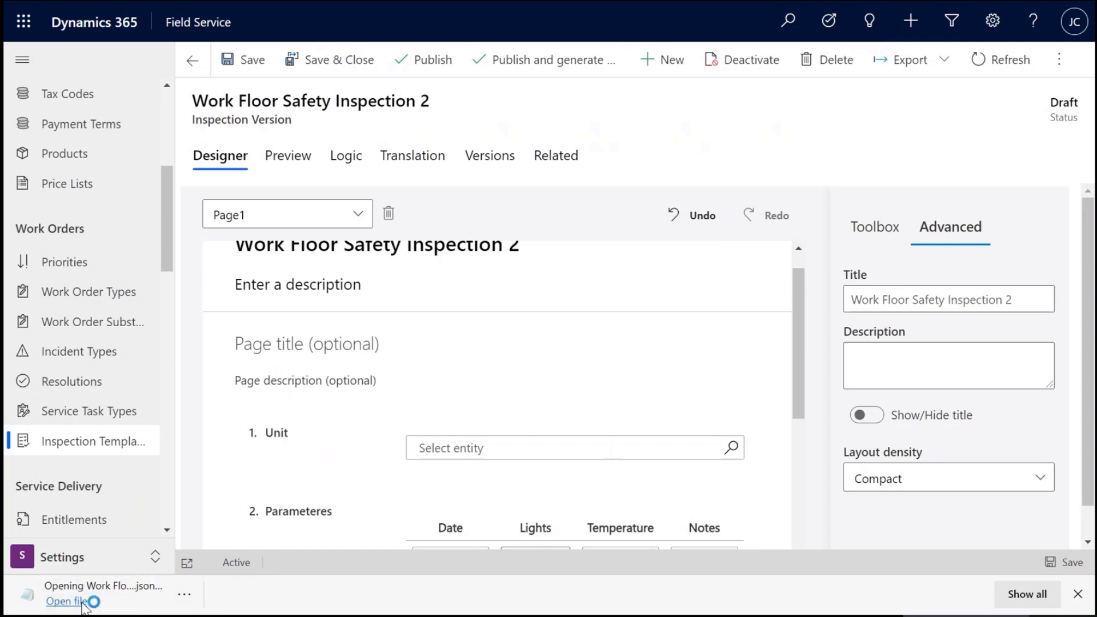
{"action": "left_click", "coordinate": [66, 601]}
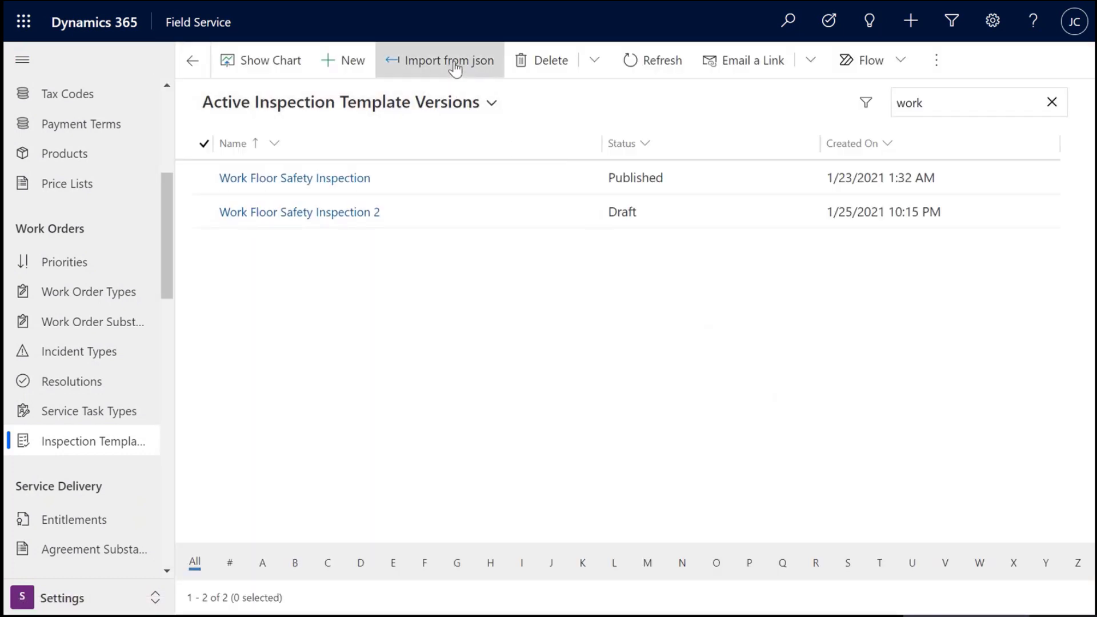
{"action": "mouse_move", "coordinate": [521, 257]}
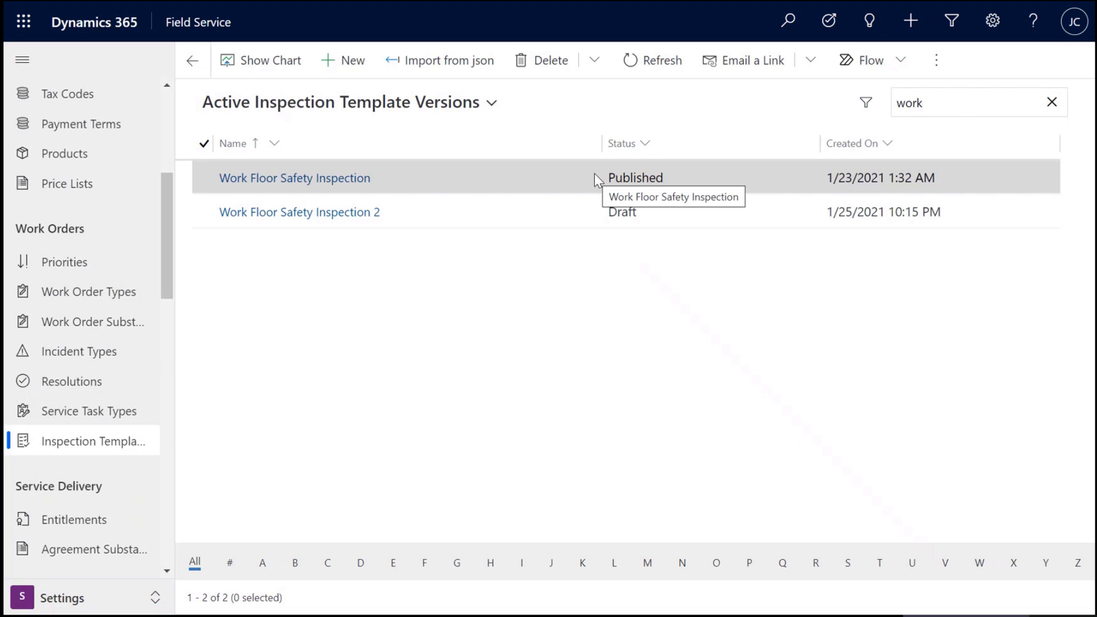
{"action": "mouse_move", "coordinate": [587, 176]}
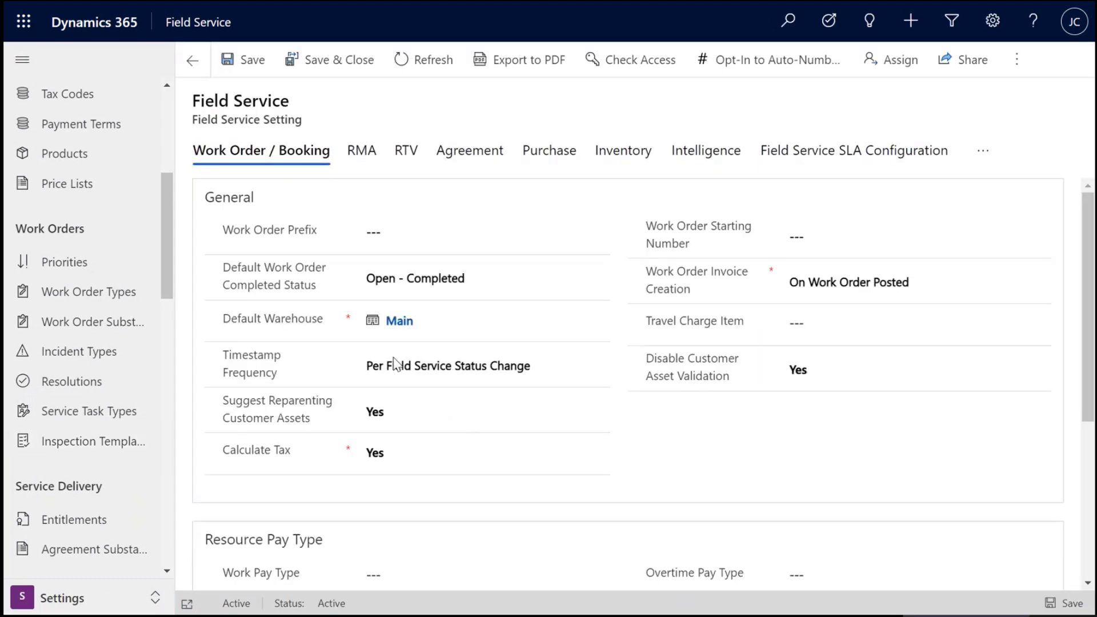
Step: Return to the template versions list, then go to Work Orders in the Service area
{"action": "left_click", "coordinate": [93, 441]}
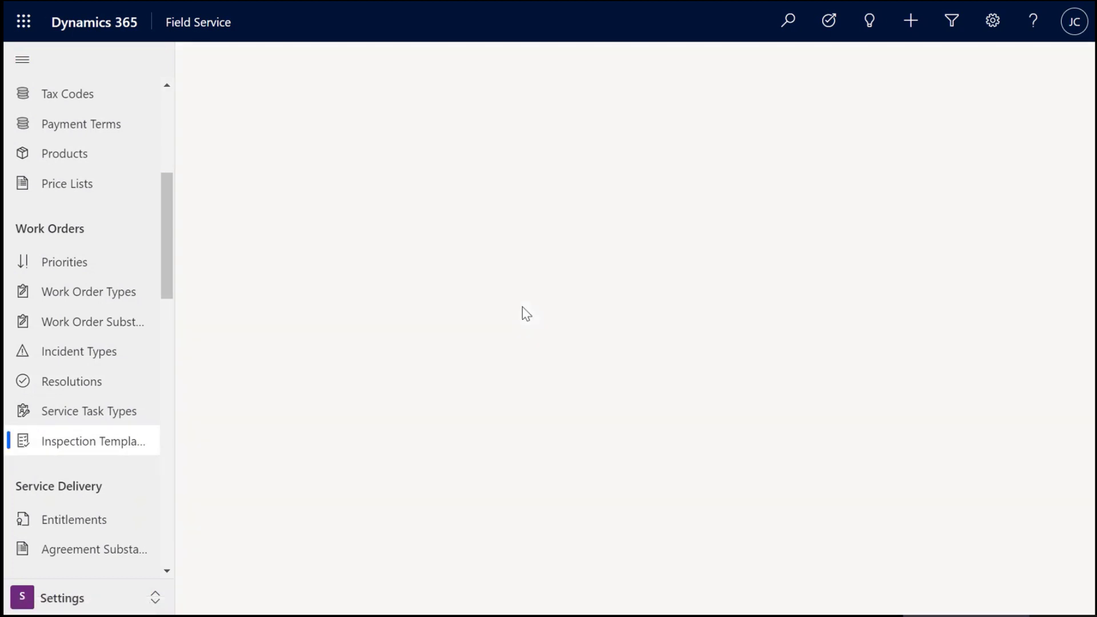
{"action": "left_click", "coordinate": [94, 440]}
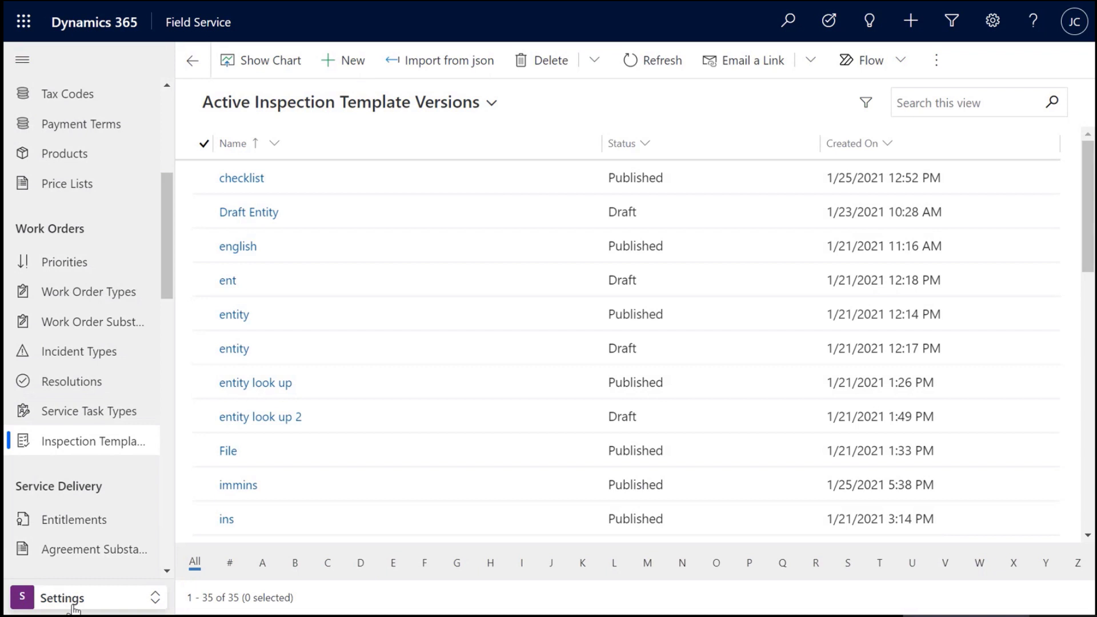
{"action": "left_click", "coordinate": [61, 597]}
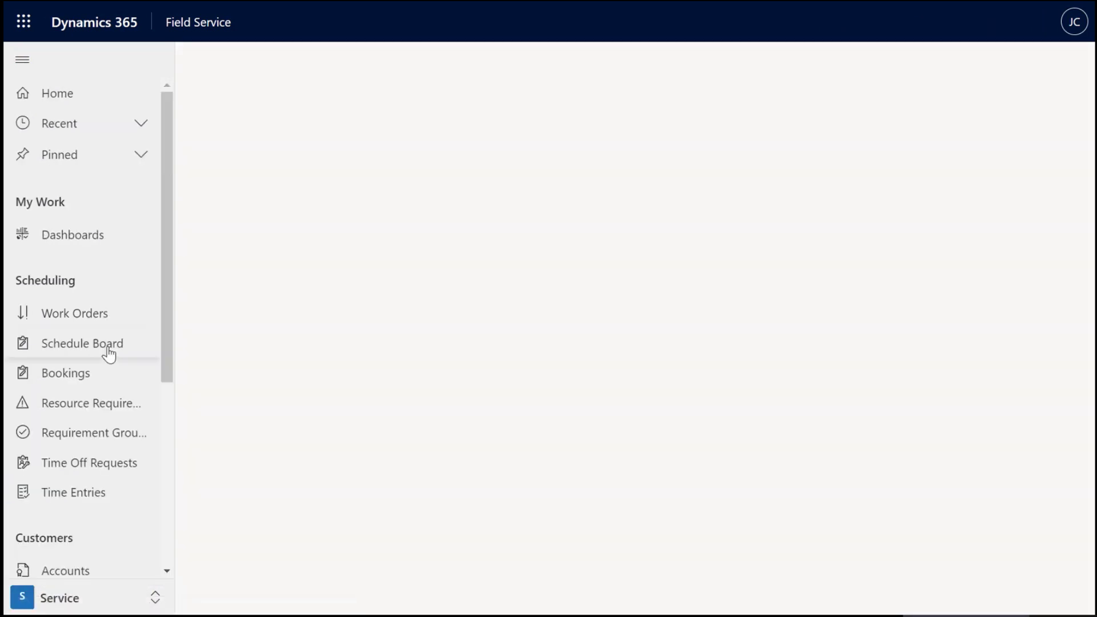
{"action": "left_click", "coordinate": [72, 234]}
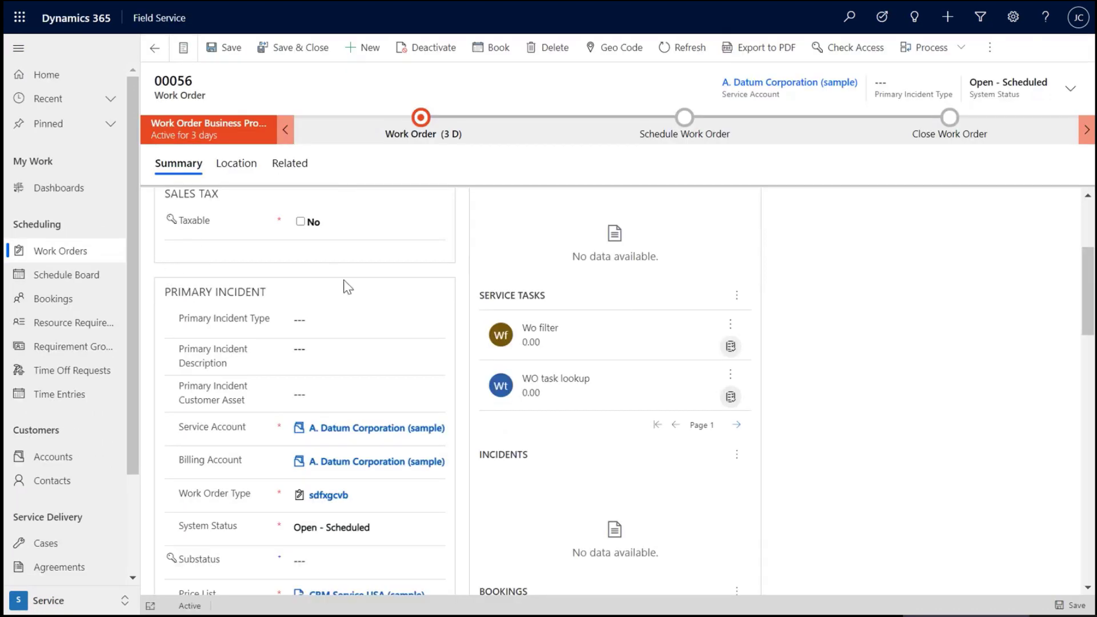
{"action": "mouse_move", "coordinate": [735, 294]}
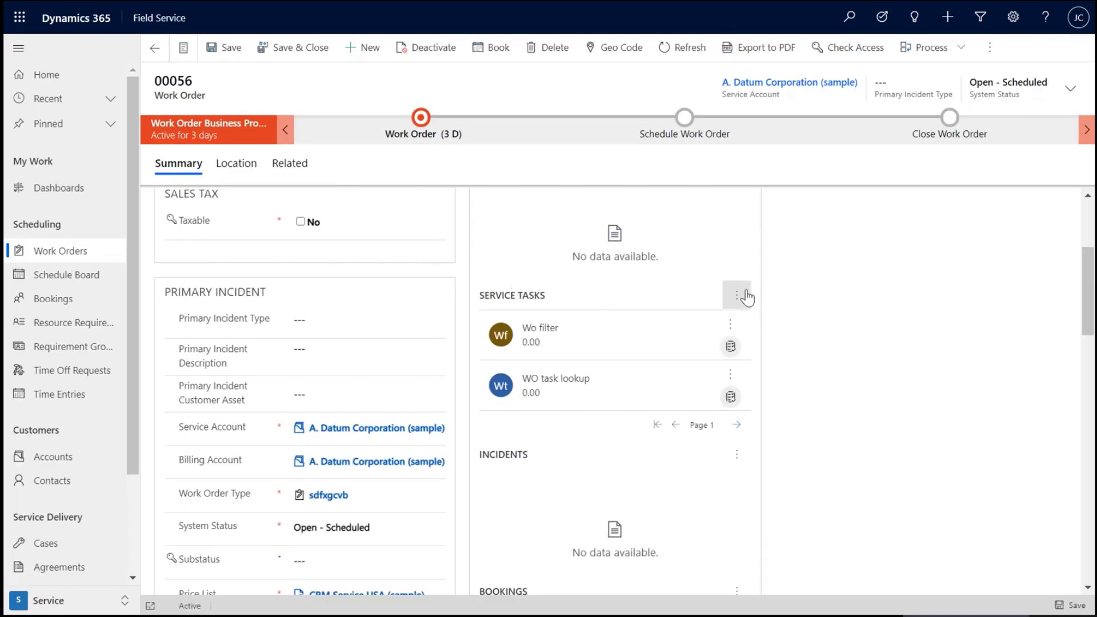
Step: Add a new service task to work order 00056 with task type Work Floor Safety Inspection
{"action": "left_click", "coordinate": [742, 295]}
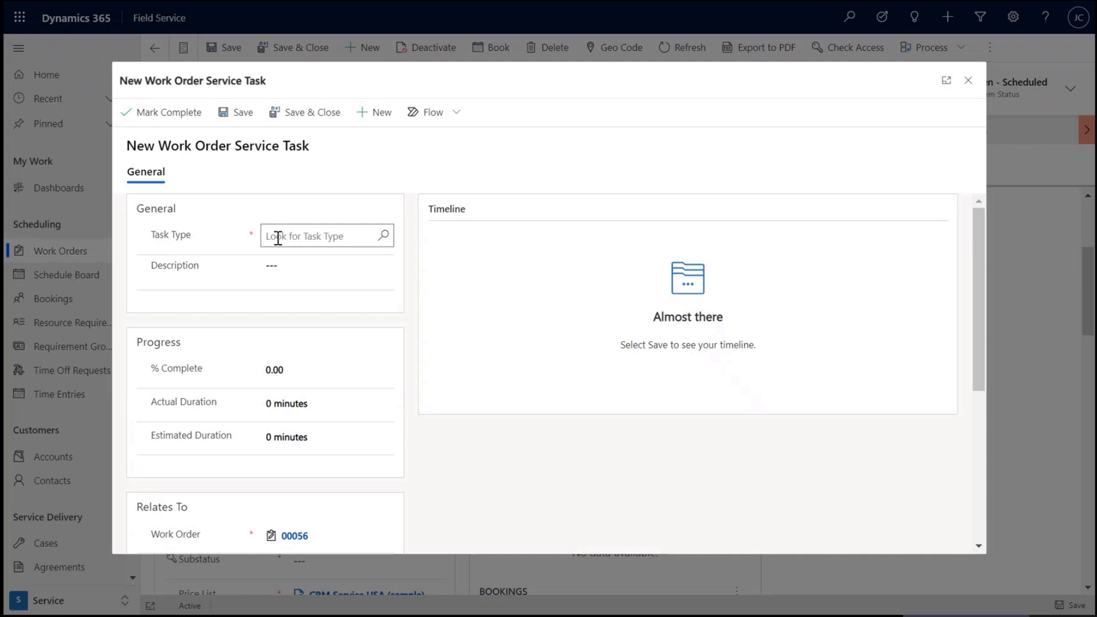
{"action": "type", "text": "wo"}
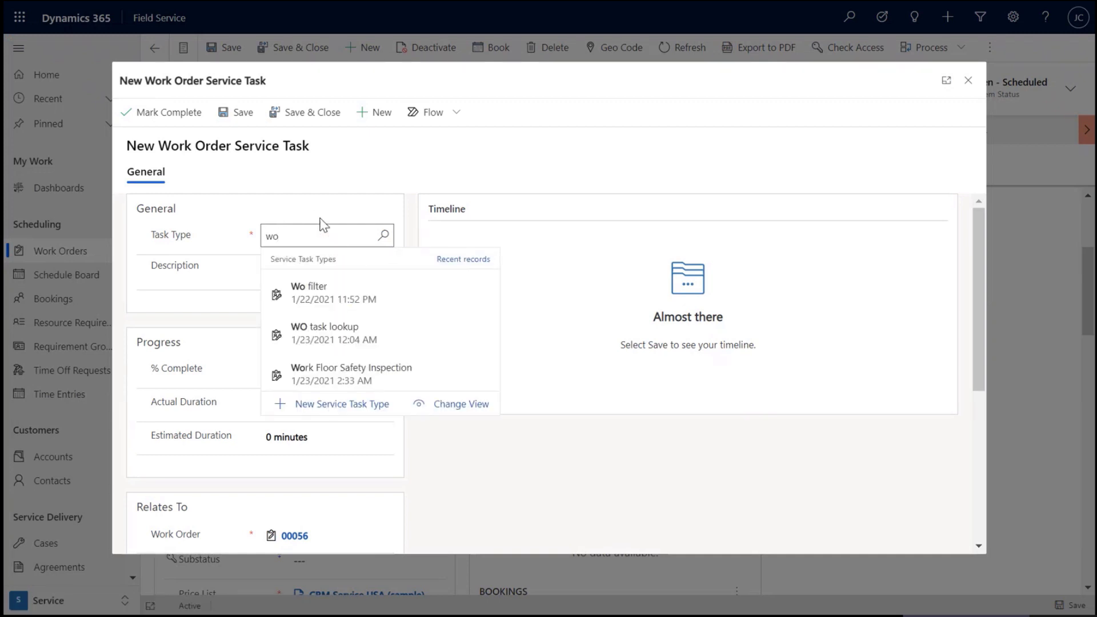
{"action": "left_click", "coordinate": [351, 367]}
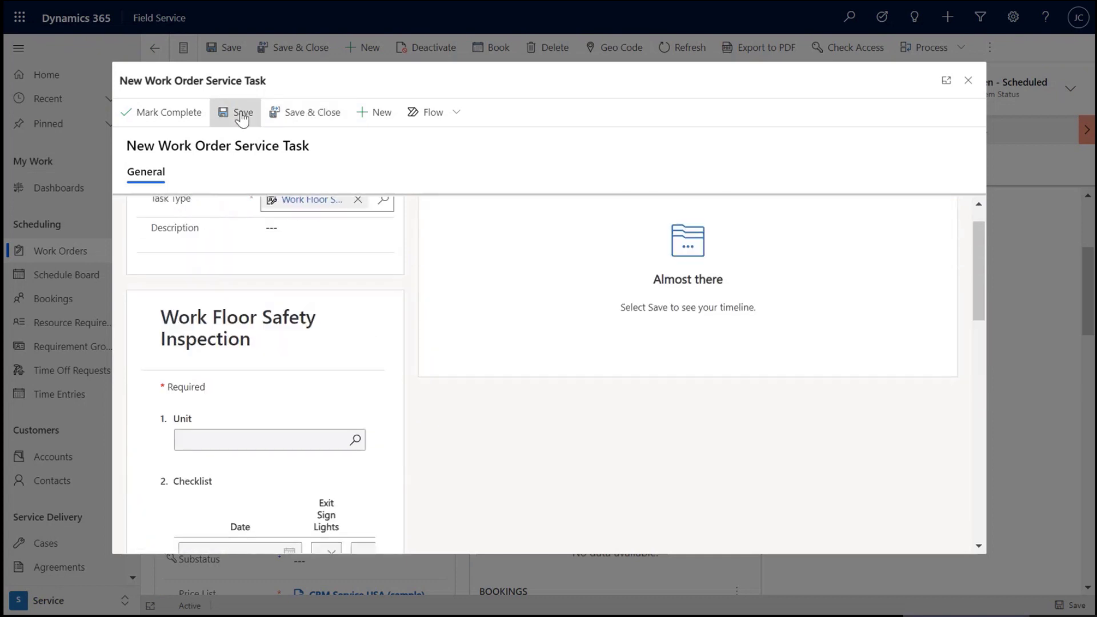
Step: Save the service task, return to work order 00056 and bring up personal settings
{"action": "left_click", "coordinate": [242, 112]}
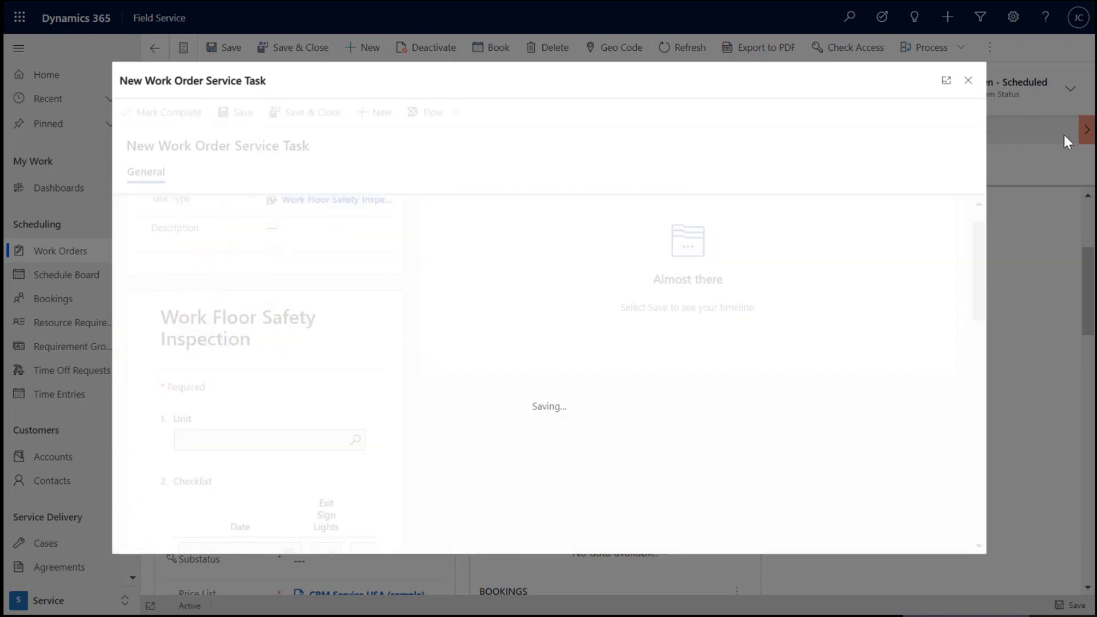
{"action": "left_click", "coordinate": [242, 112]}
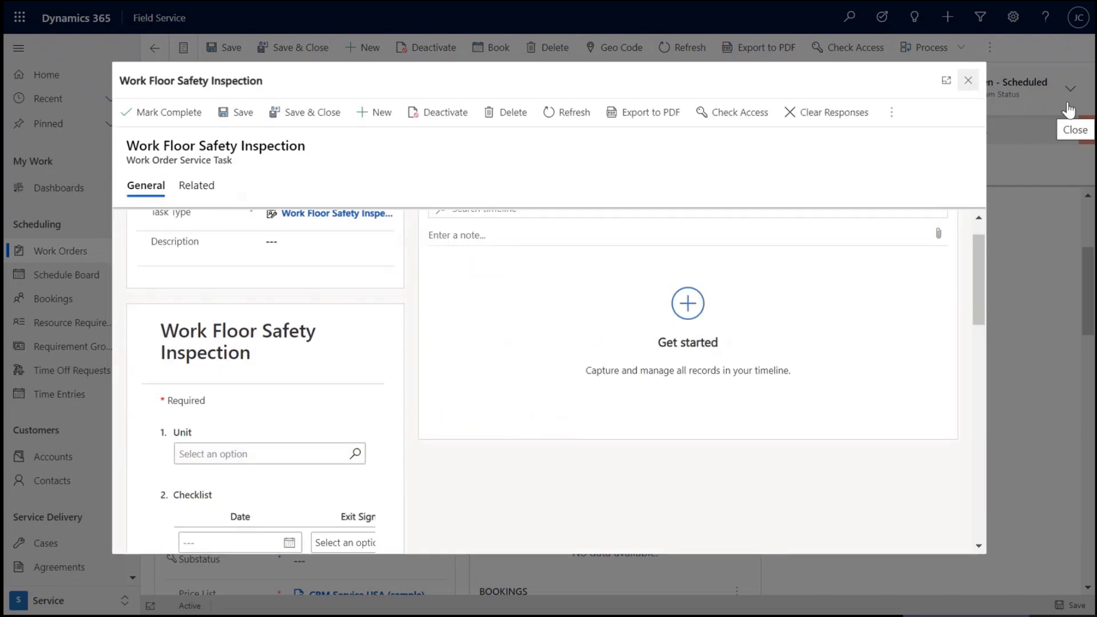
{"action": "left_click", "coordinate": [968, 80]}
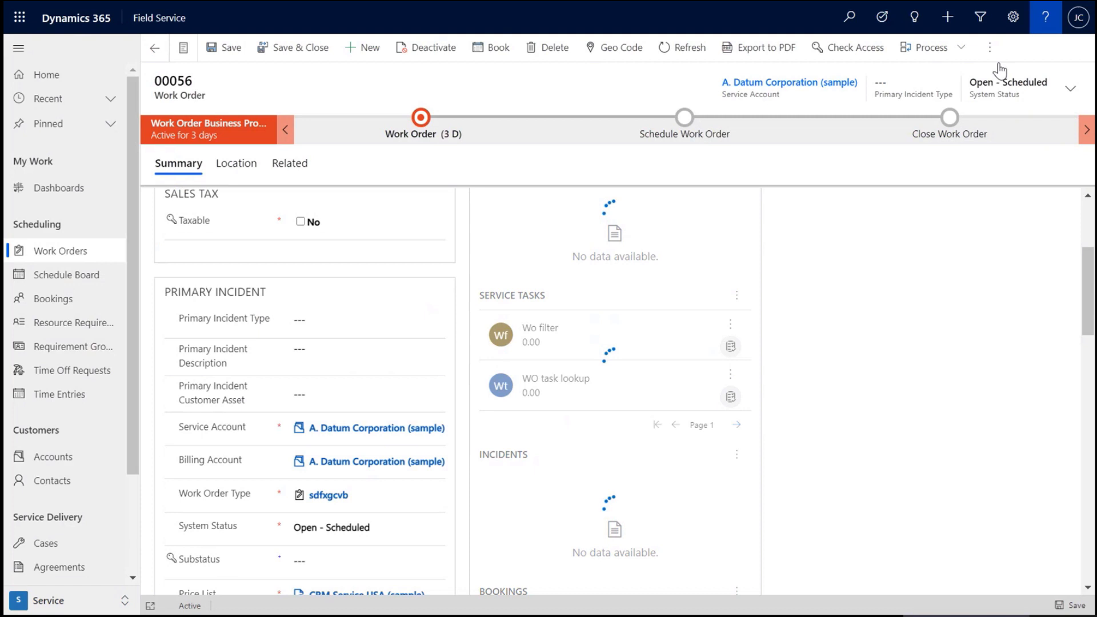
{"action": "left_click", "coordinate": [1012, 17]}
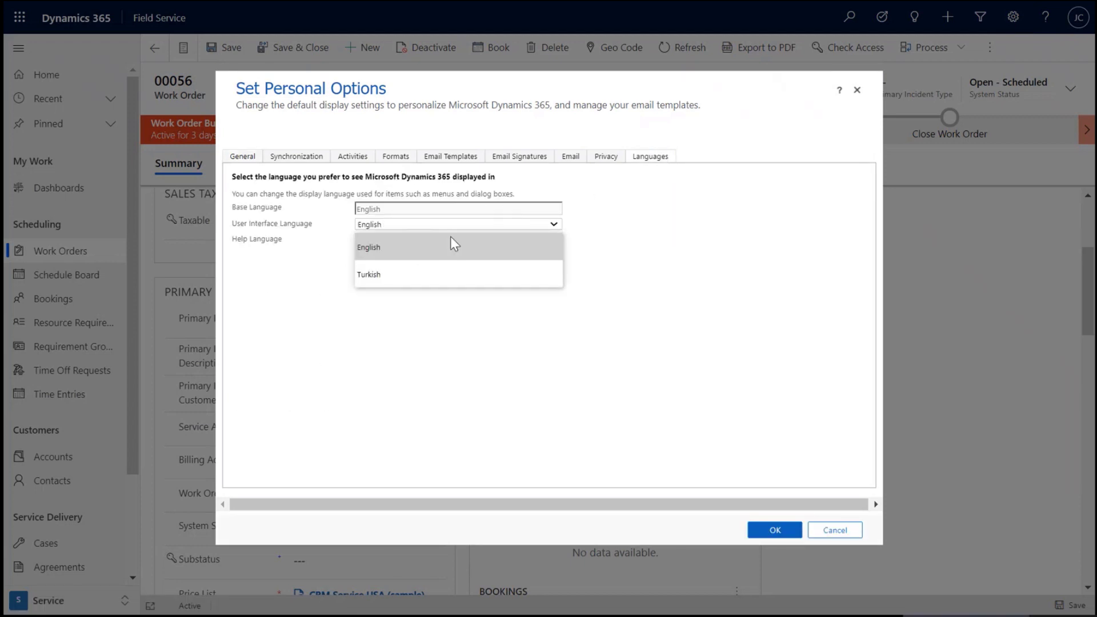
Step: Set Turkish as the User Interface and Help language and confirm with OK
{"action": "left_click", "coordinate": [369, 273]}
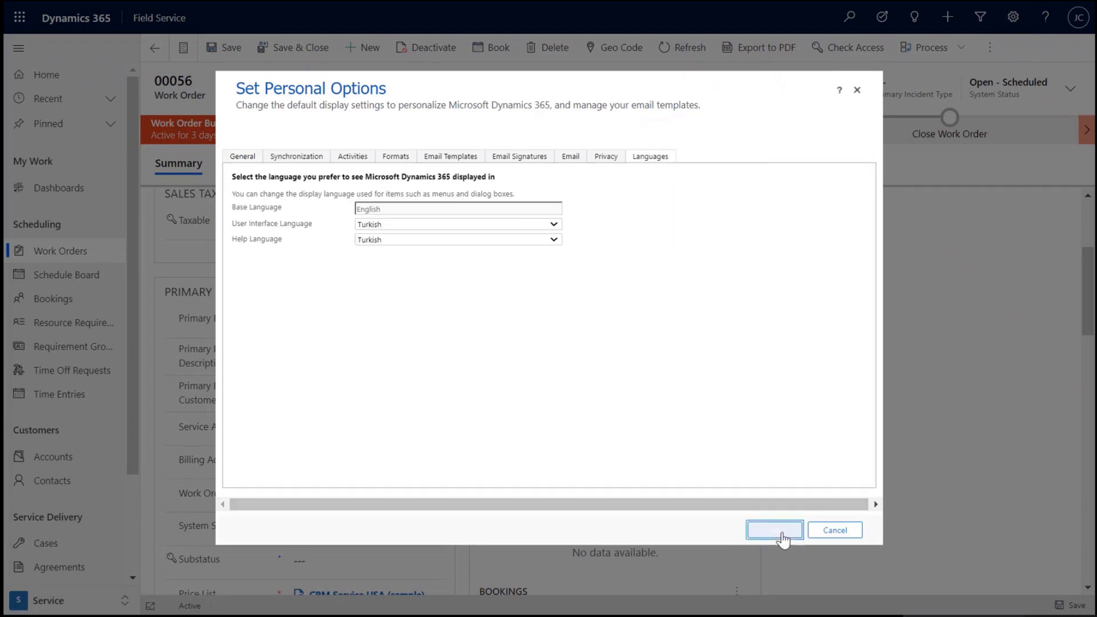
{"action": "left_click", "coordinate": [774, 529]}
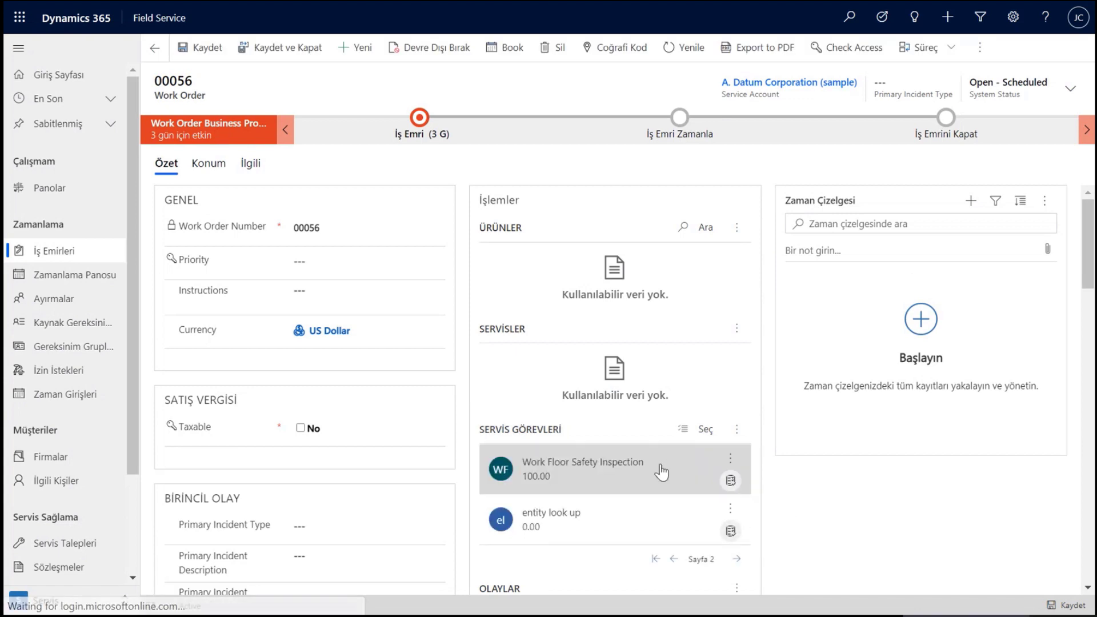
Step: Open the Work Floor Safety Inspection task and scroll through its Turkish questions
{"action": "left_click", "coordinate": [582, 461]}
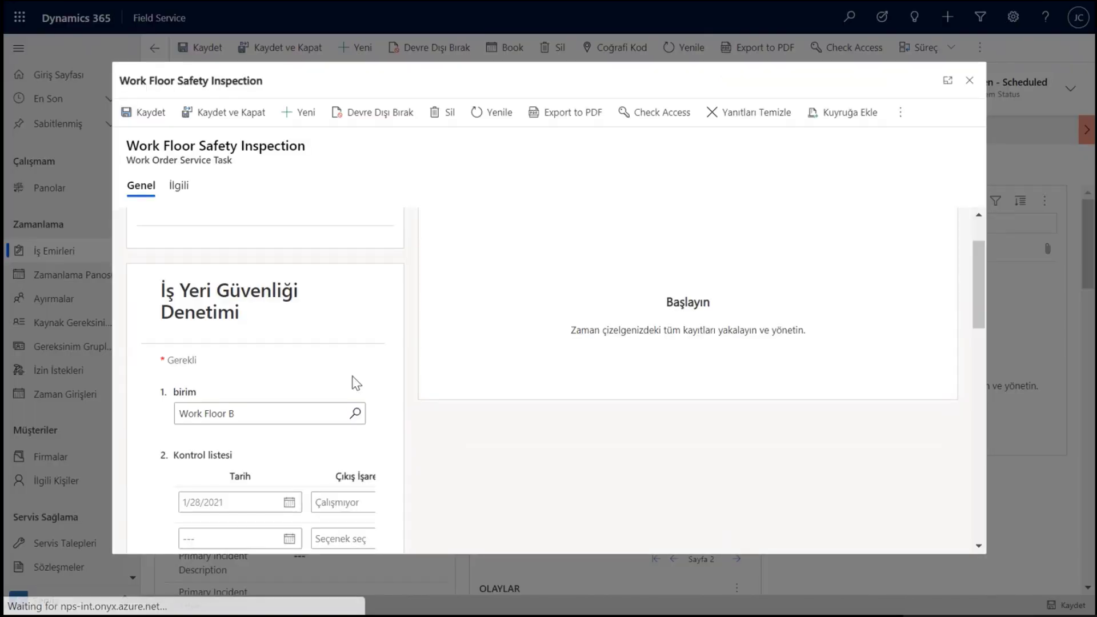
{"action": "mouse_move", "coordinate": [212, 311]}
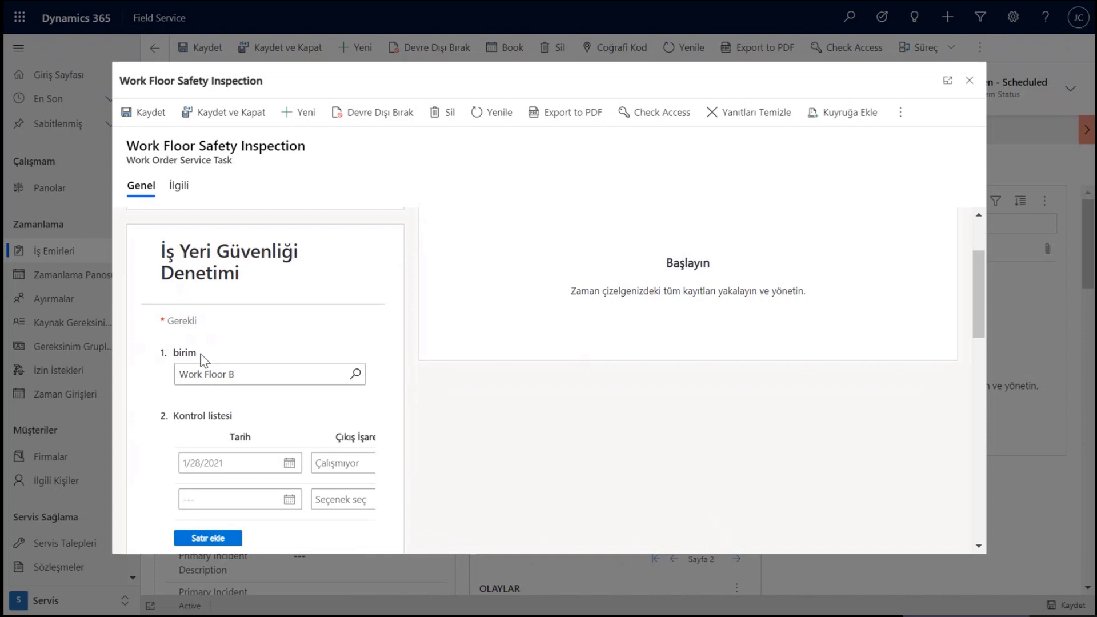
{"action": "mouse_move", "coordinate": [238, 481]}
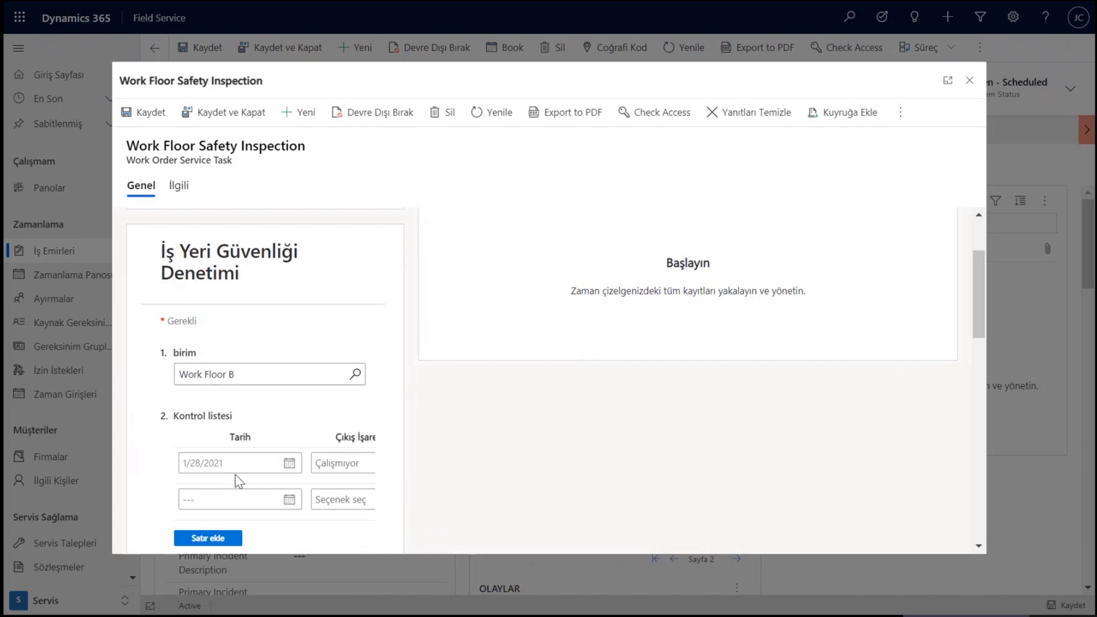
{"action": "scroll", "scroll_direction": "down", "scroll_amount": 3}
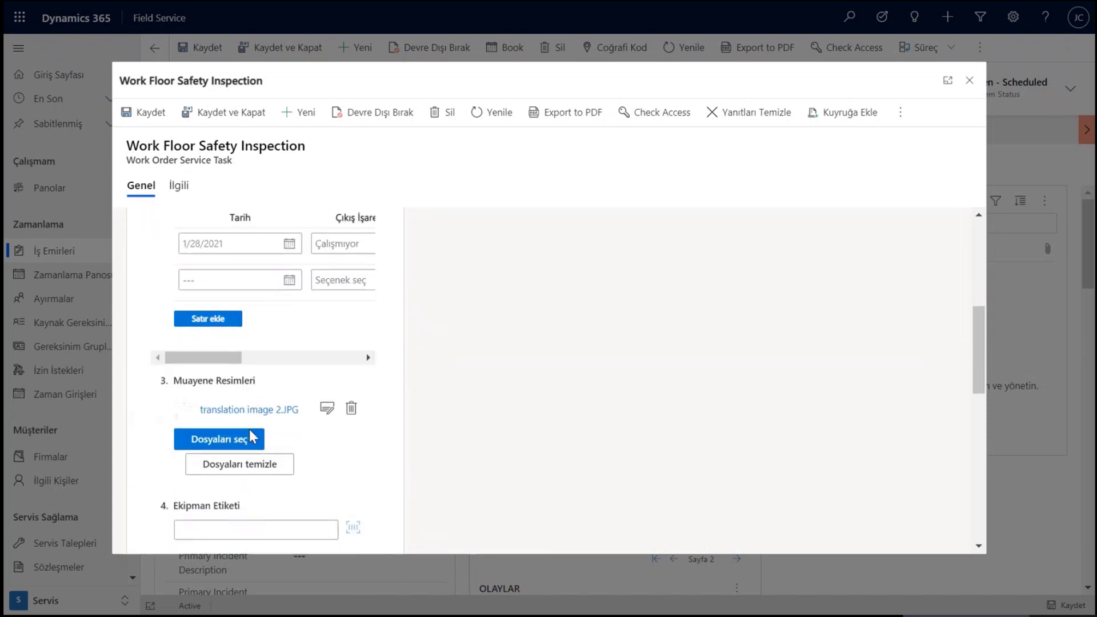
{"action": "scroll", "scroll_direction": "down", "scroll_amount": 3}
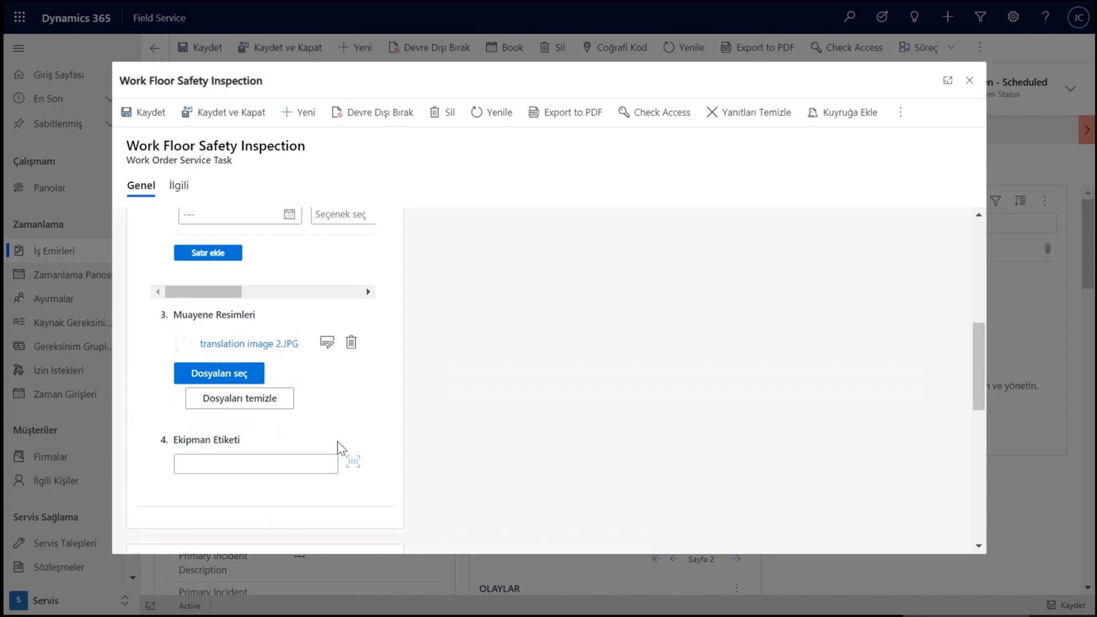